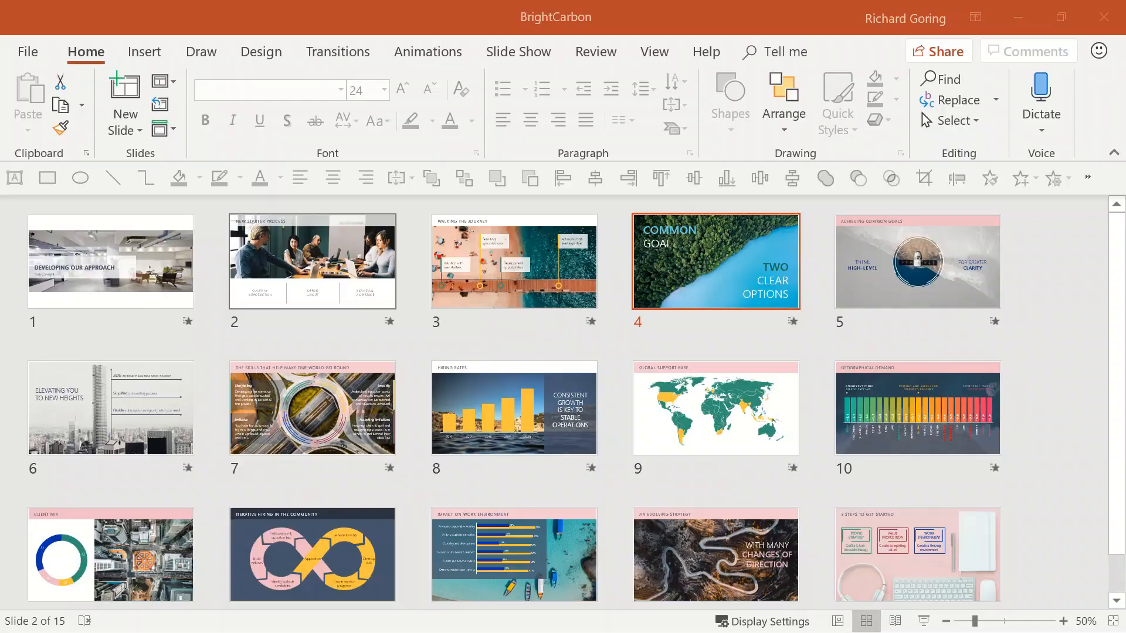
Step: Check the file info for 23.3 MB across 15 slides, then return to slide 4
click(27, 52)
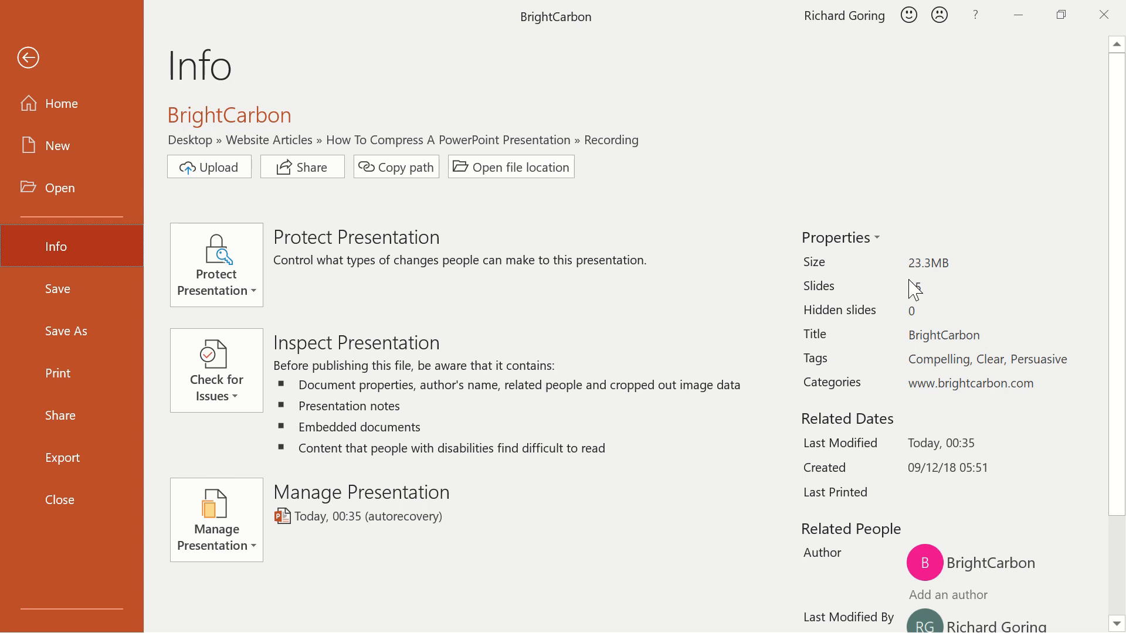
mouse_move(927, 294)
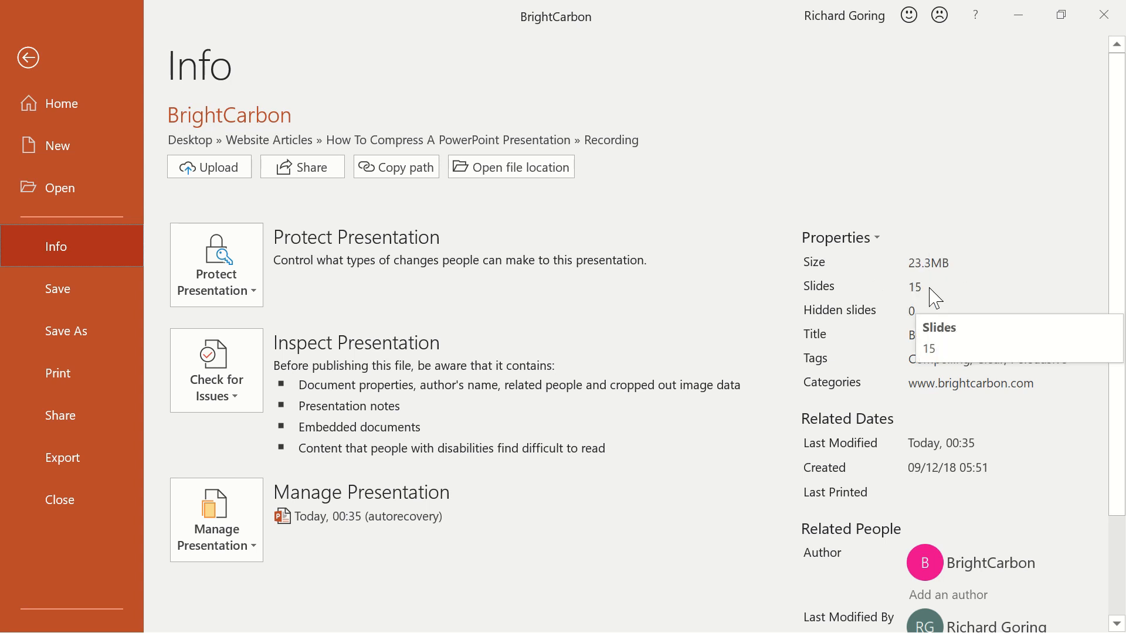
click(28, 57)
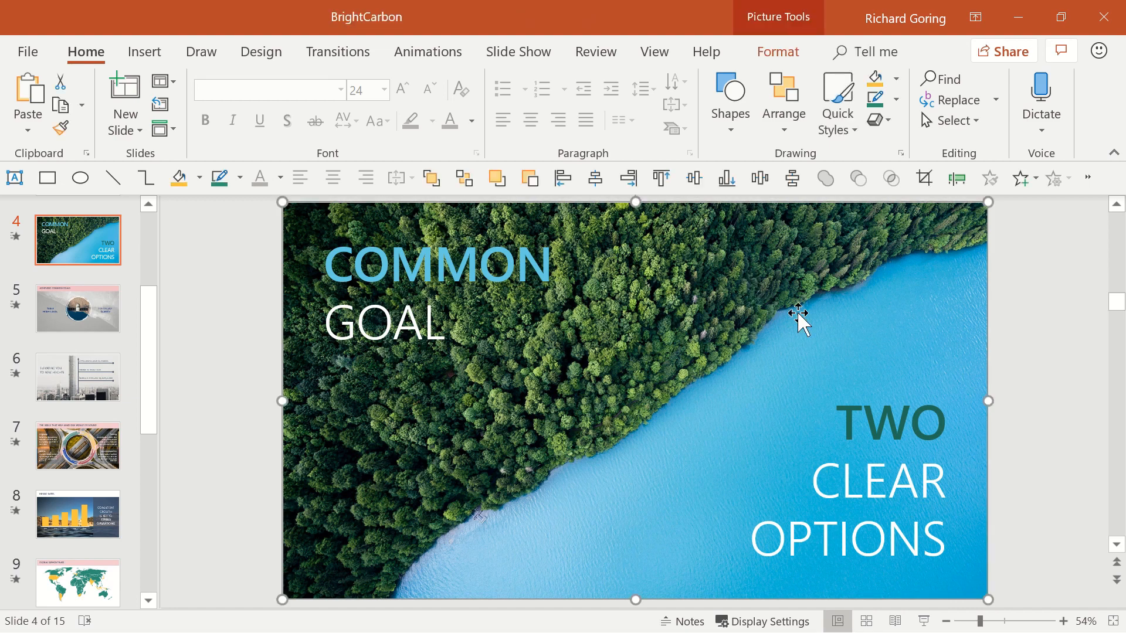
mouse_move(782, 340)
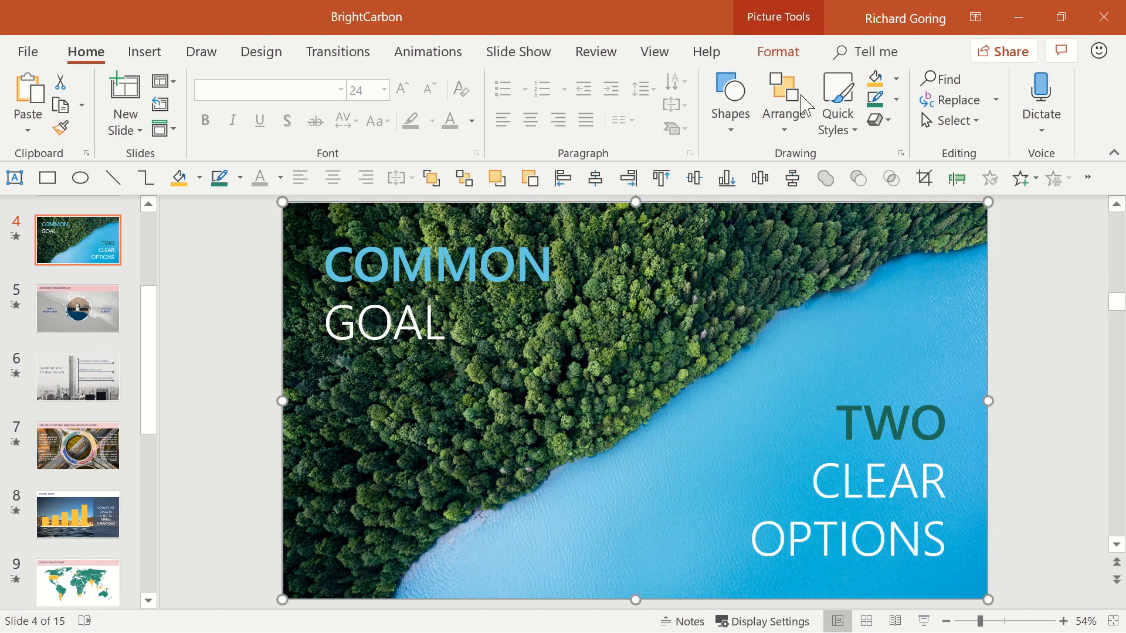
Step: Compress all pictures in the deck to Web (150 ppi), deleting cropped areas
click(777, 52)
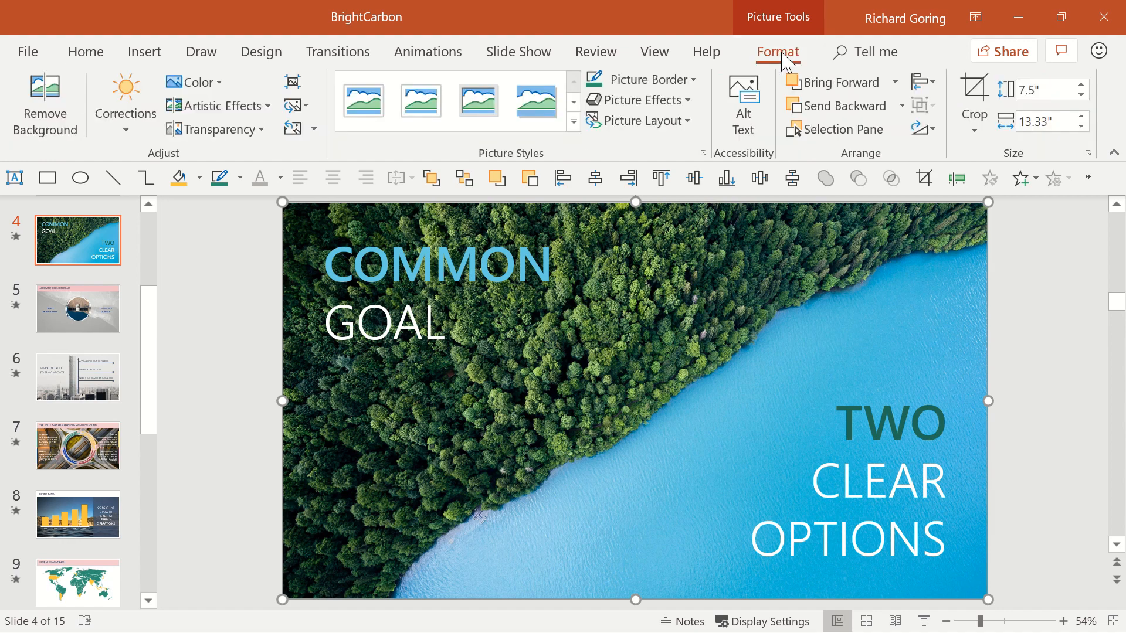
mouse_move(294, 82)
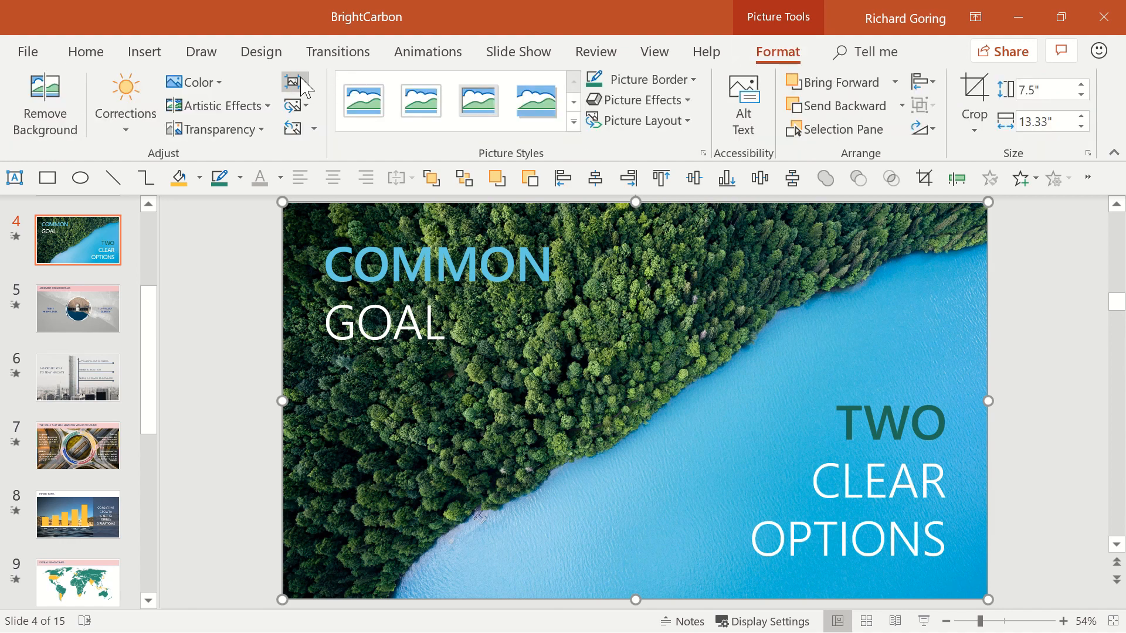
click(290, 82)
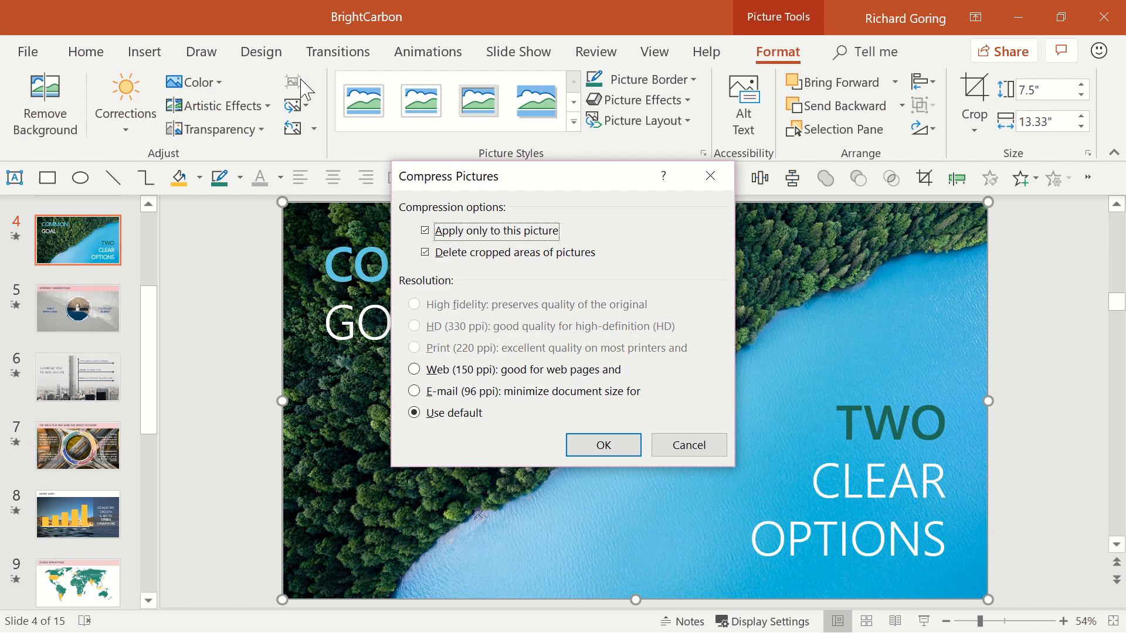
mouse_move(503, 194)
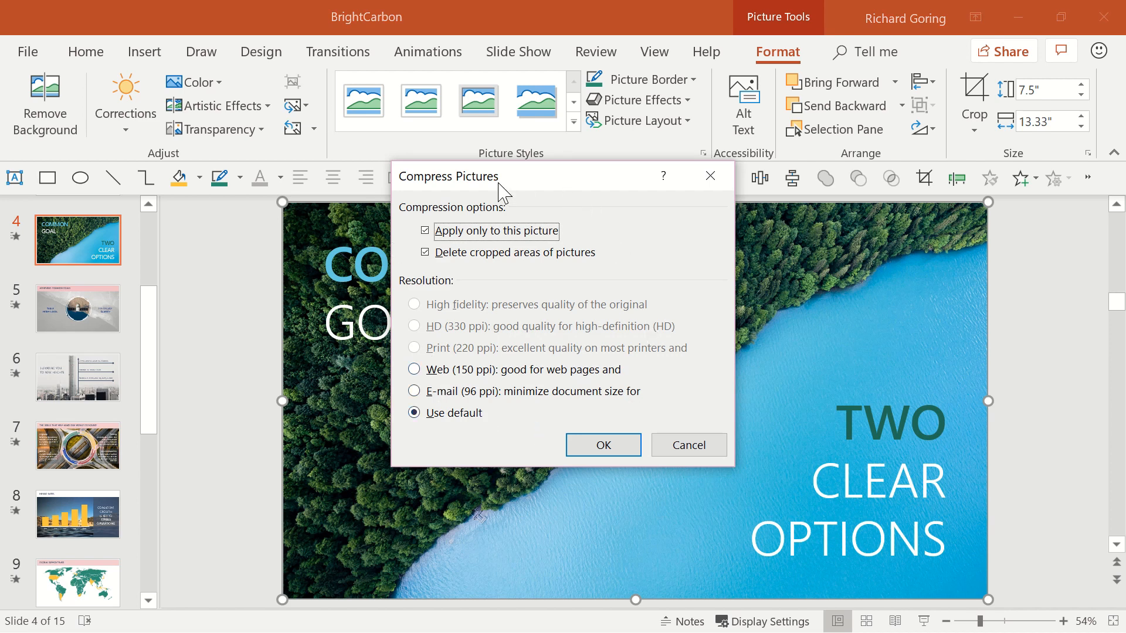
mouse_move(445, 380)
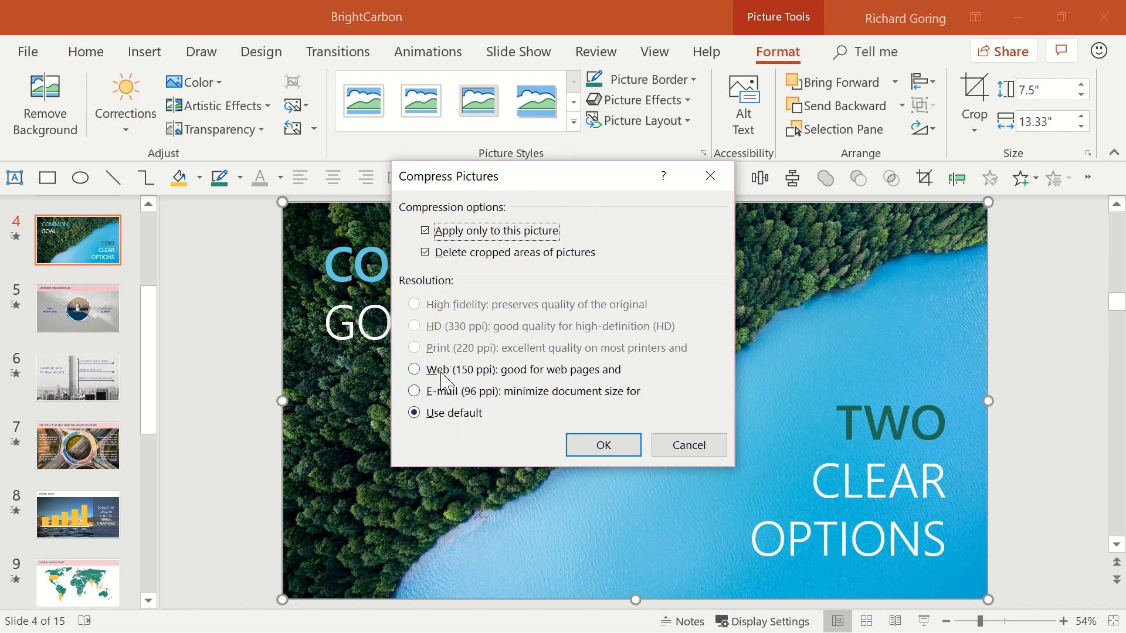
click(414, 369)
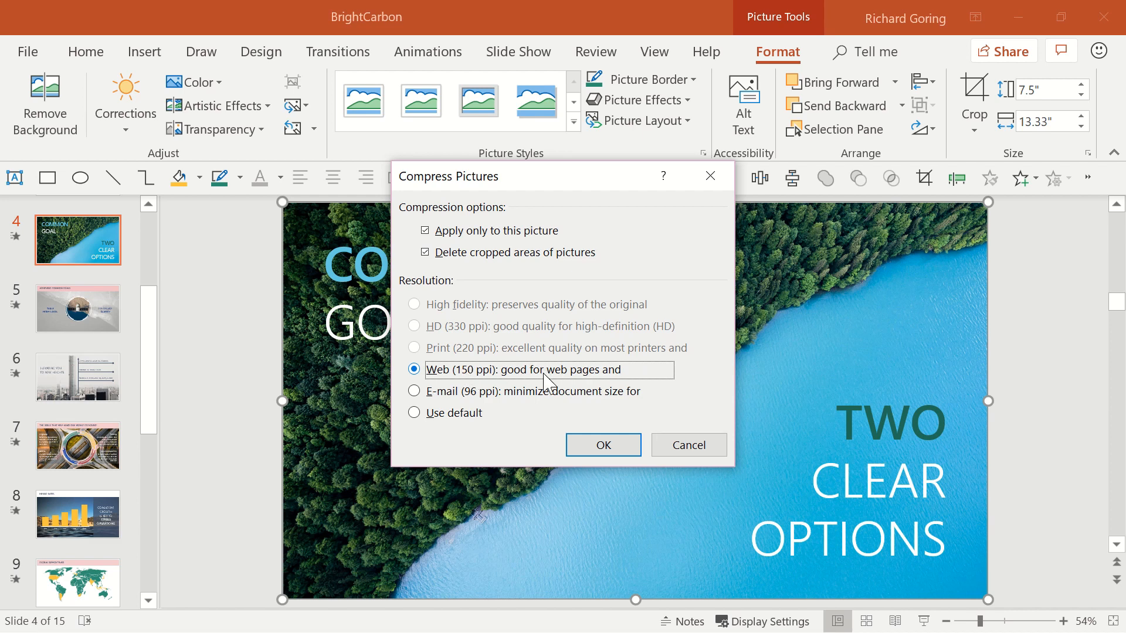
mouse_move(454, 358)
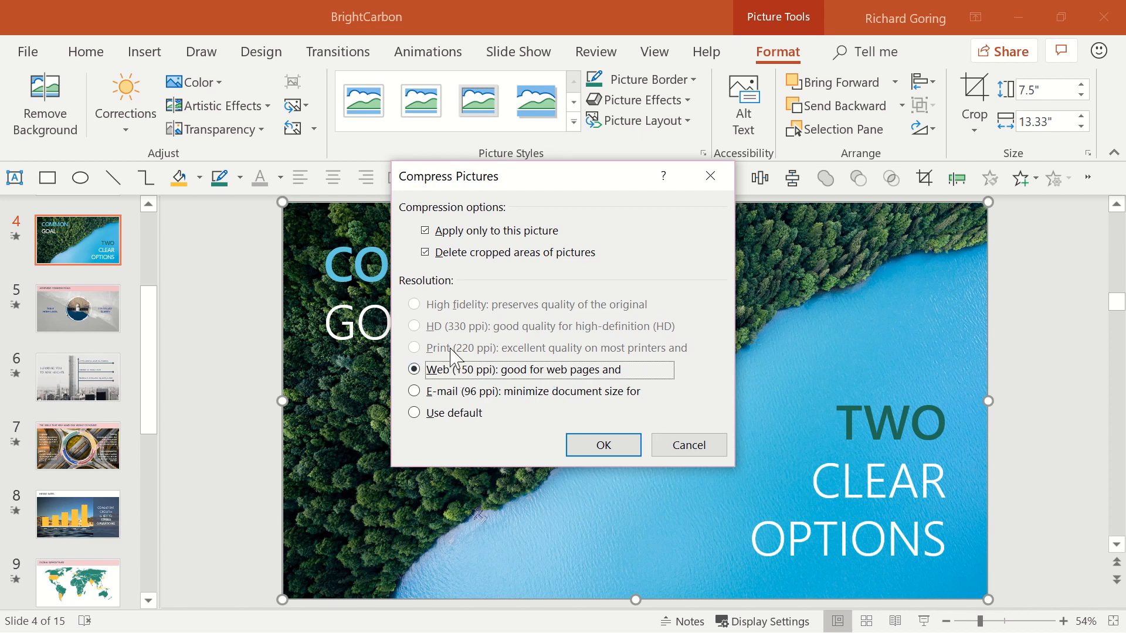
mouse_move(511, 359)
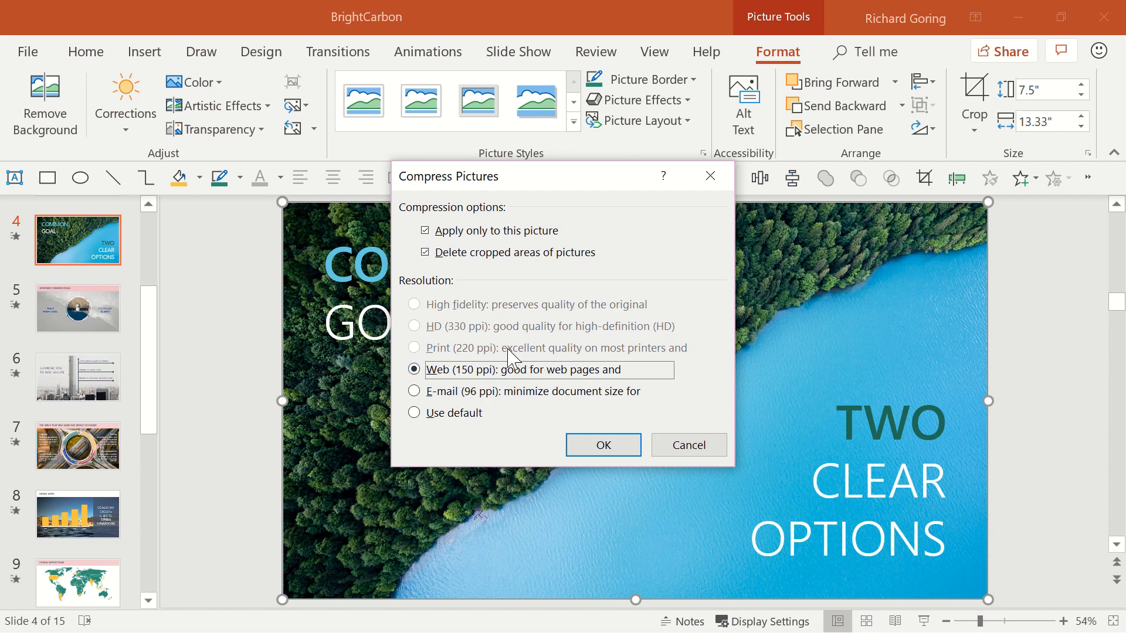
mouse_move(454, 357)
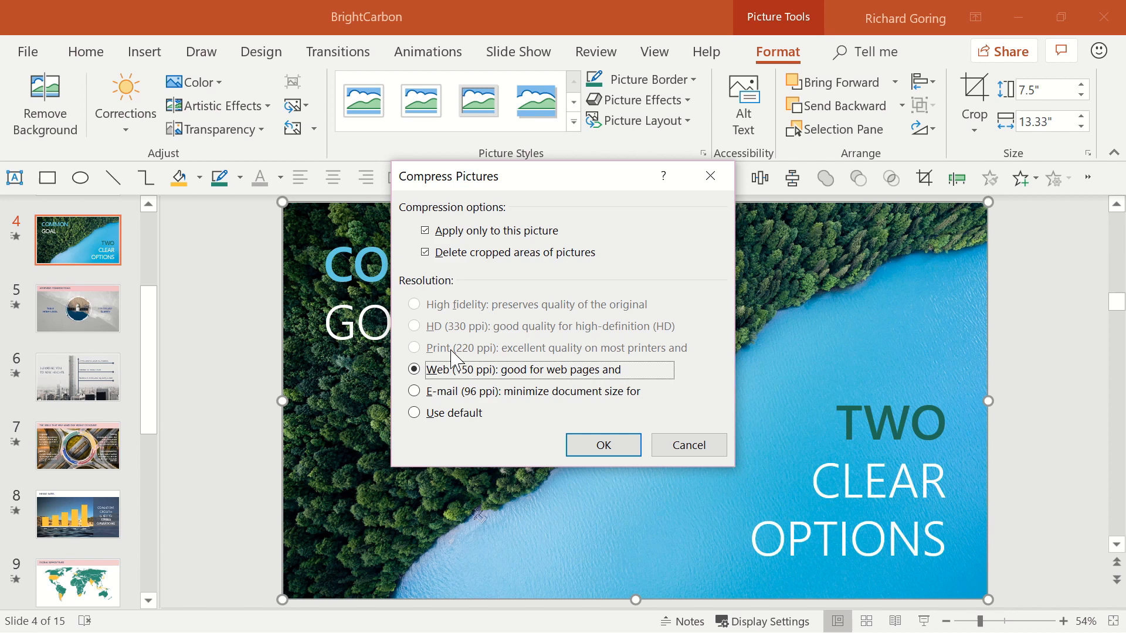
mouse_move(514, 246)
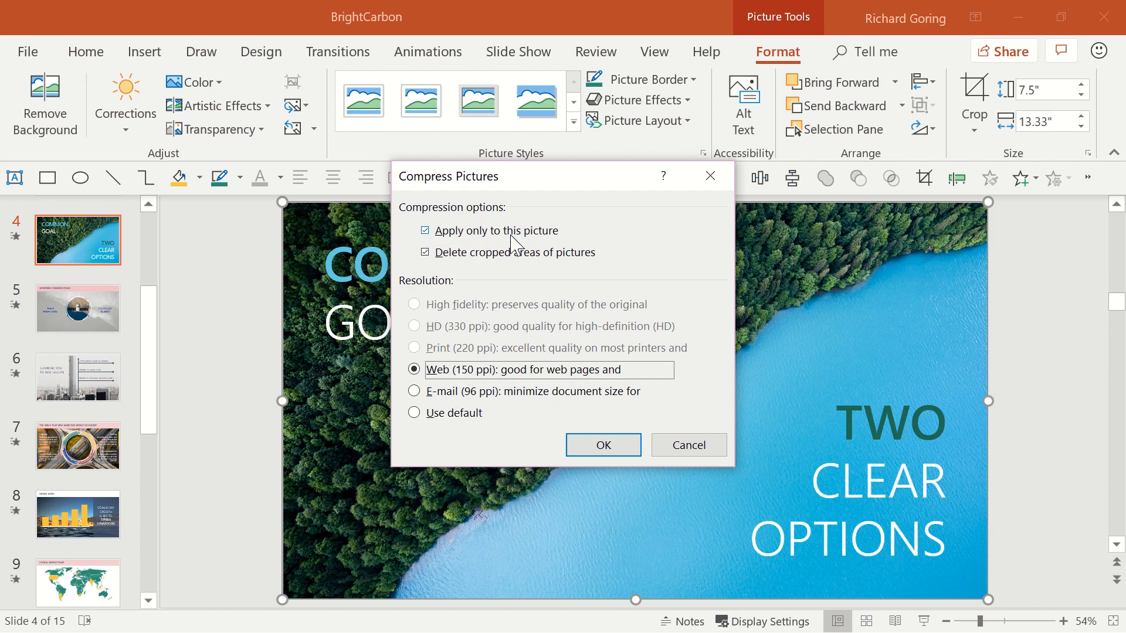
click(425, 231)
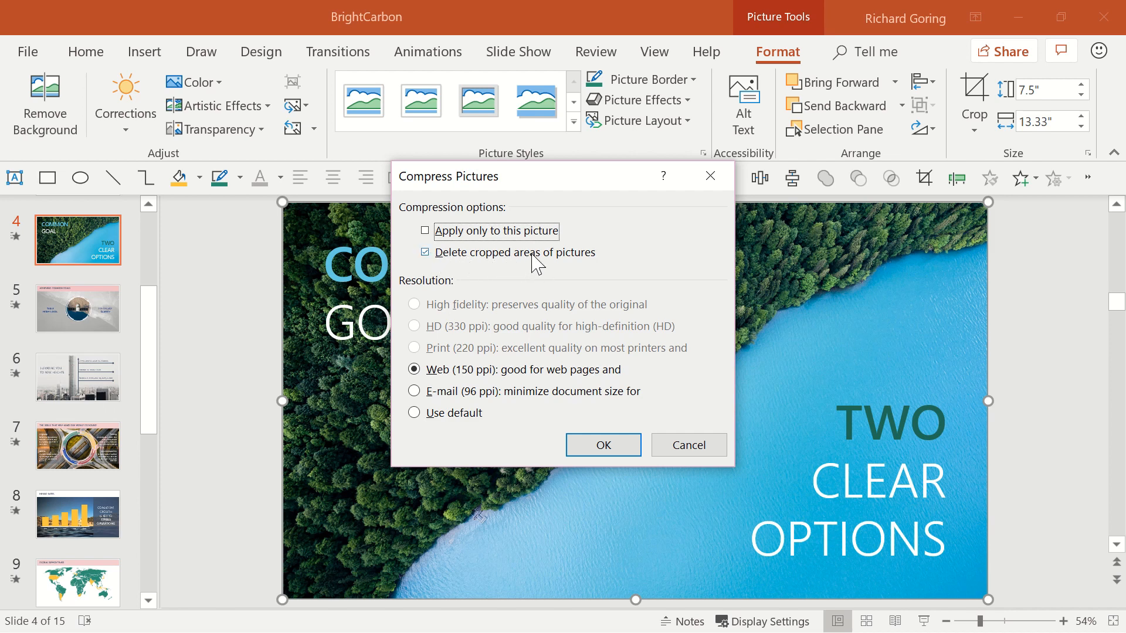
mouse_move(406, 259)
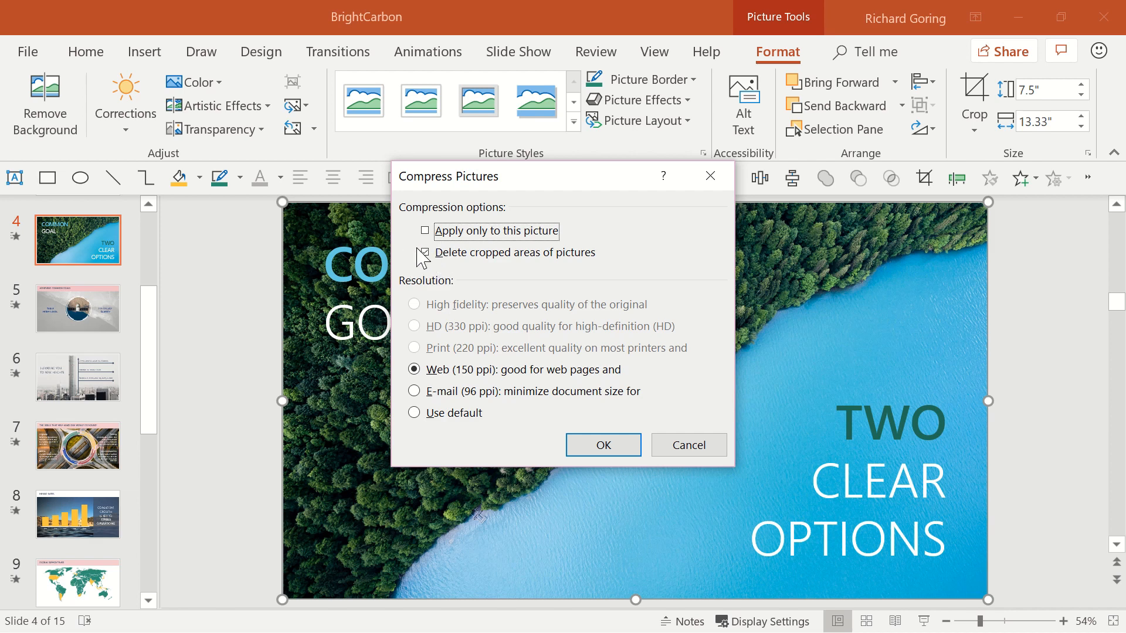
click(423, 252)
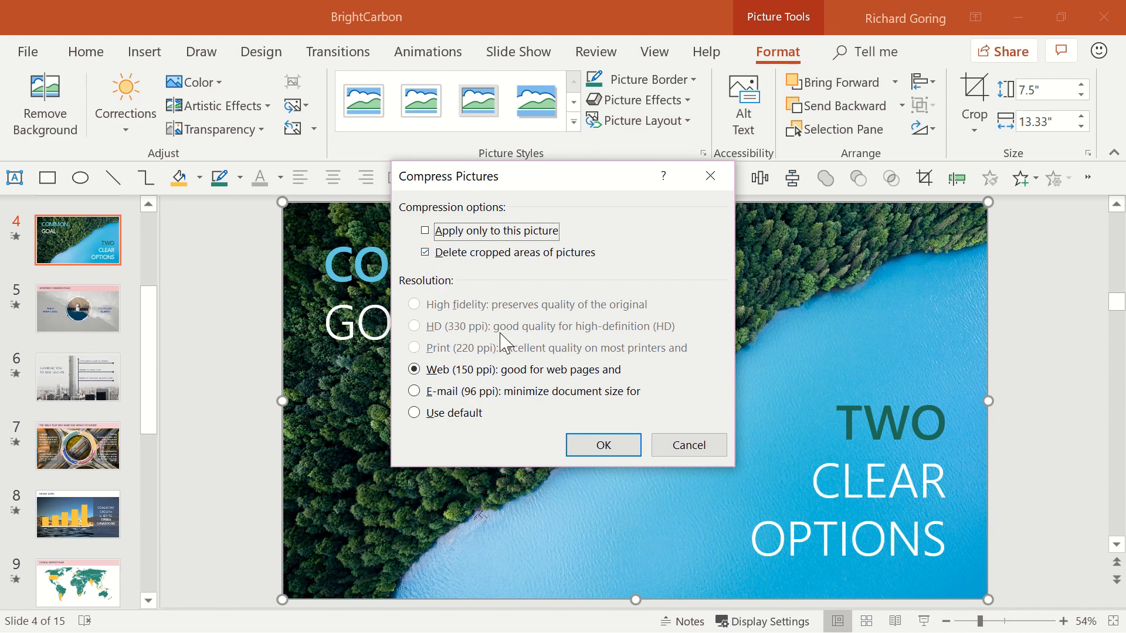
click(602, 446)
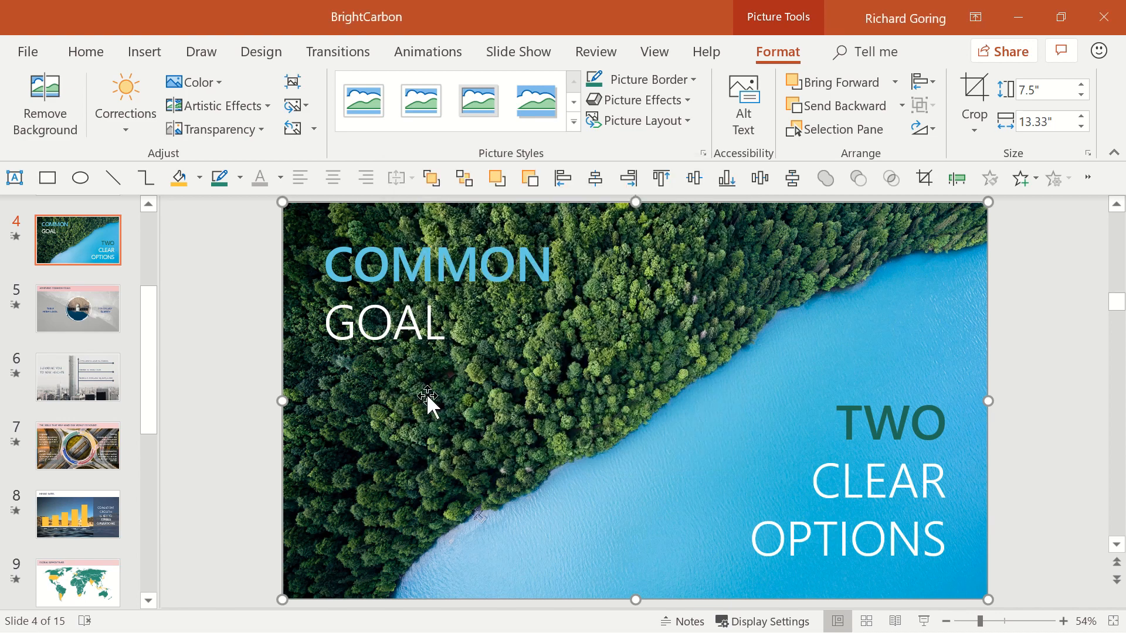
Step: Read the compressed deck's new 4.25 MB size in File Info, then leave it
click(28, 51)
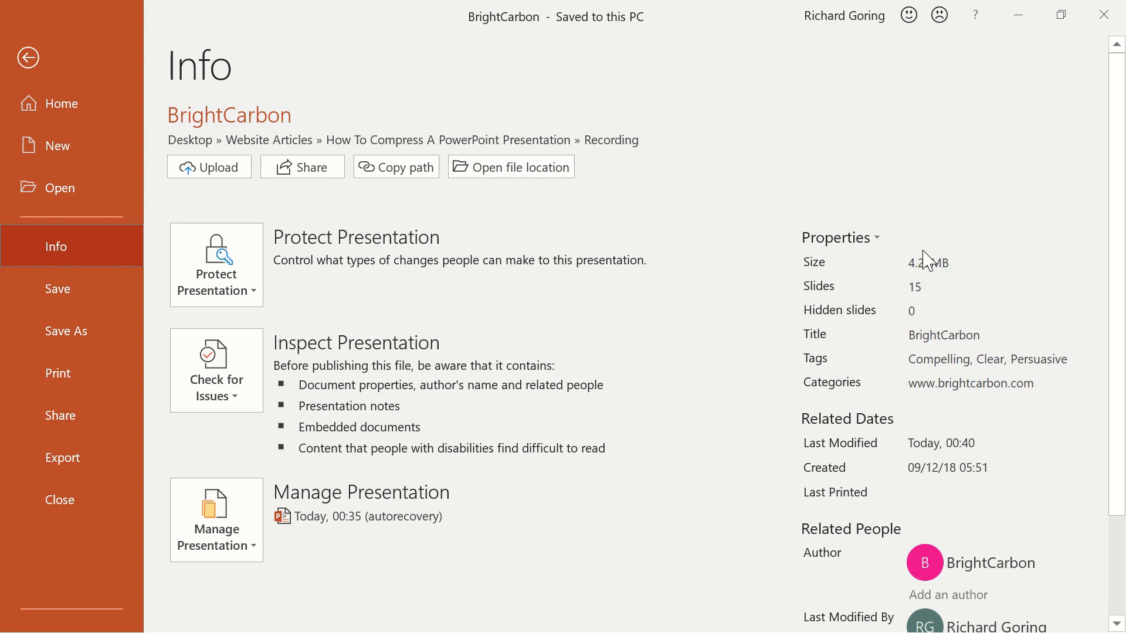
mouse_move(195, 93)
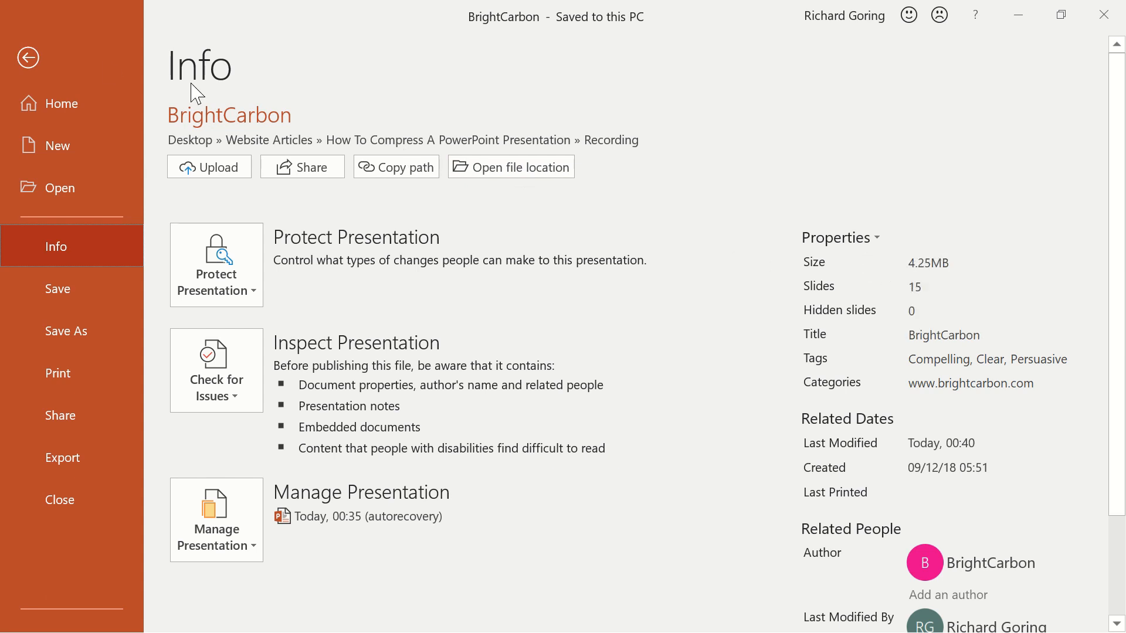
click(28, 58)
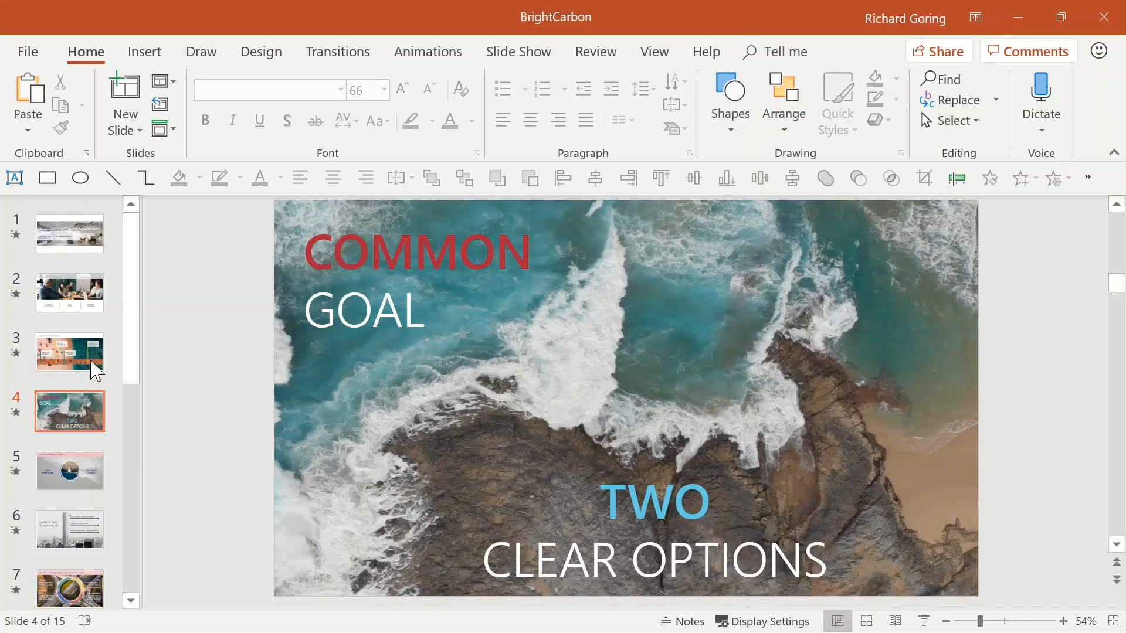
click(28, 52)
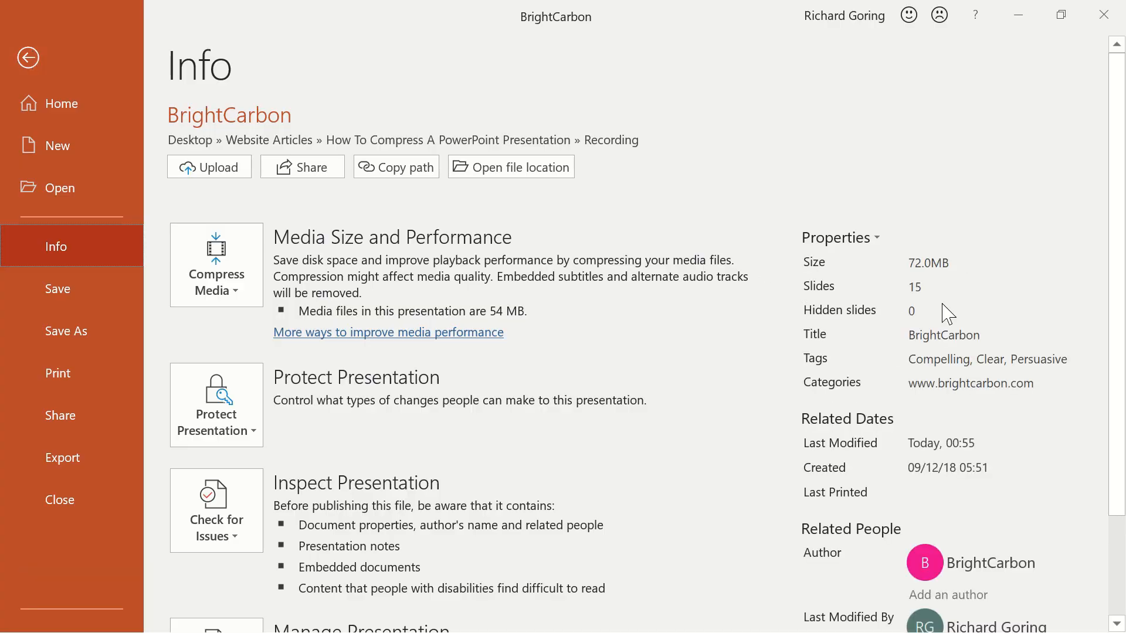
mouse_move(218, 124)
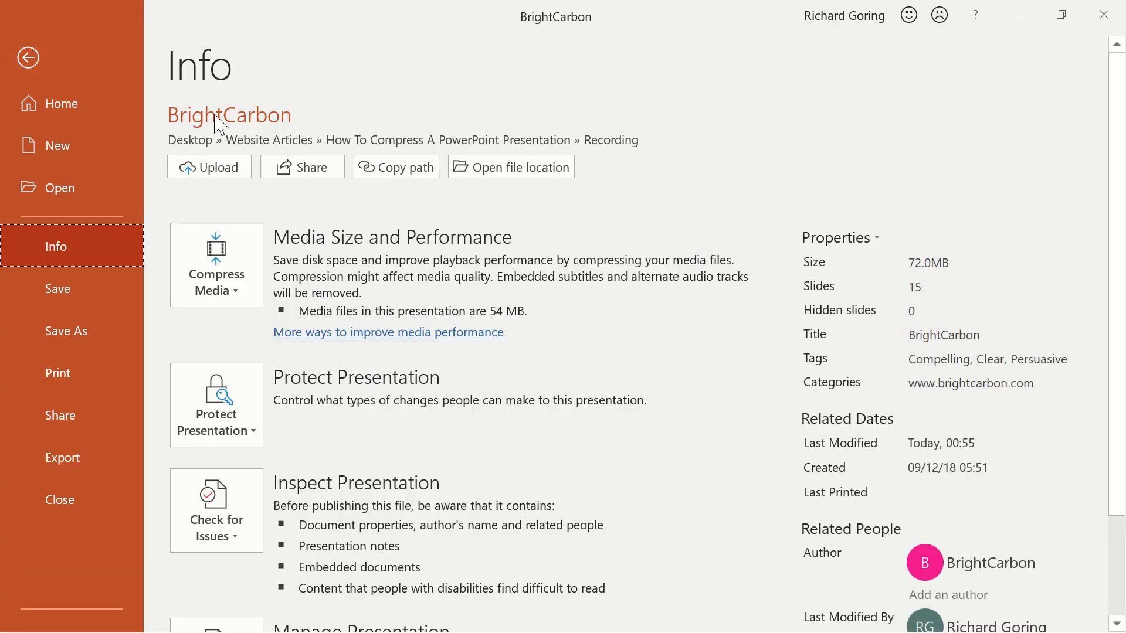
click(28, 58)
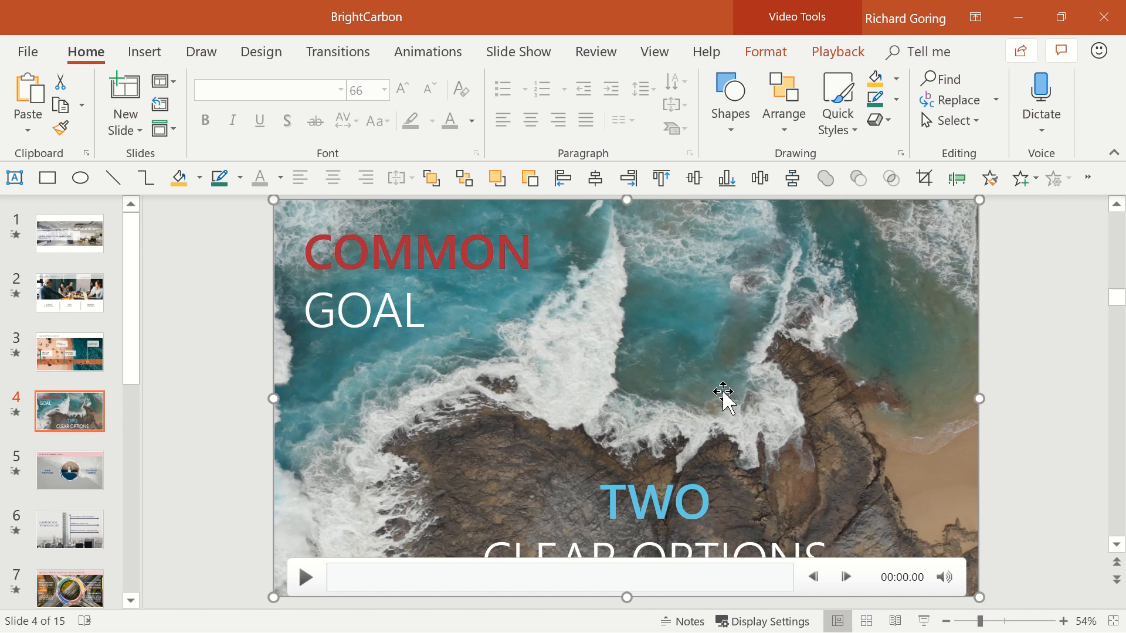
mouse_move(835, 316)
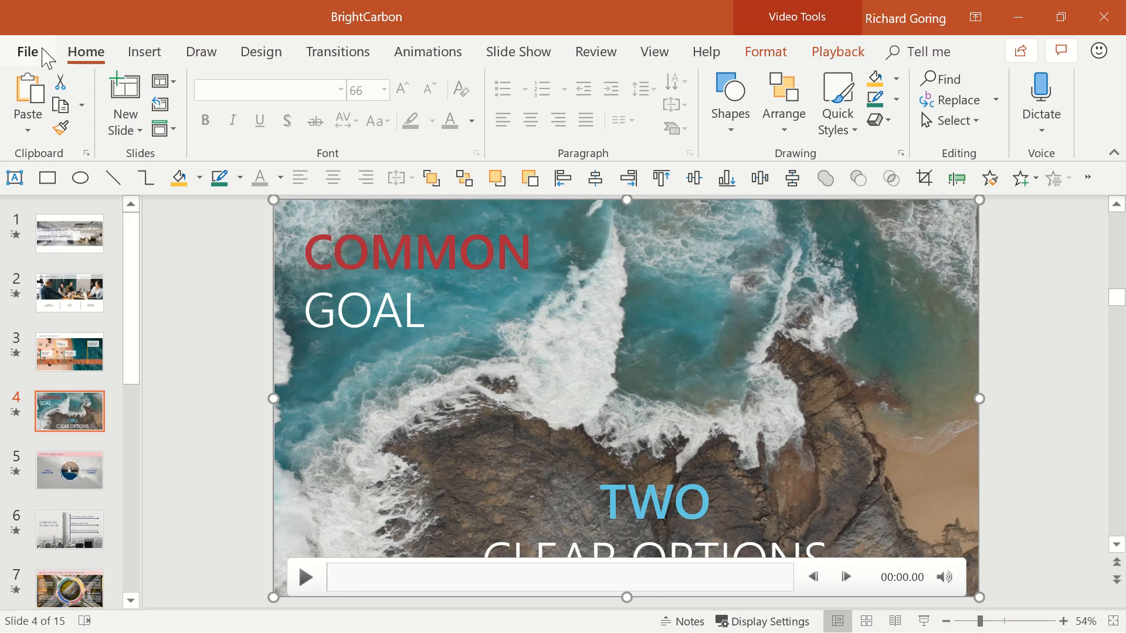
Step: Show the Compress Media quality options: Full HD, HD and Standard
click(28, 52)
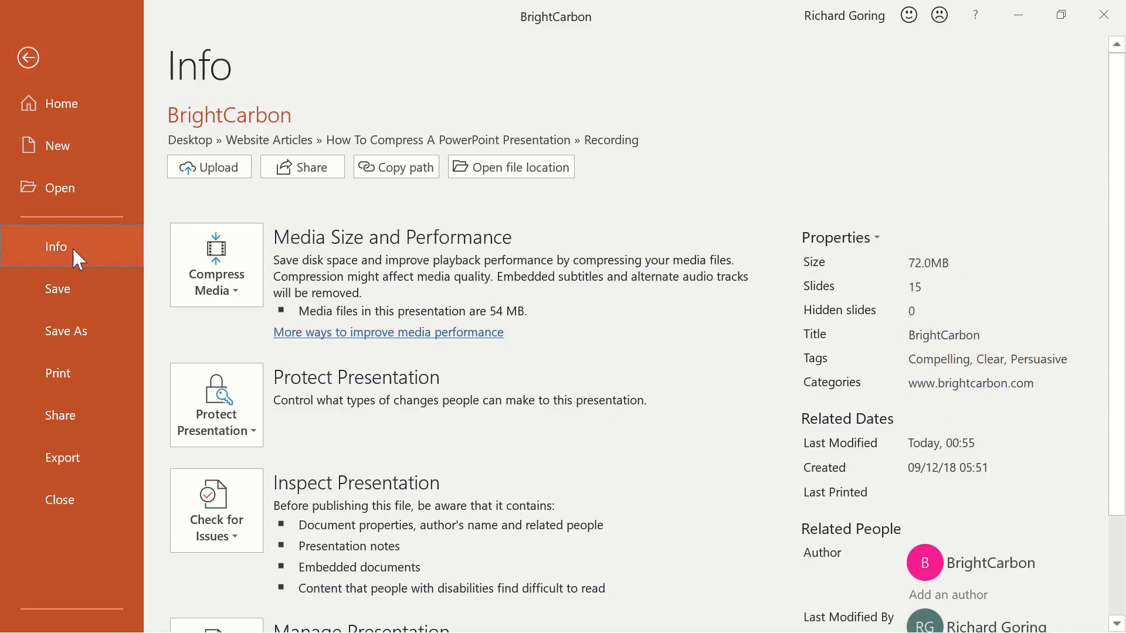
mouse_move(216, 290)
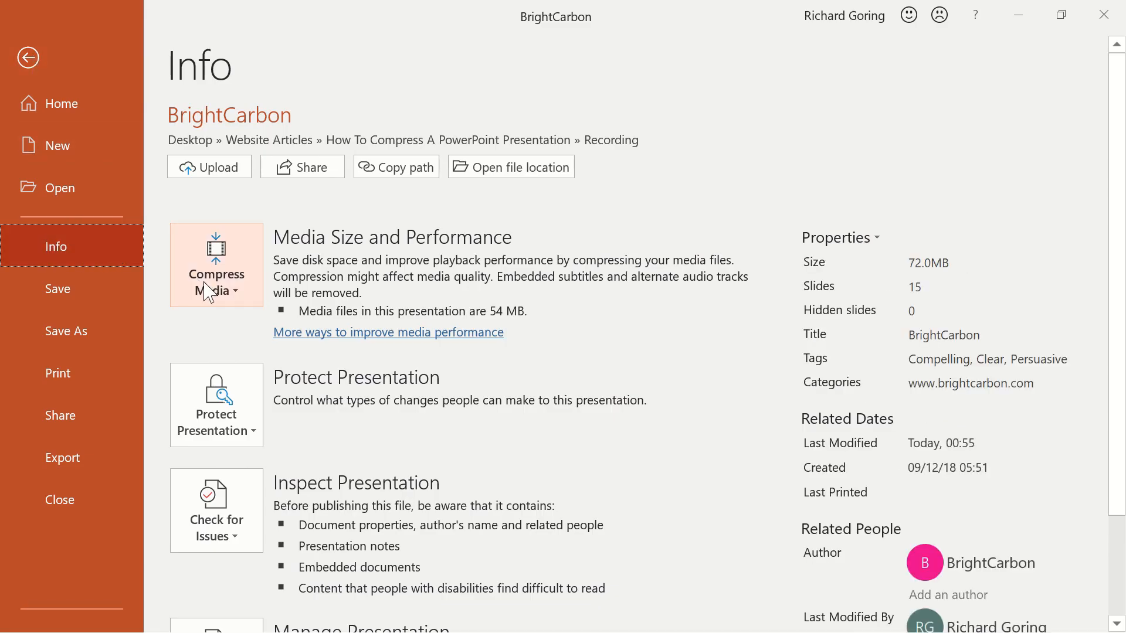
mouse_move(253, 263)
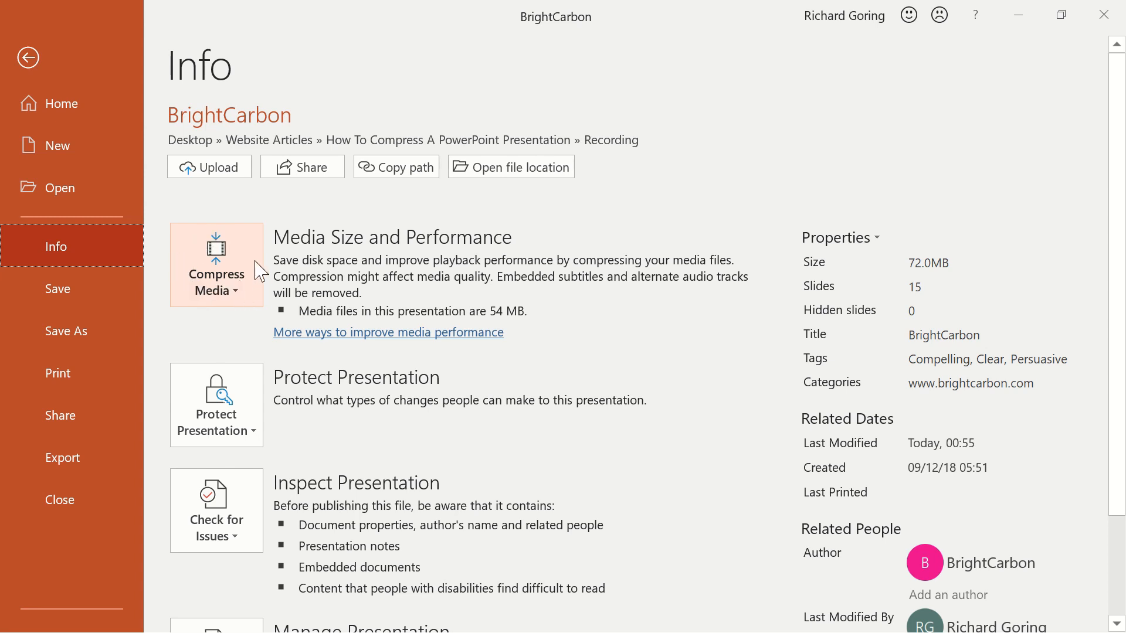
click(215, 273)
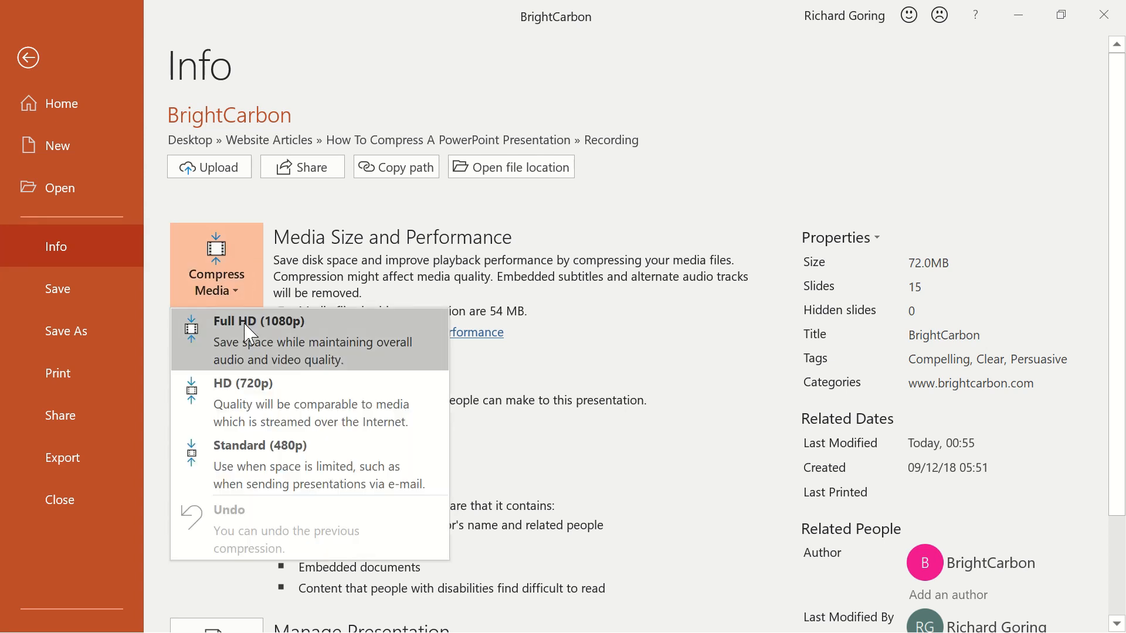
mouse_move(272, 402)
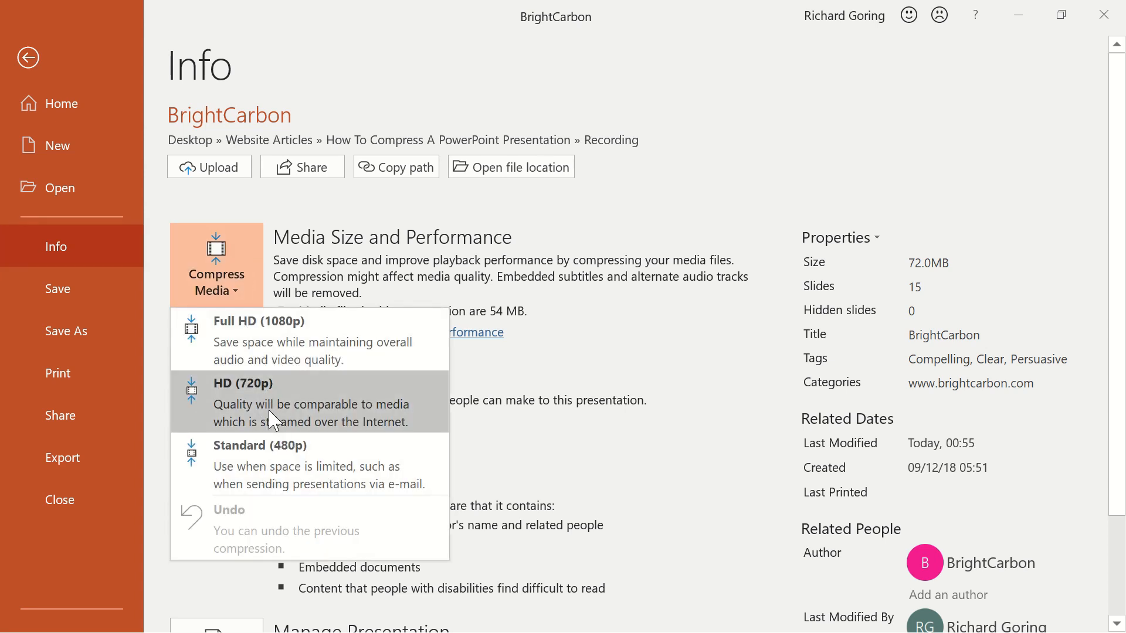
mouse_move(281, 336)
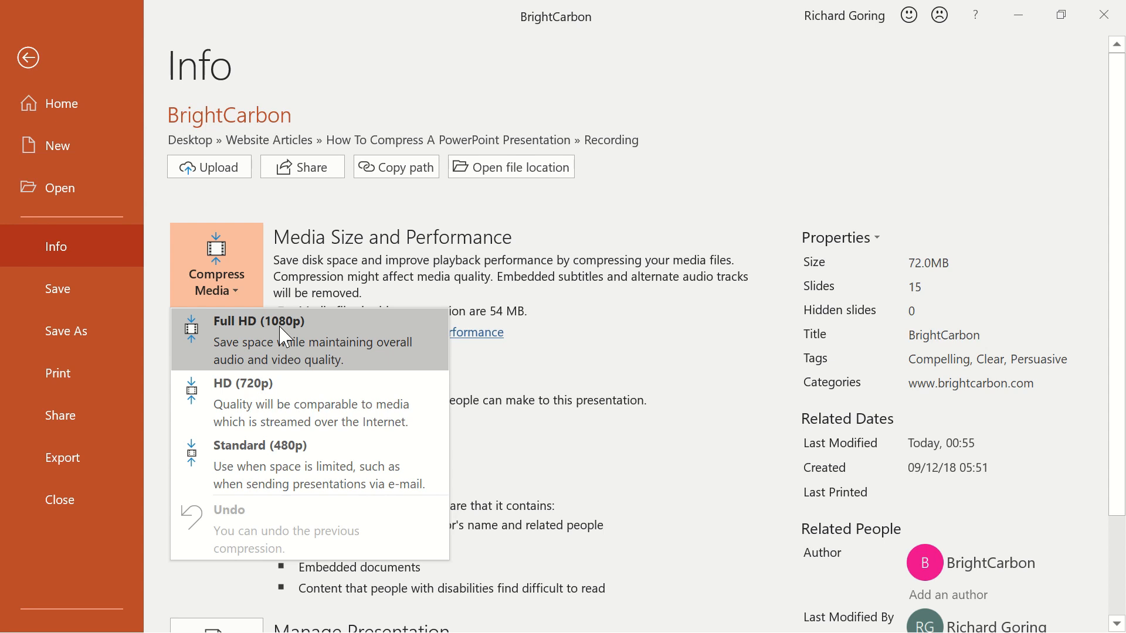
mouse_move(293, 402)
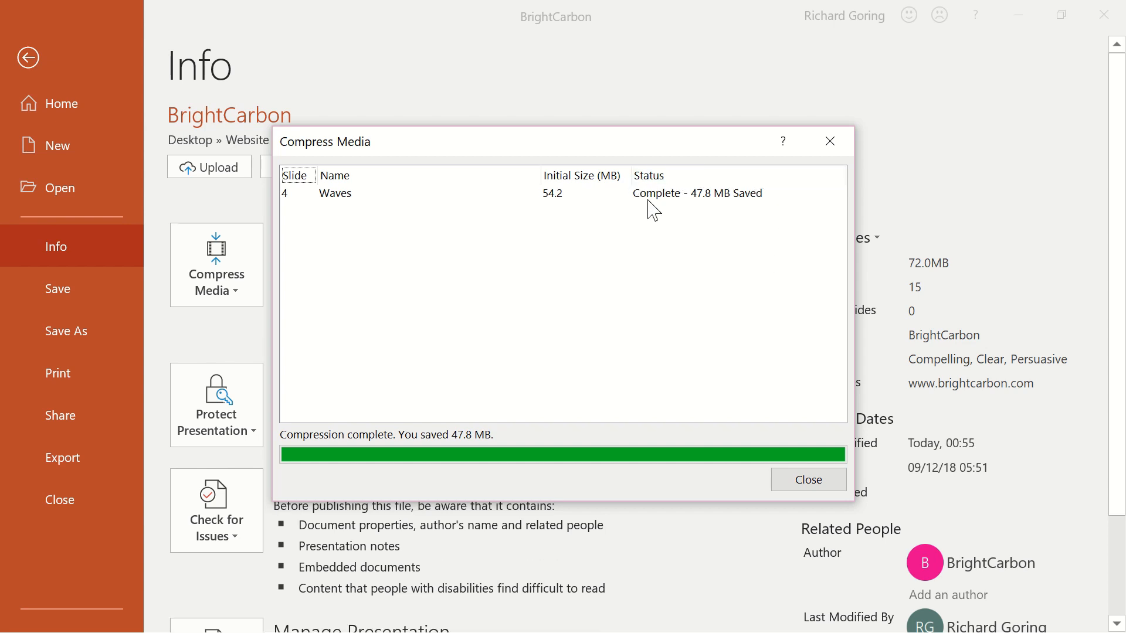
mouse_move(700, 223)
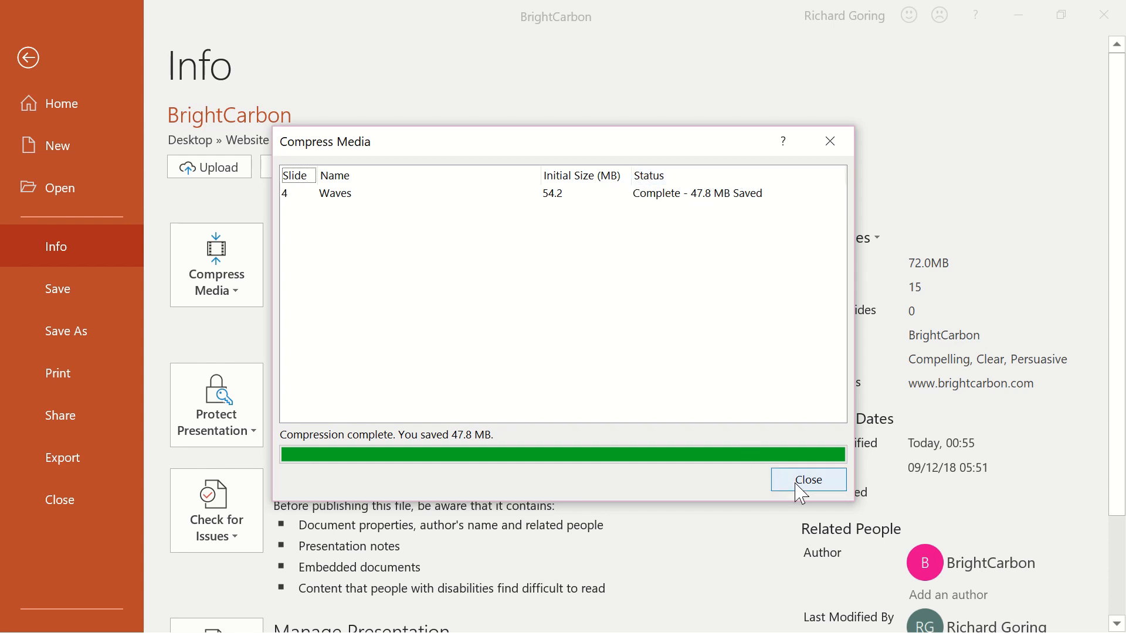
Step: Close the HD (720p) compression report, confirm the 11.8 MB size, and return to slide 4
click(807, 480)
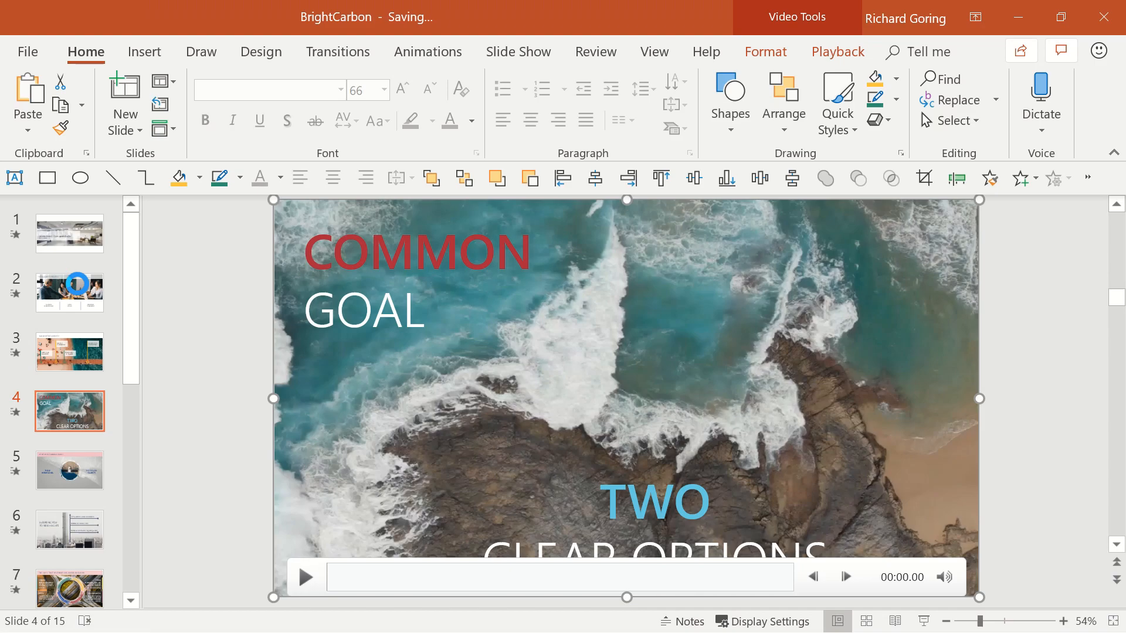
click(28, 51)
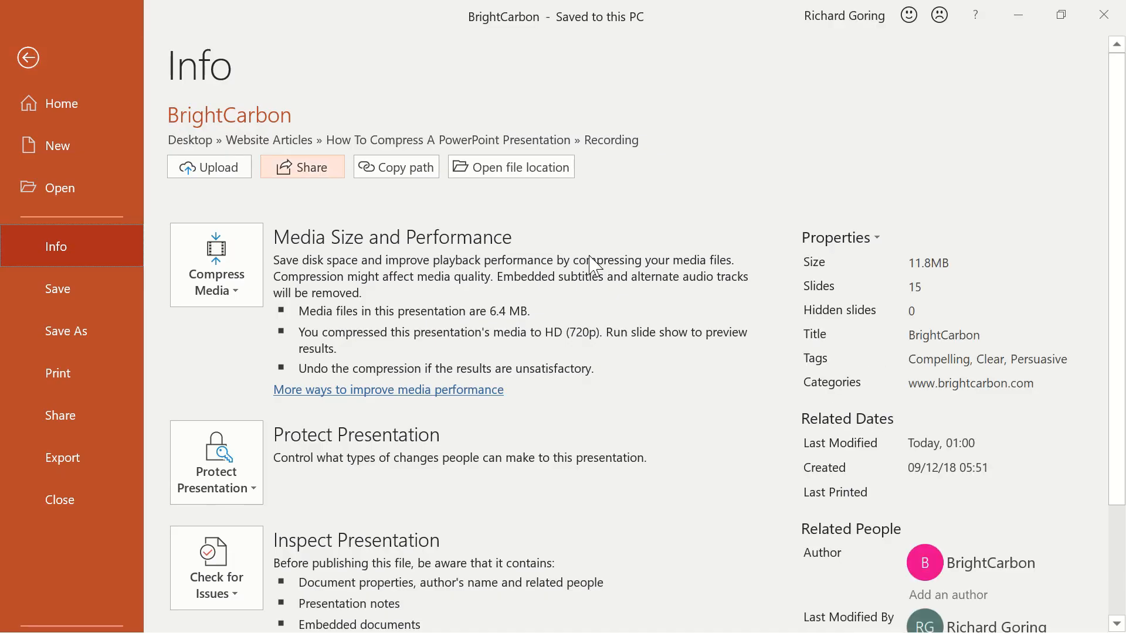
mouse_move(927, 291)
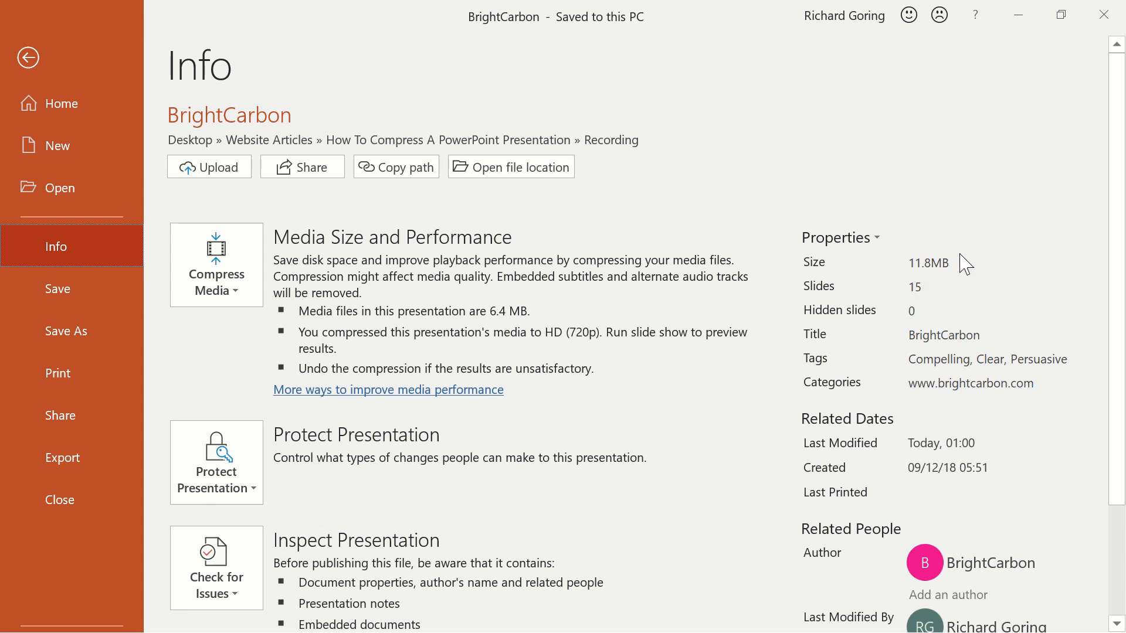
mouse_move(970, 280)
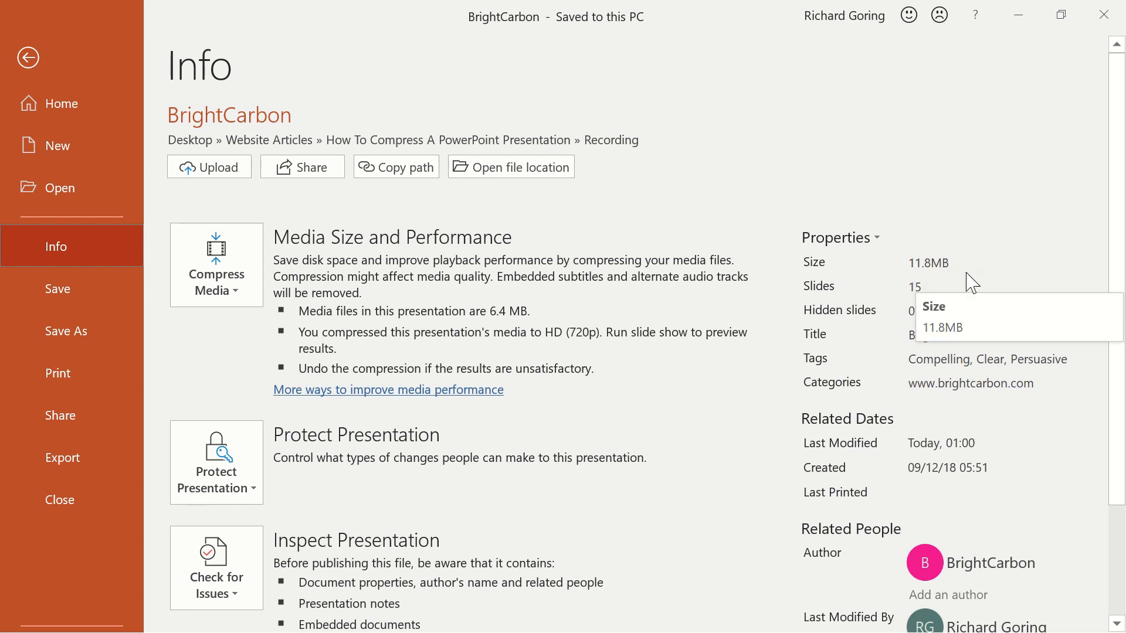
click(29, 57)
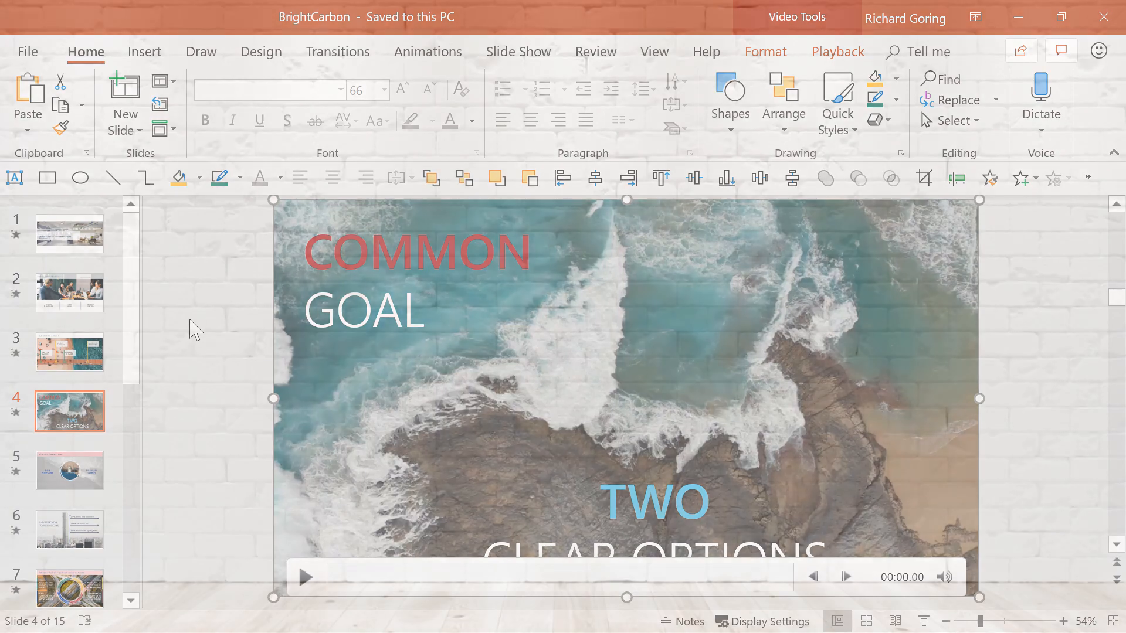
Step: Bring up the folder holding the BrightCarbon presentation alongside the deck
click(866, 622)
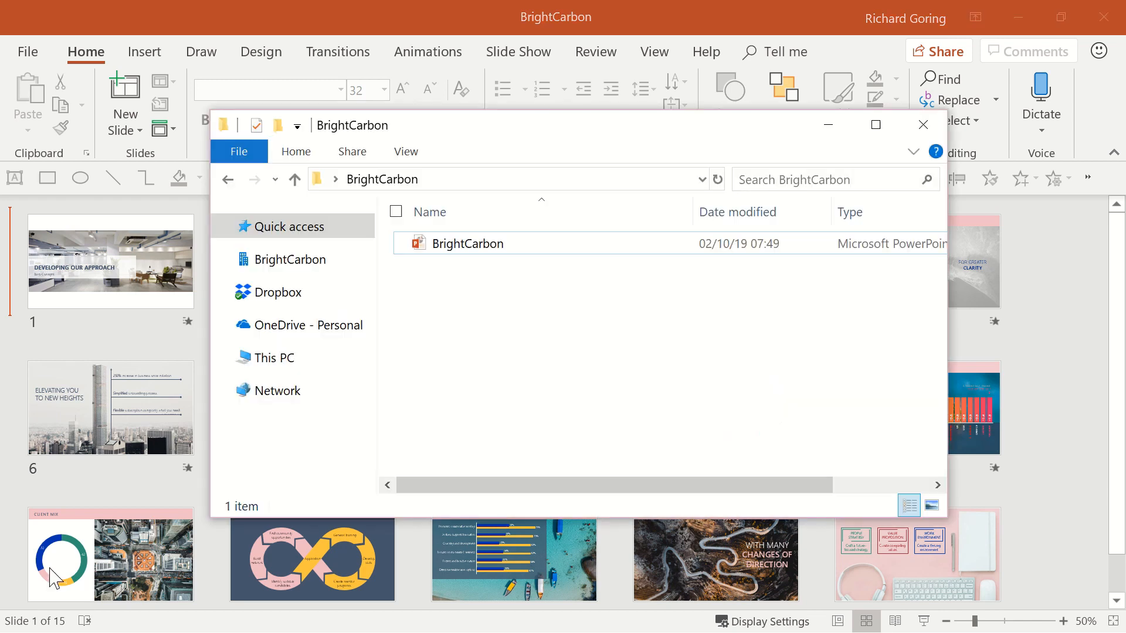
Step: Select BrightCarbon.pptx and turn on File name extensions in File Explorer
click(468, 243)
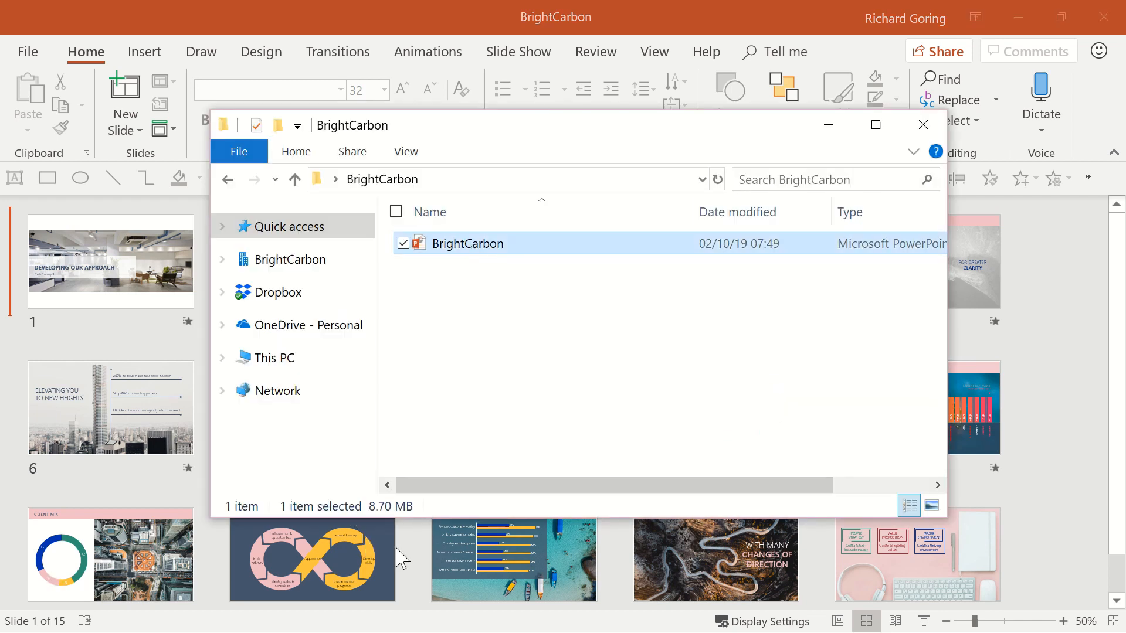
mouse_move(420, 302)
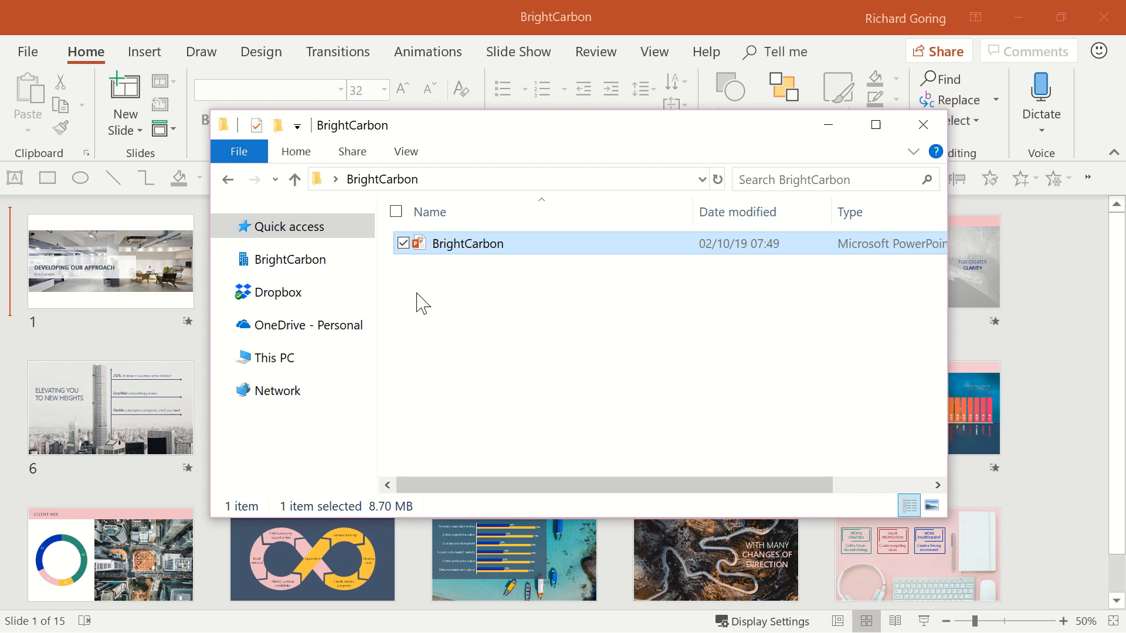
click(407, 152)
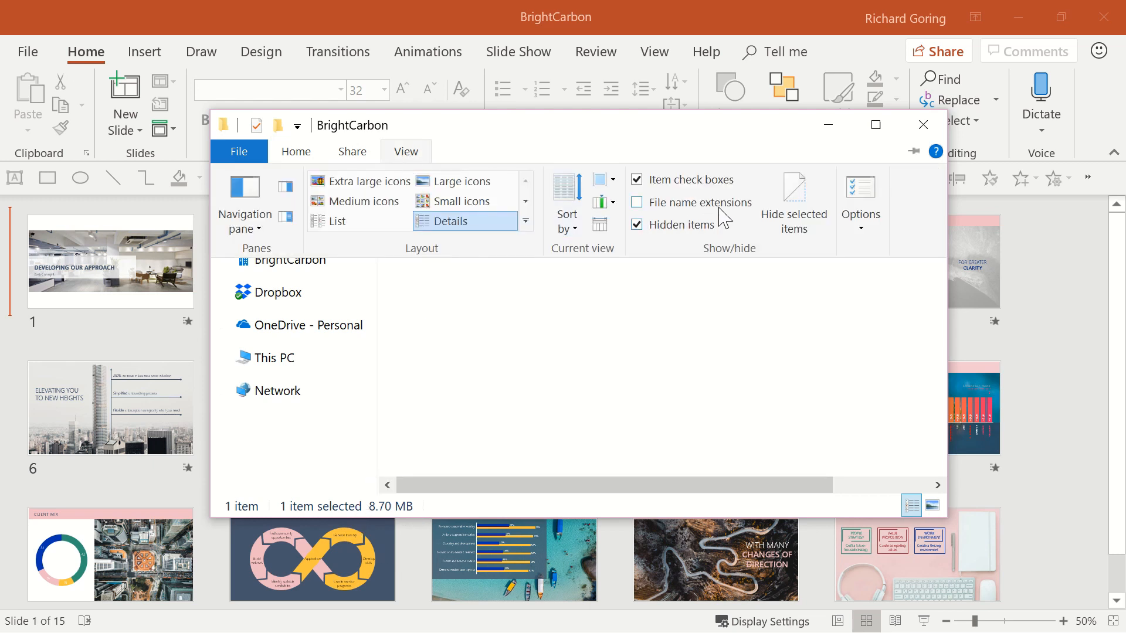
mouse_move(679, 211)
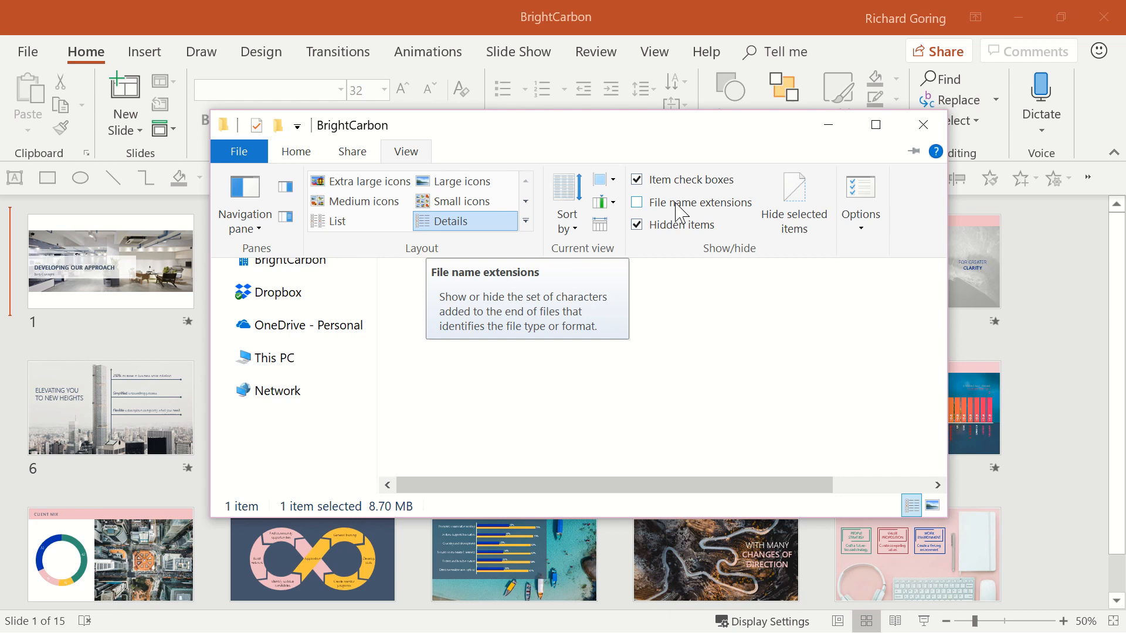
click(637, 202)
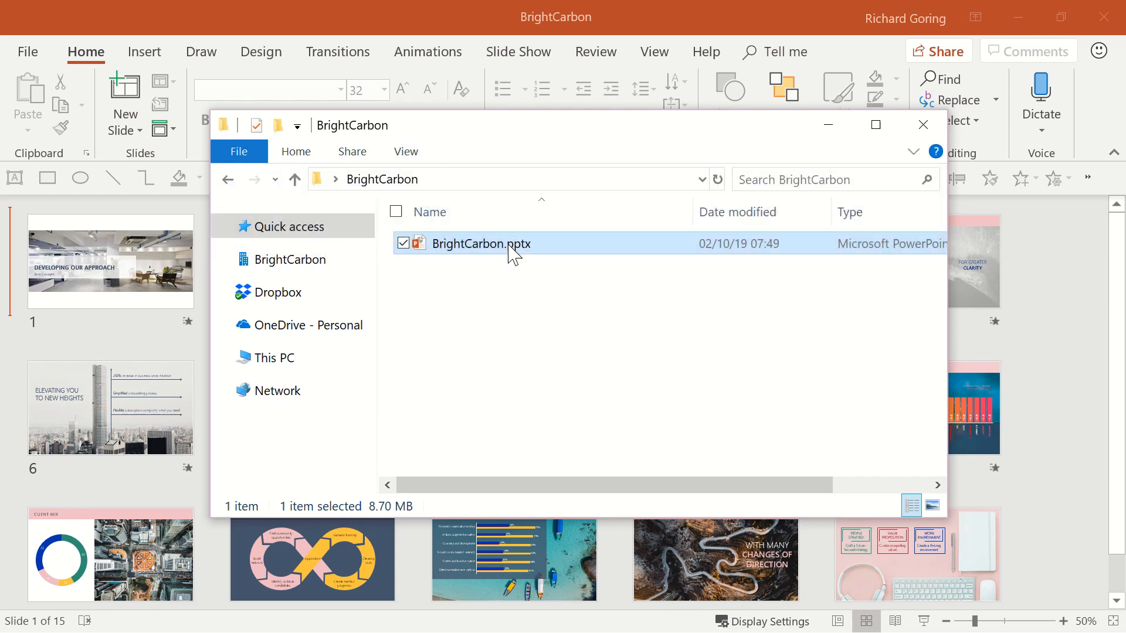
mouse_move(514, 243)
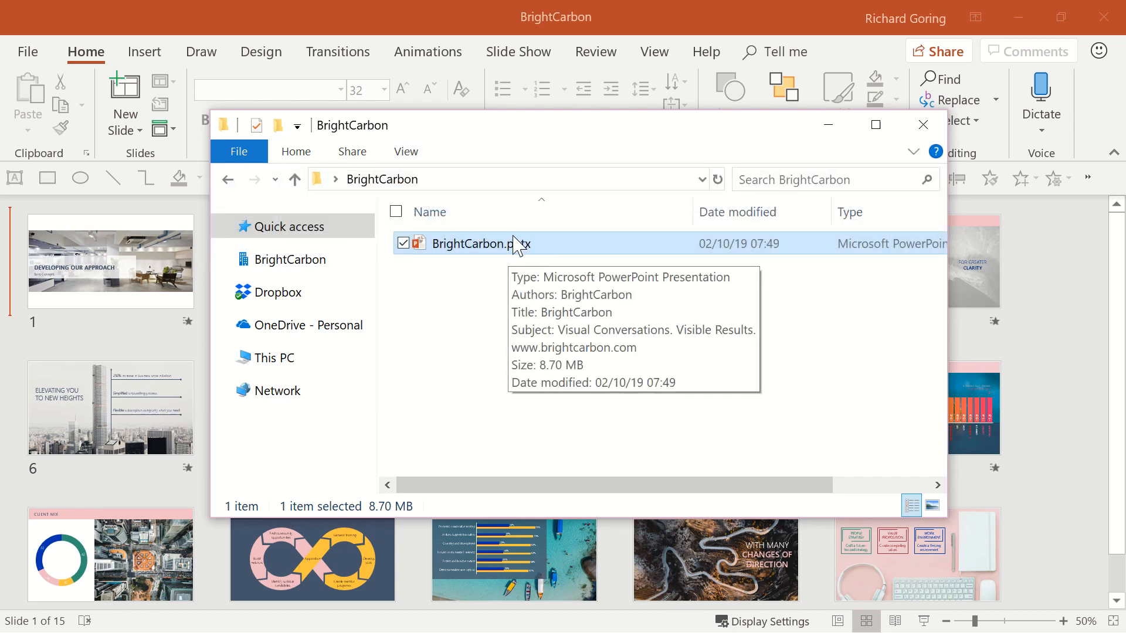
mouse_move(458, 314)
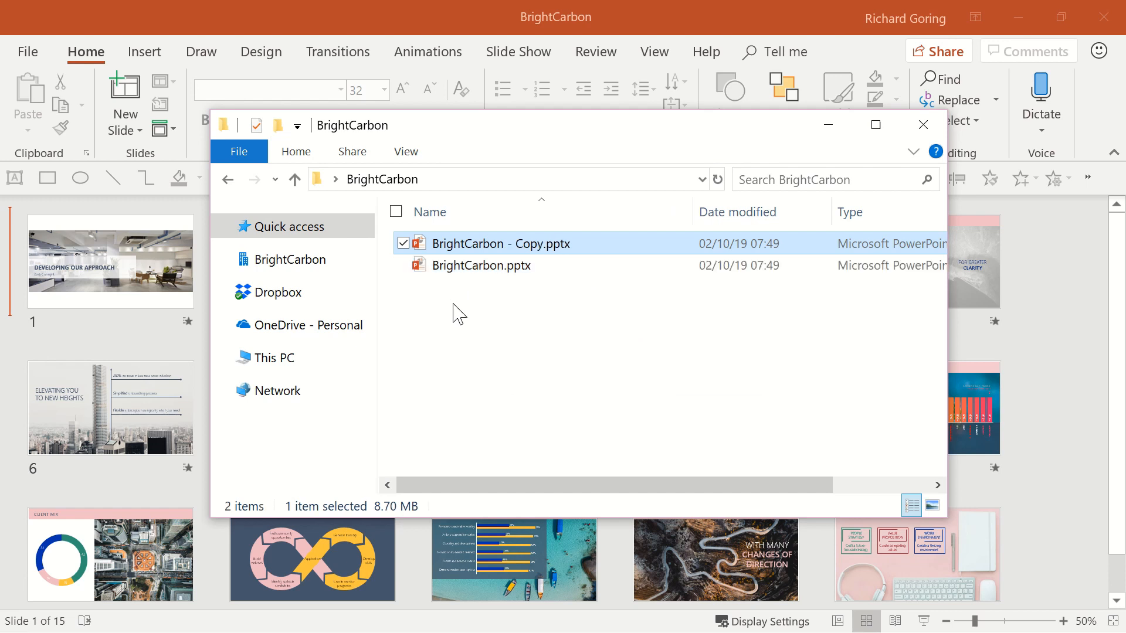
mouse_move(569, 259)
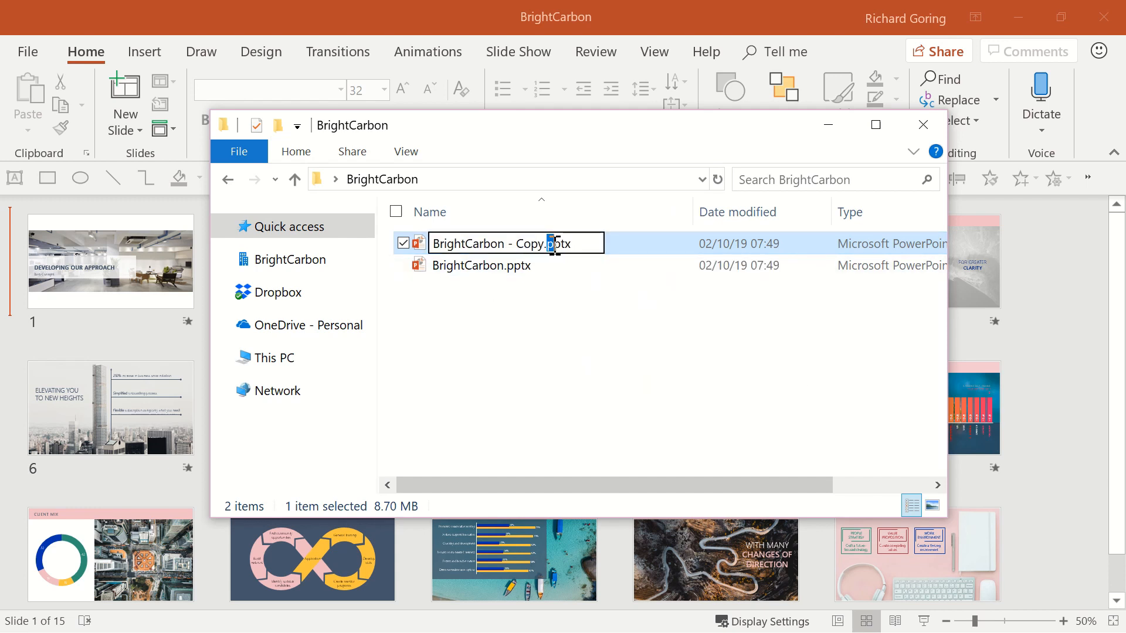
Step: Change the copy's extension from pptx to zip and accept the rename warning
text(zip)
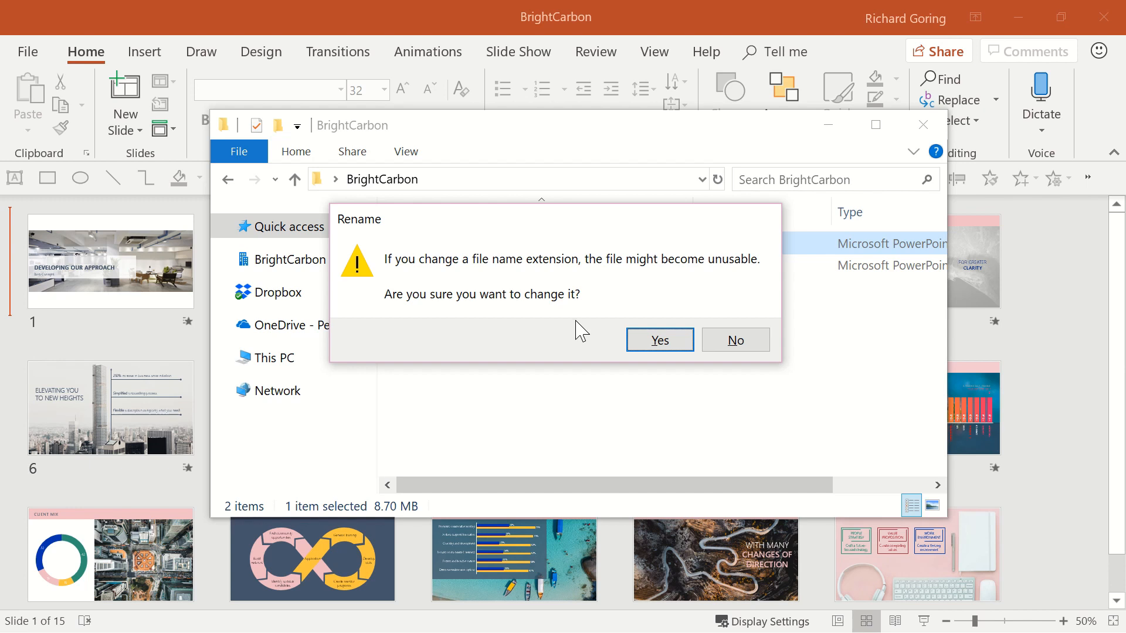
click(659, 340)
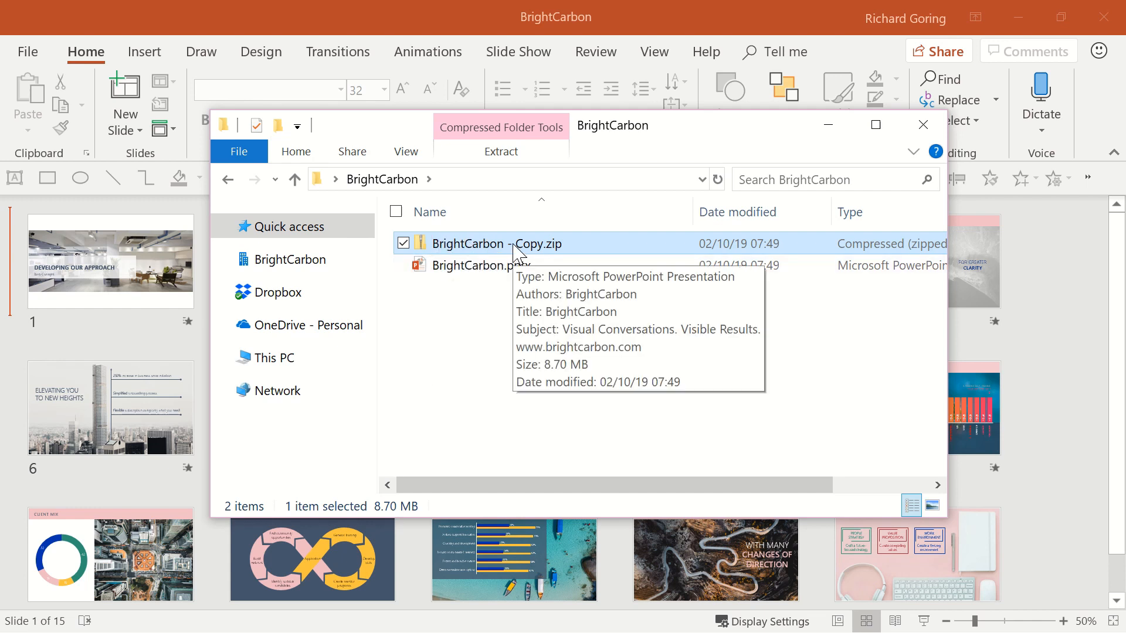
Step: Open the zipped copy's ppt\media folder to find image10.jpeg, the largest at 4,777 KB
double_click(471, 243)
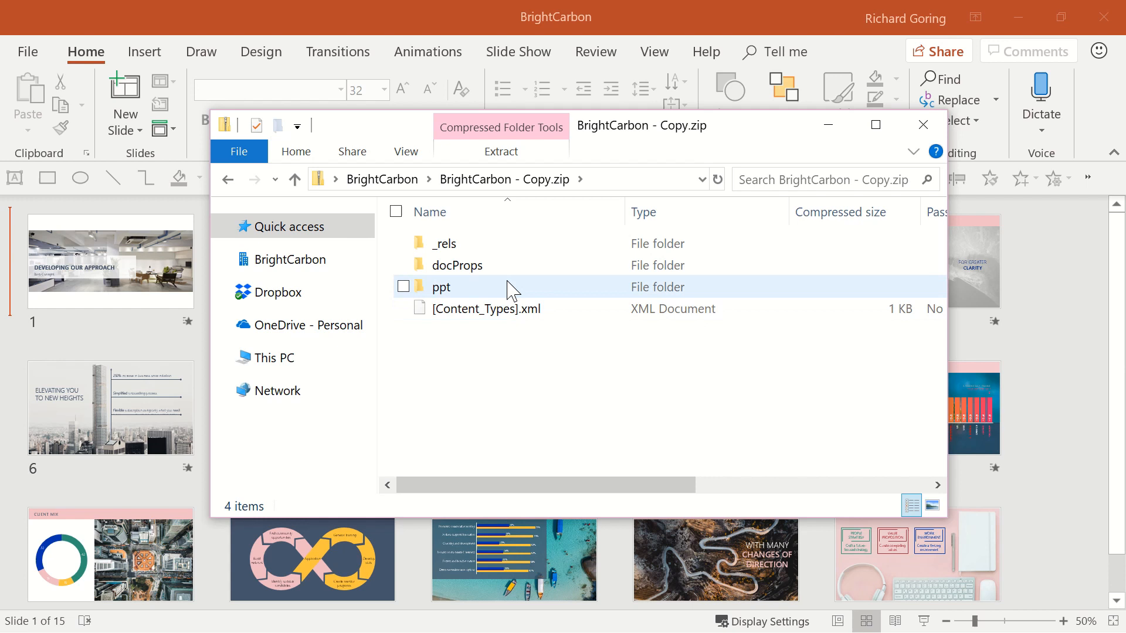
mouse_move(490, 297)
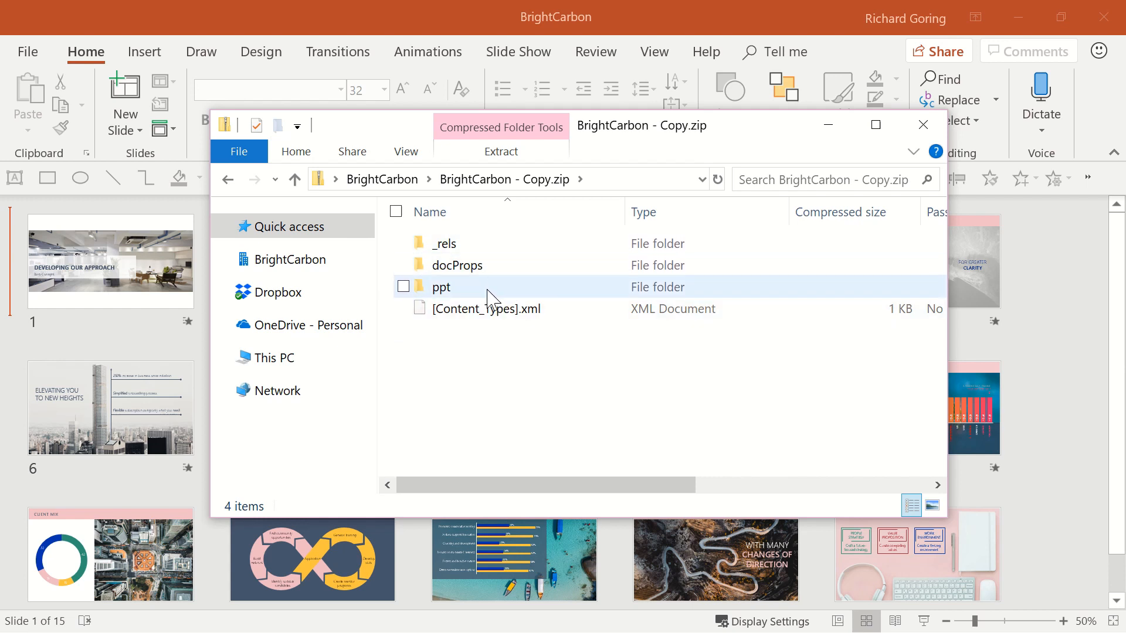
double_click(441, 287)
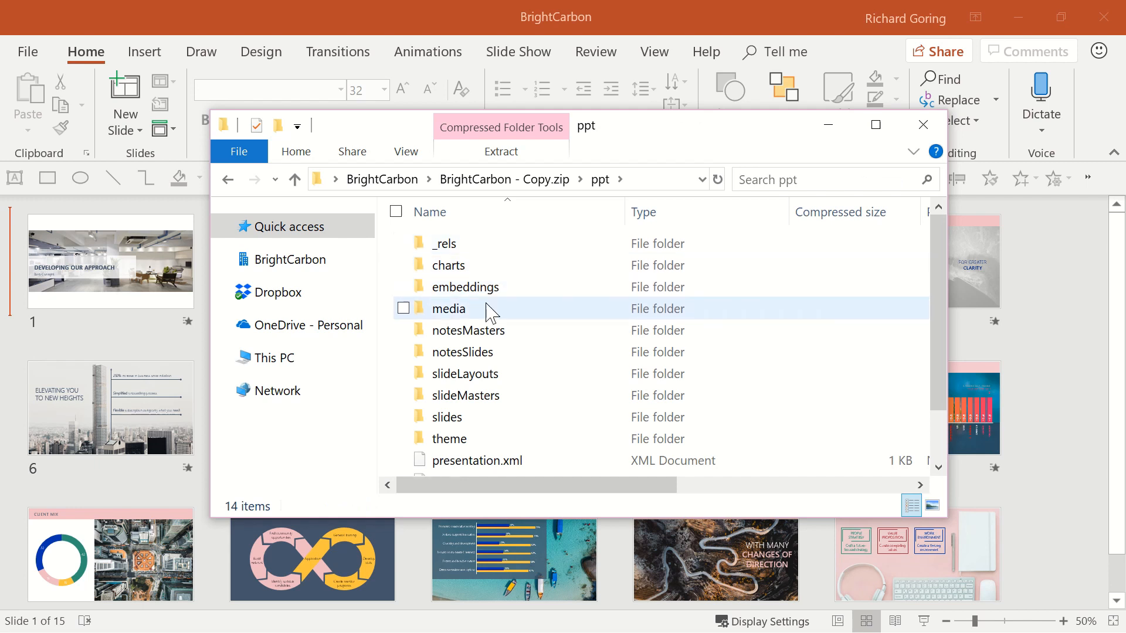
mouse_move(483, 321)
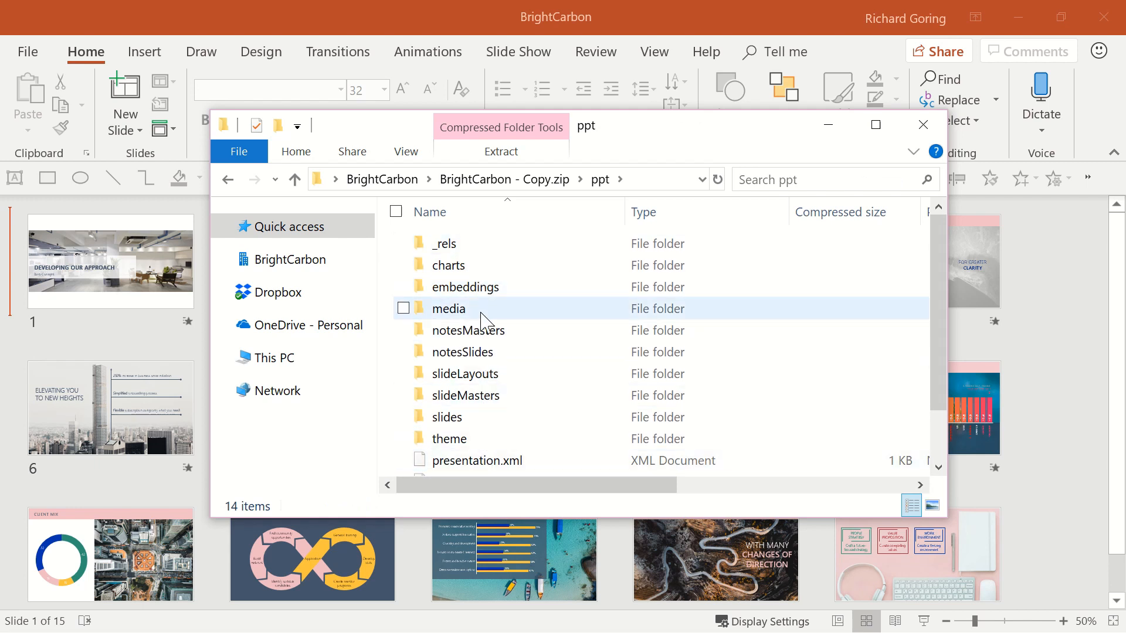
click(403, 309)
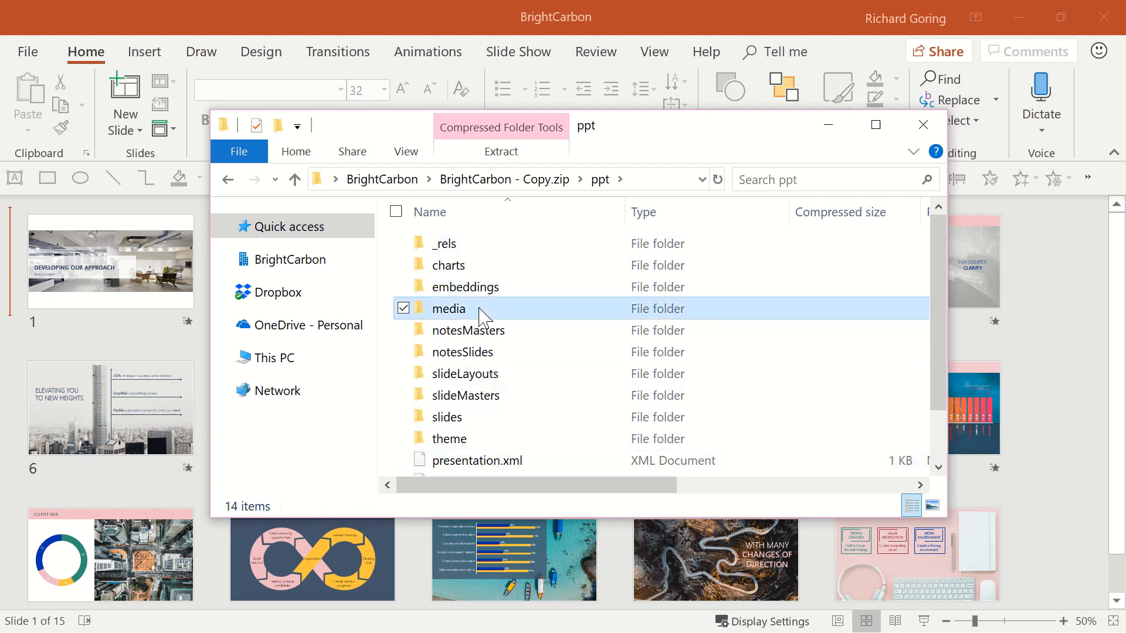
double_click(448, 308)
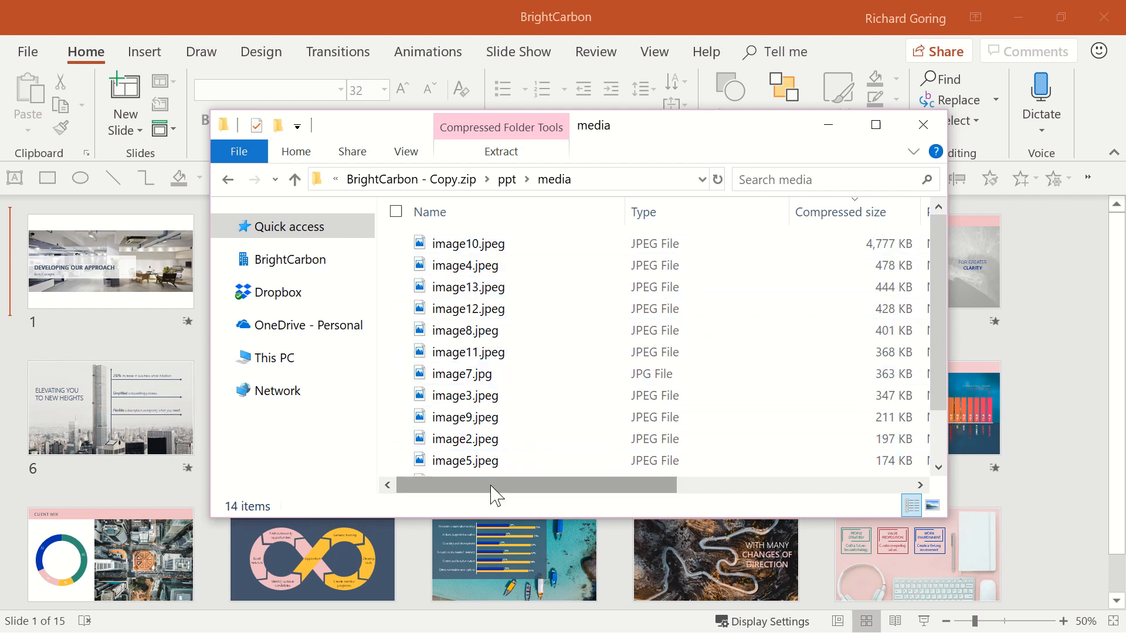
click(465, 396)
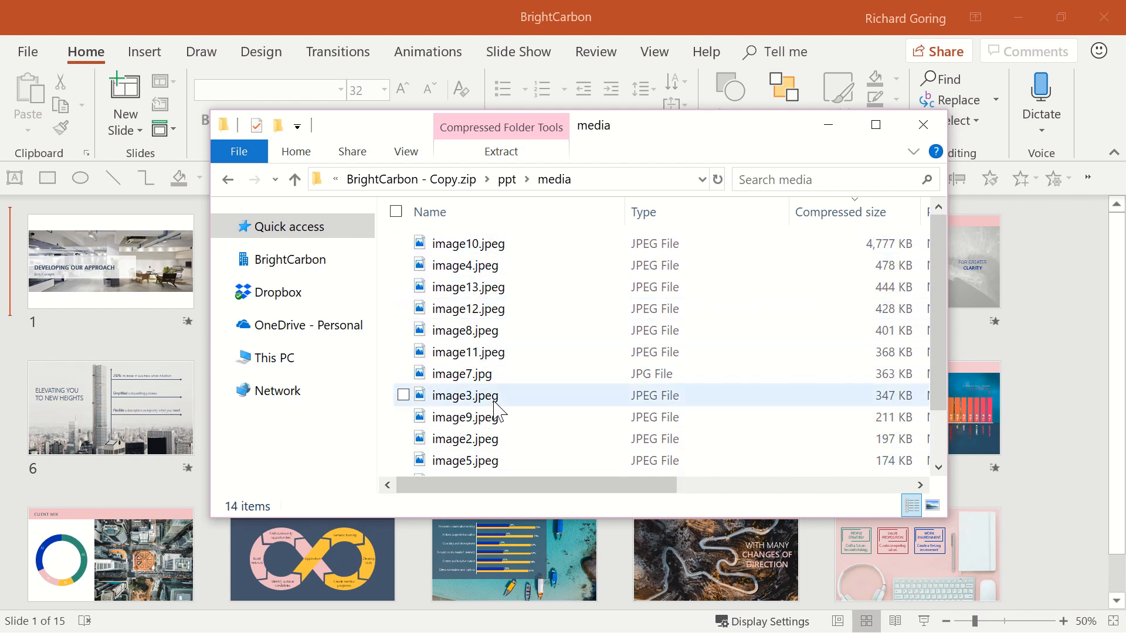
mouse_move(788, 234)
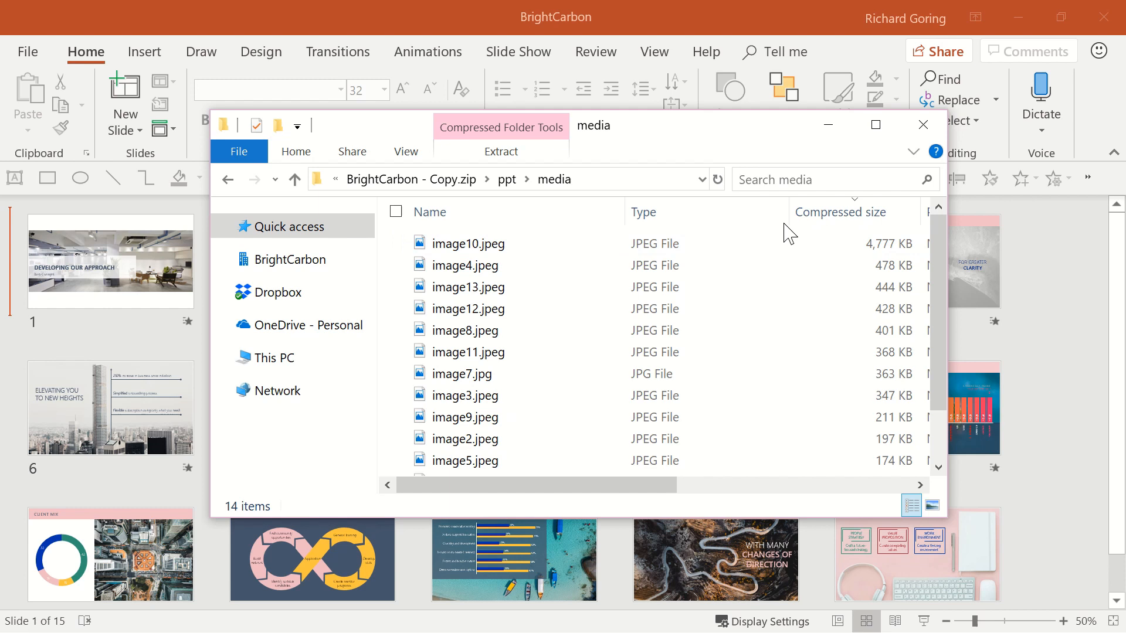
mouse_move(879, 215)
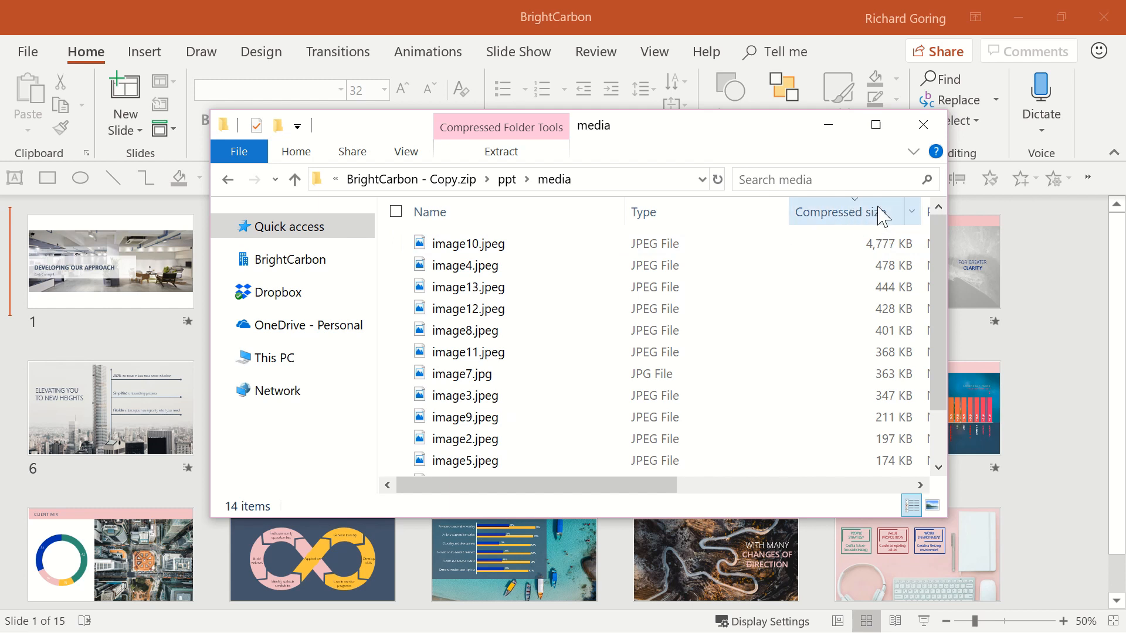
mouse_move(625, 265)
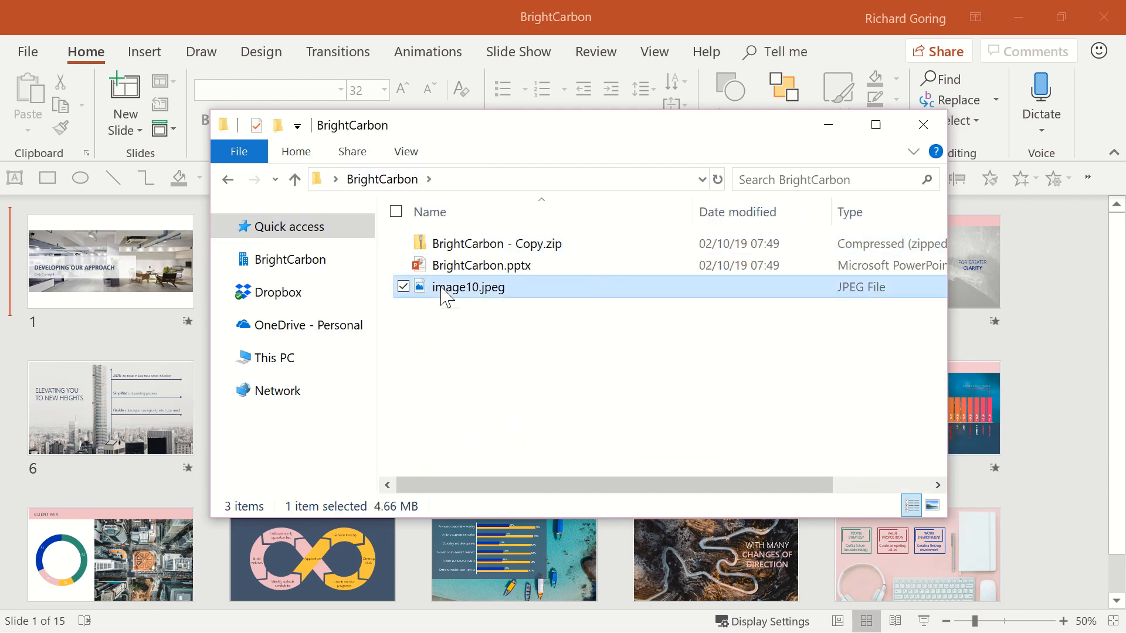
Step: Resize image10.jpeg in Photos with custom dimension 1000, then open slide 10
double_click(469, 287)
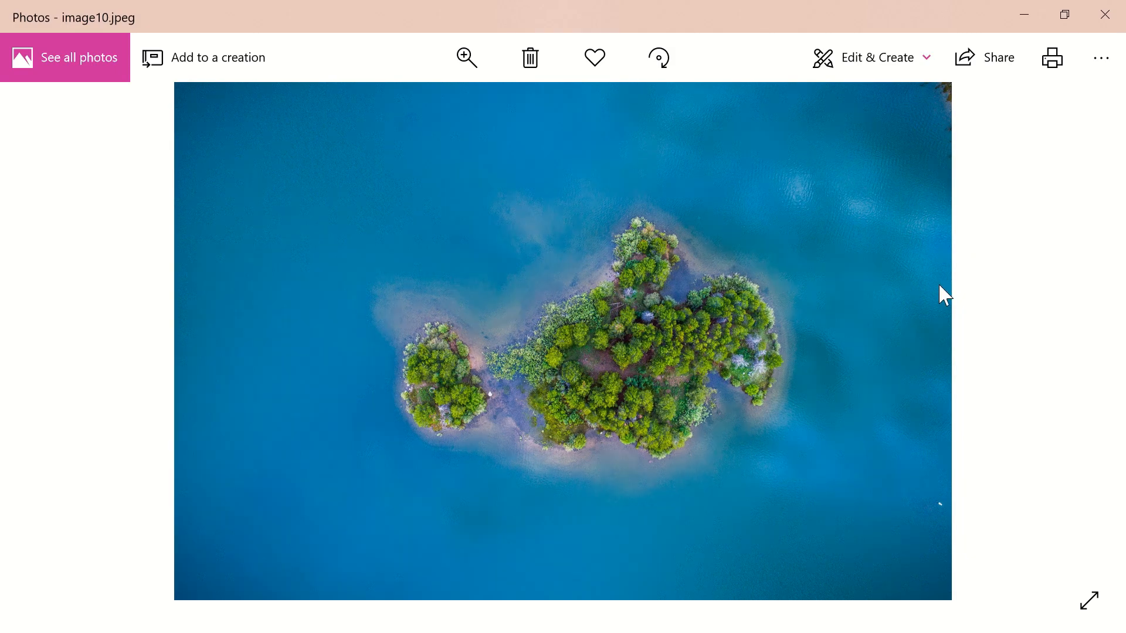
mouse_move(1100, 57)
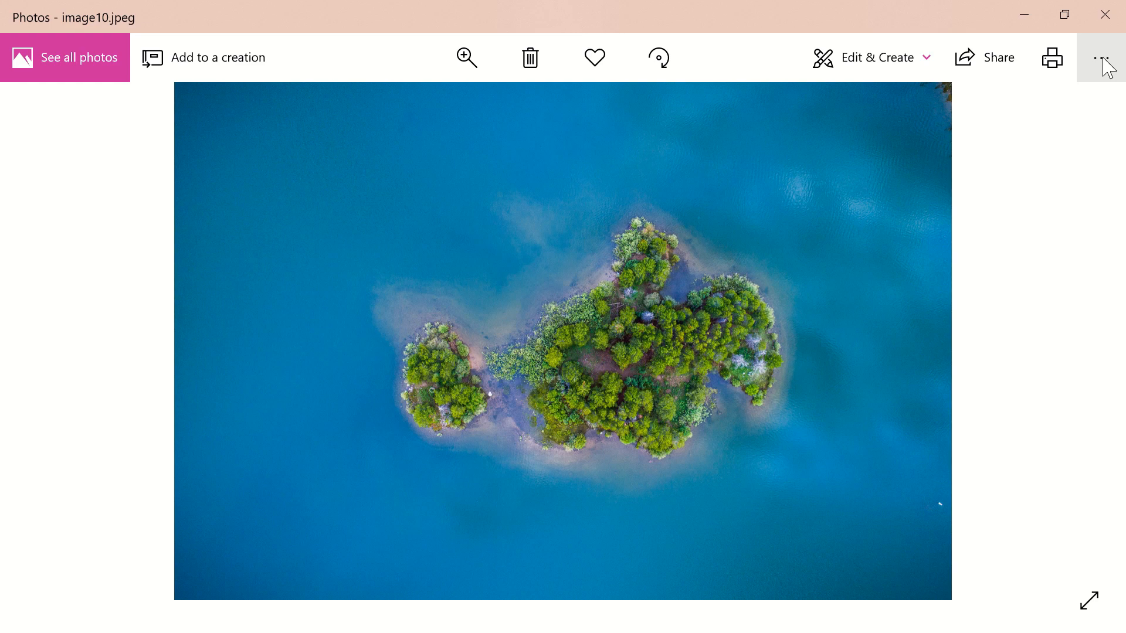
click(1101, 57)
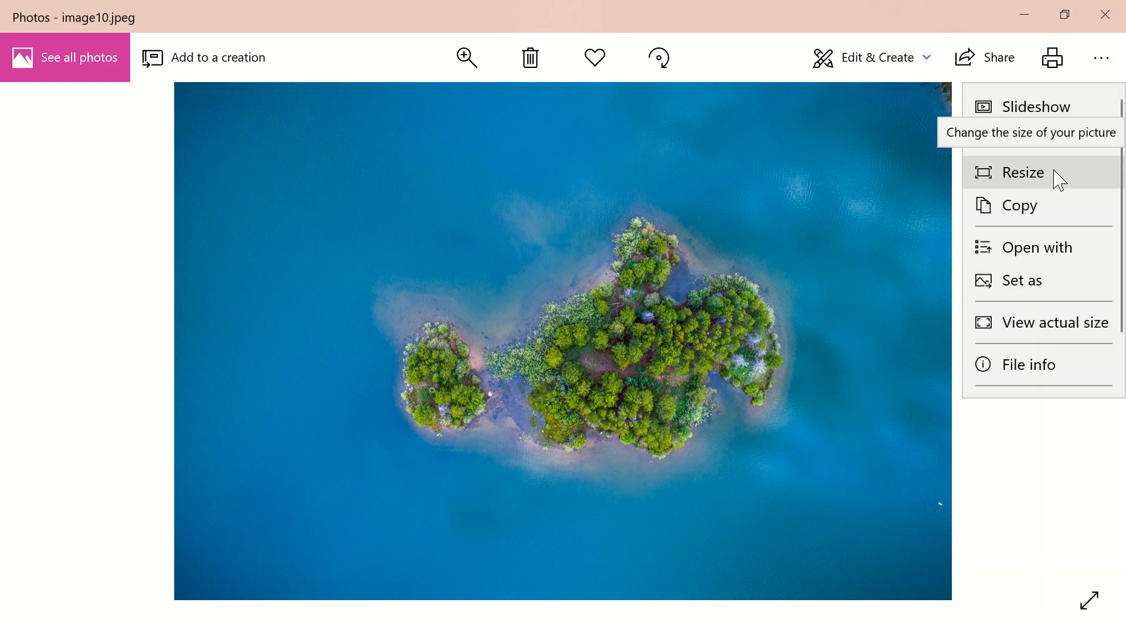
click(1023, 172)
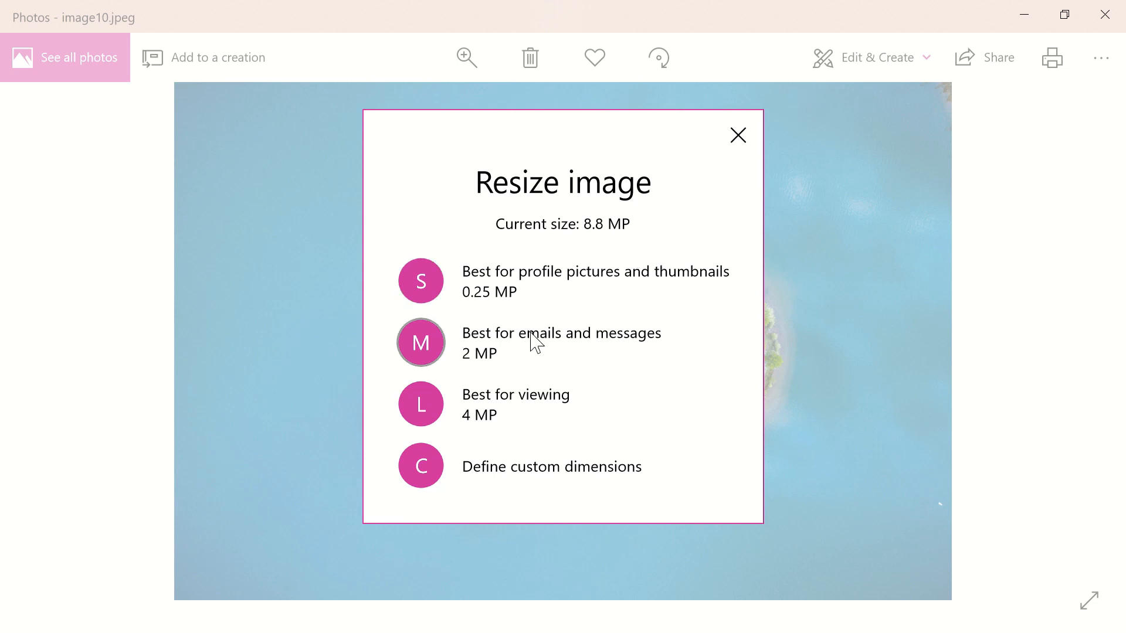
mouse_move(499, 375)
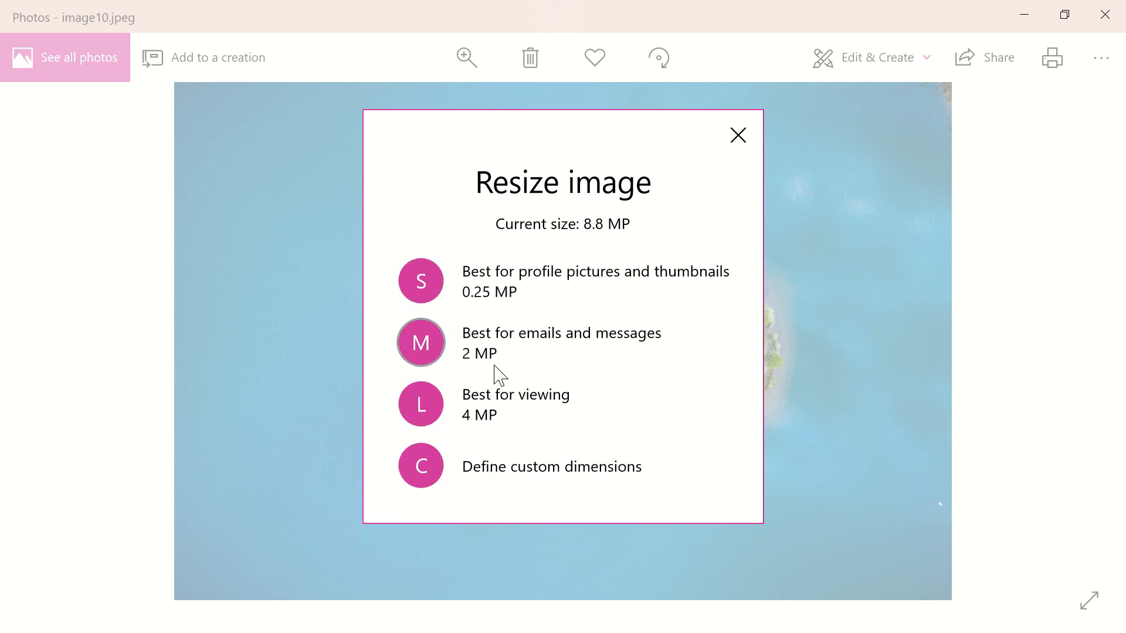
mouse_move(578, 359)
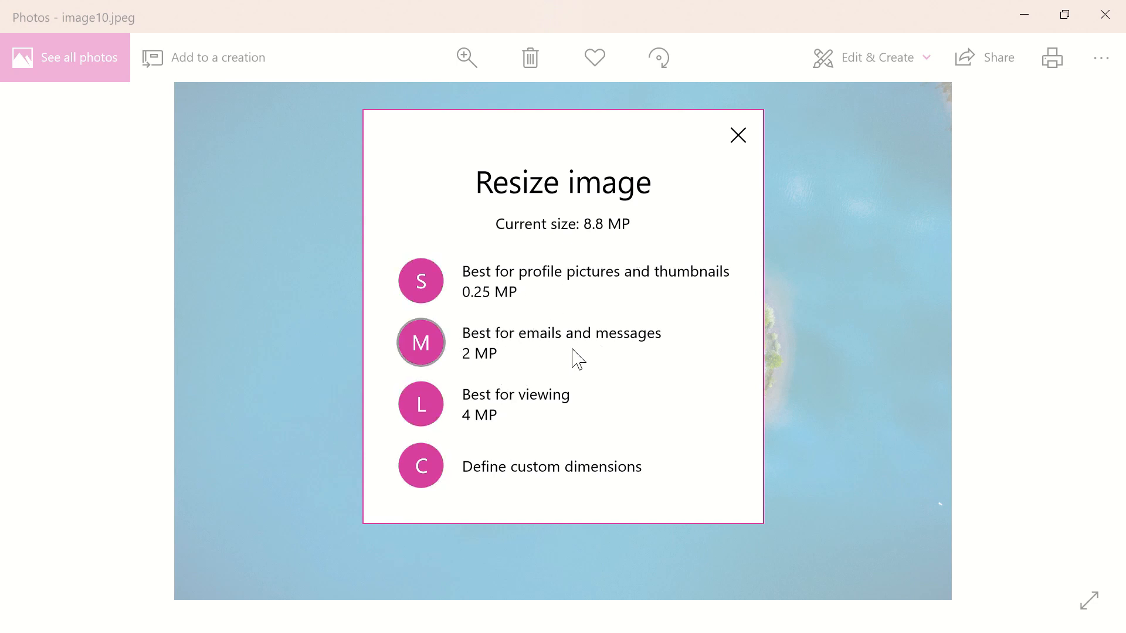
mouse_move(524, 431)
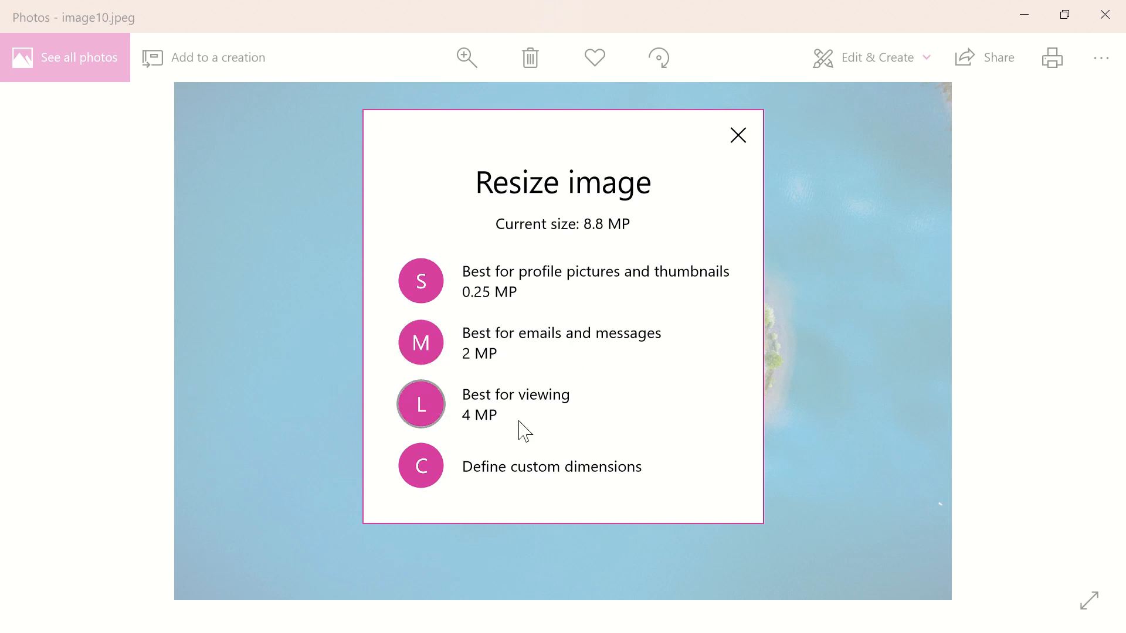
click(550, 466)
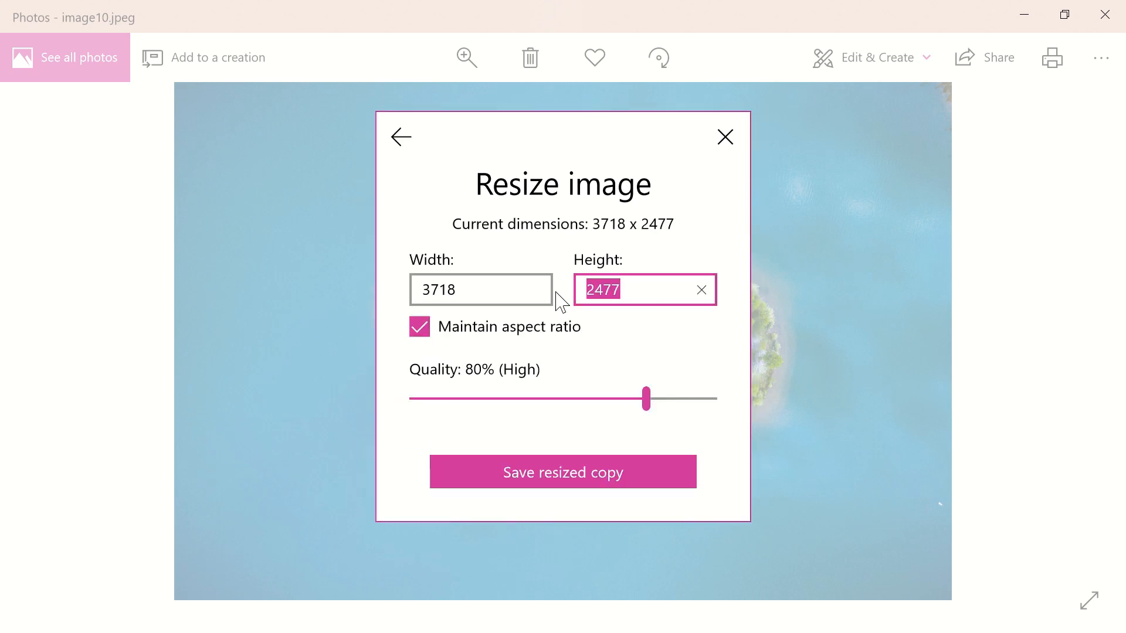
text(1000)
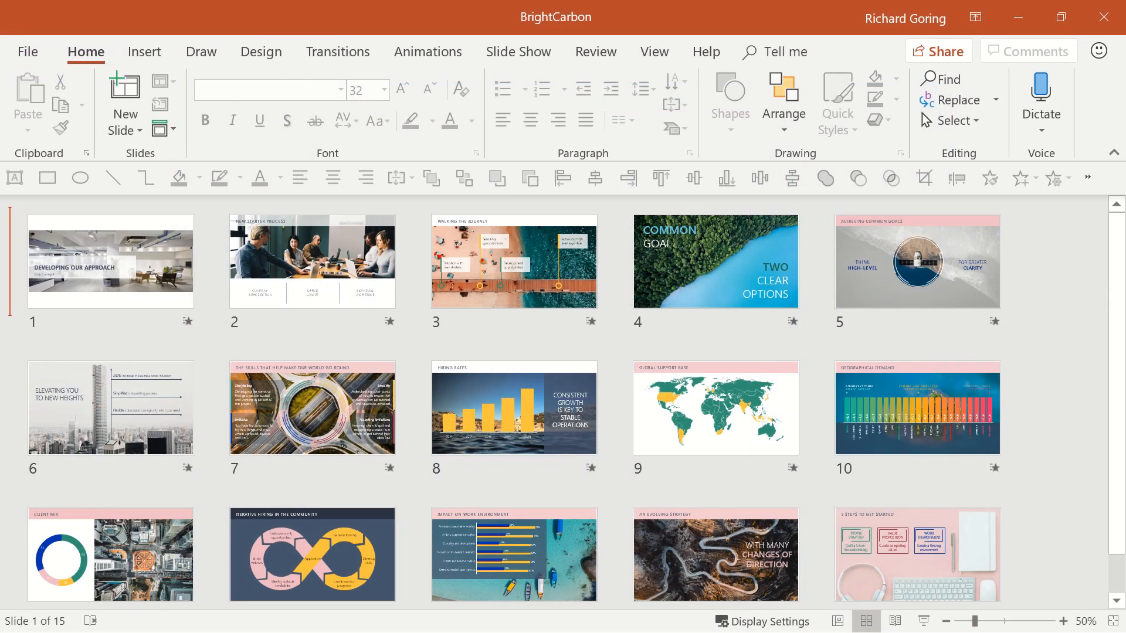
mouse_move(960, 470)
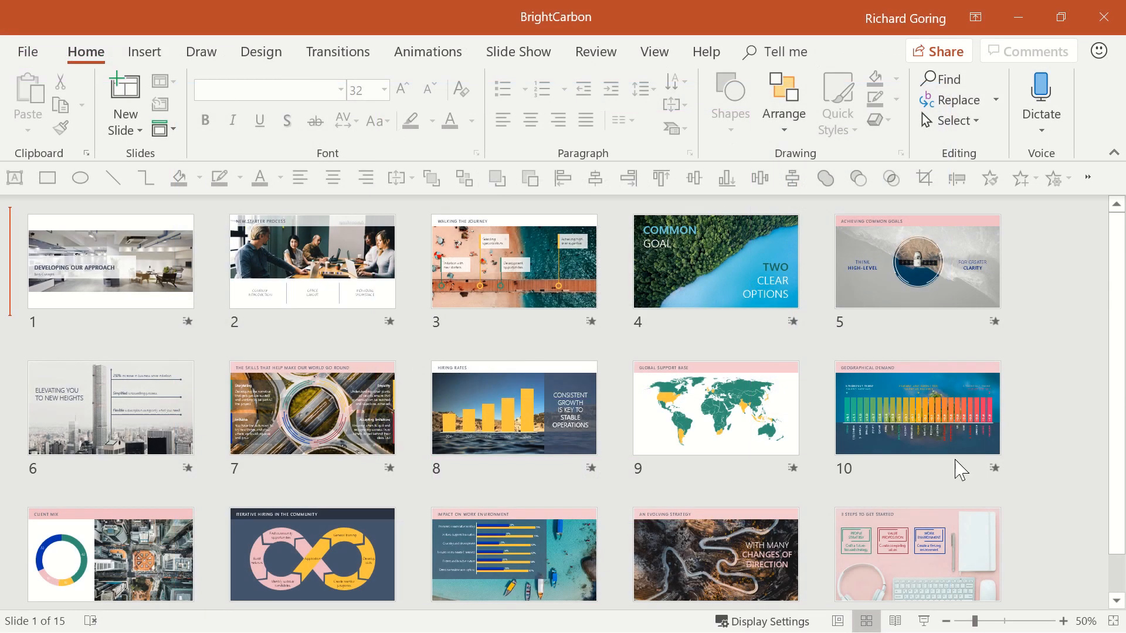
double_click(917, 410)
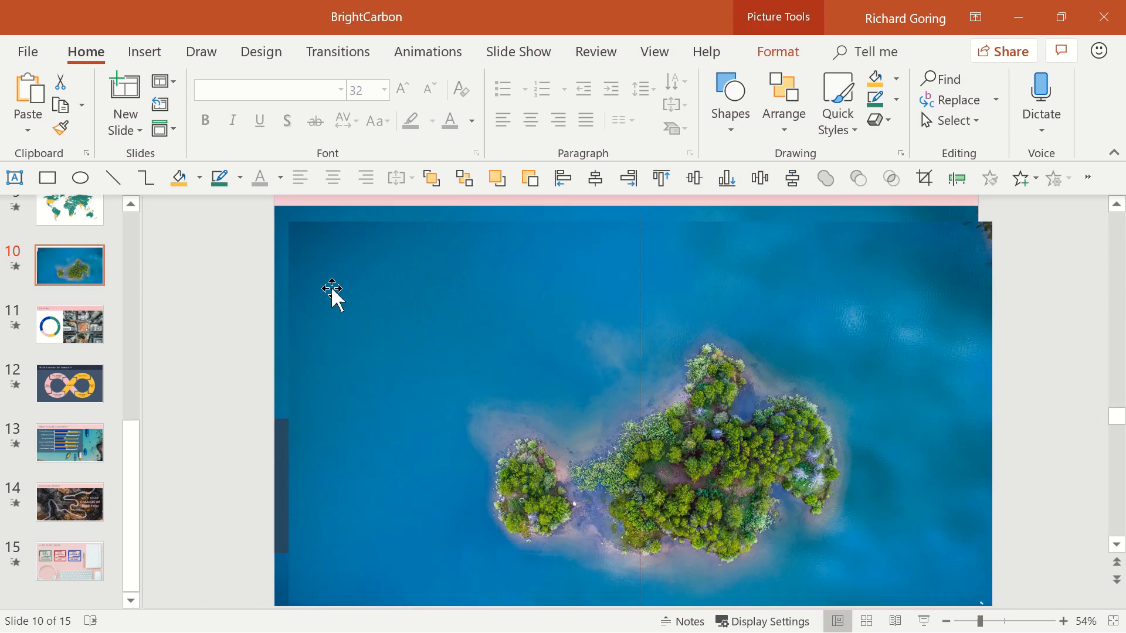
Step: Paste a copy of slide 10's island photo over the Geographical Demand chart as a Picture
click(640, 416)
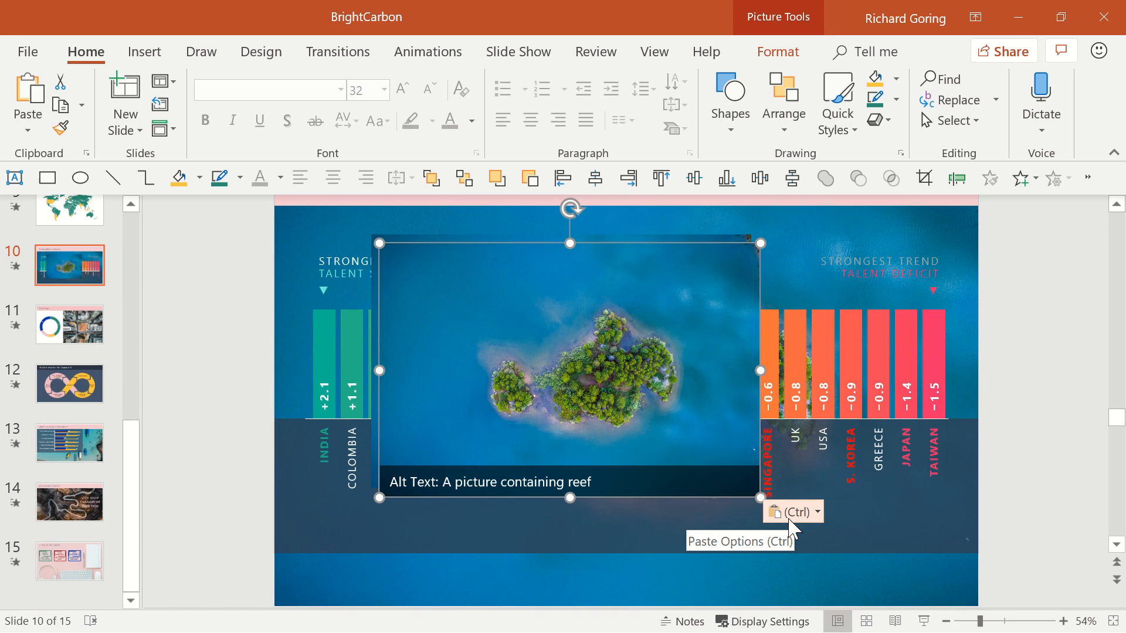
mouse_move(808, 519)
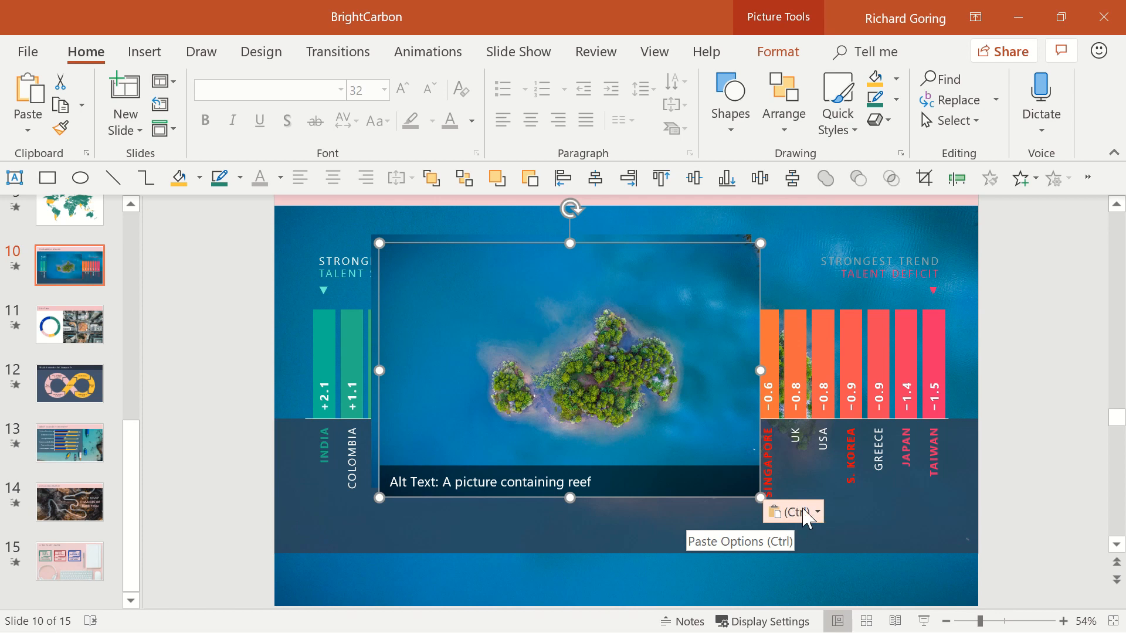
mouse_move(810, 521)
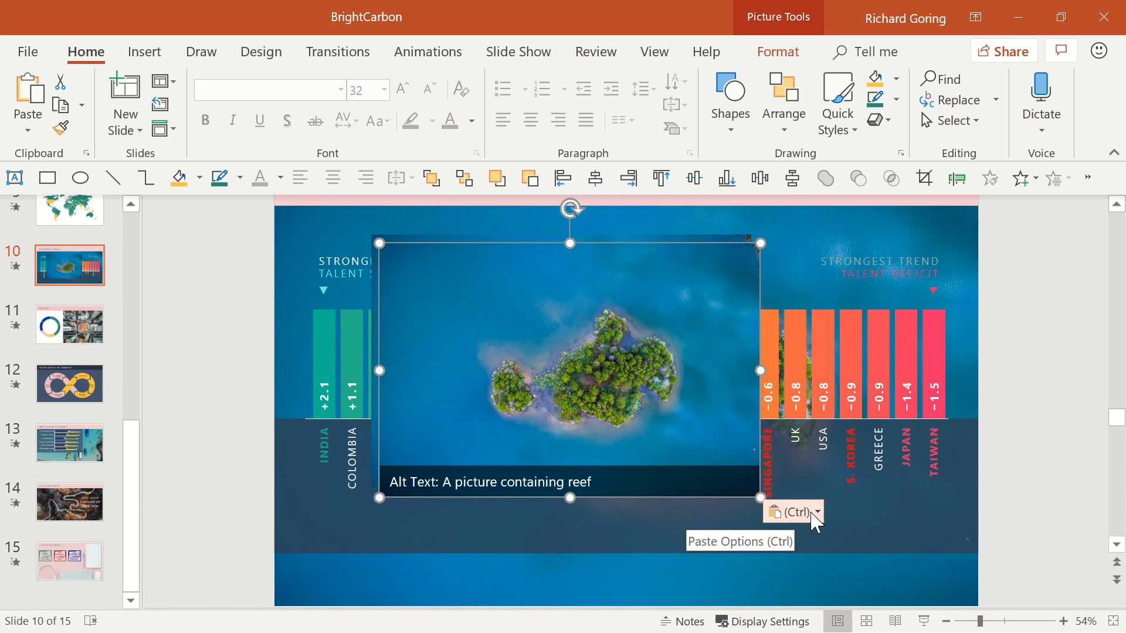
click(818, 512)
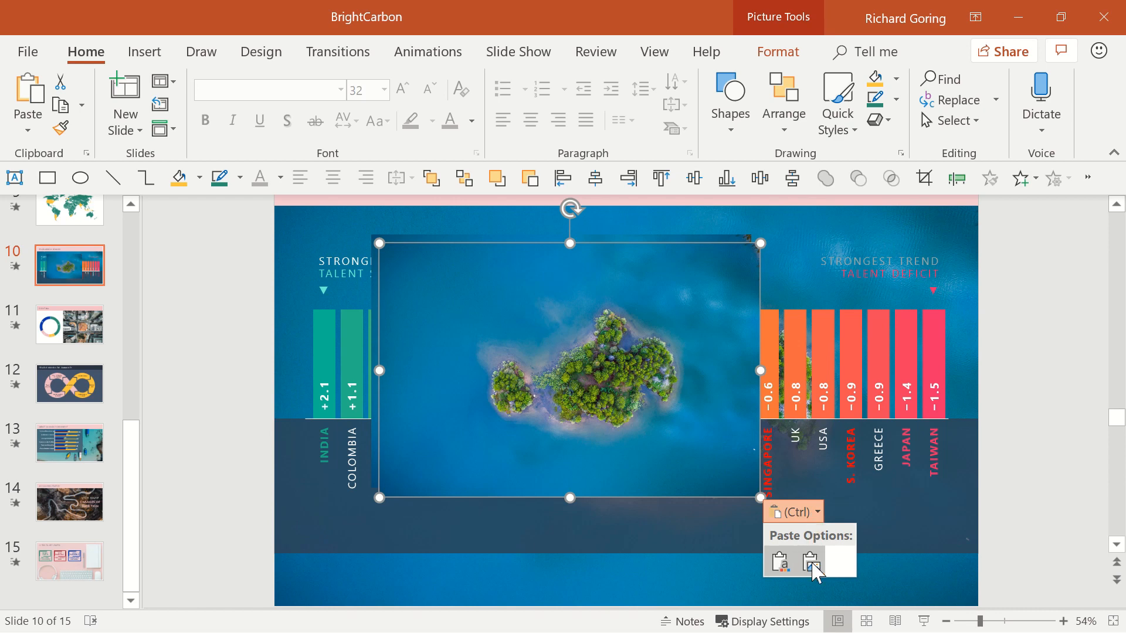
click(809, 563)
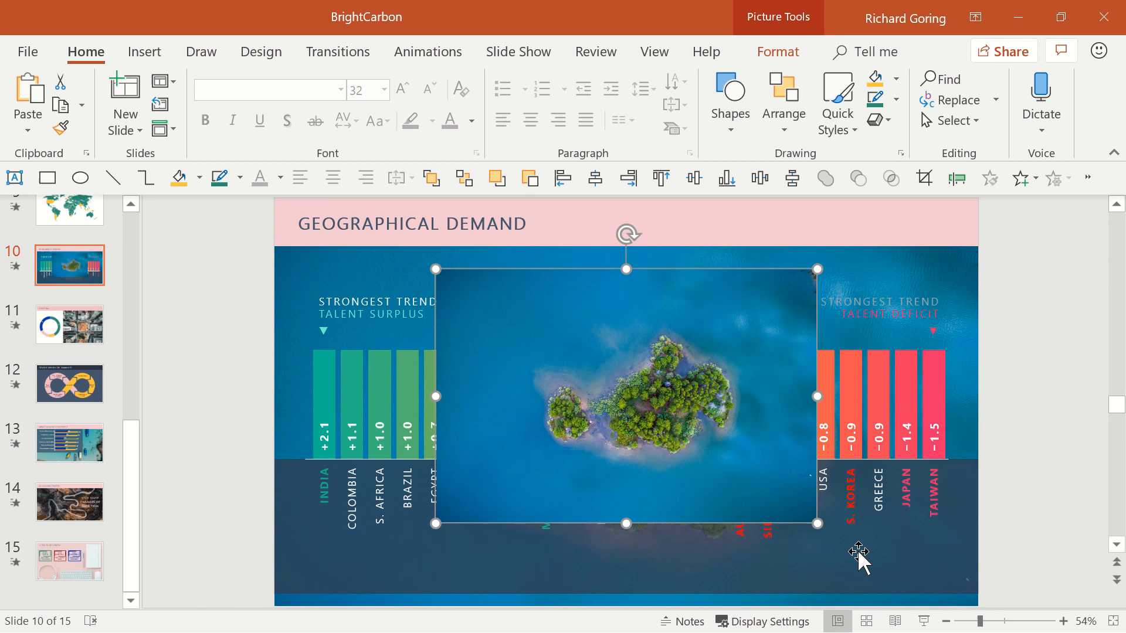
mouse_move(515, 247)
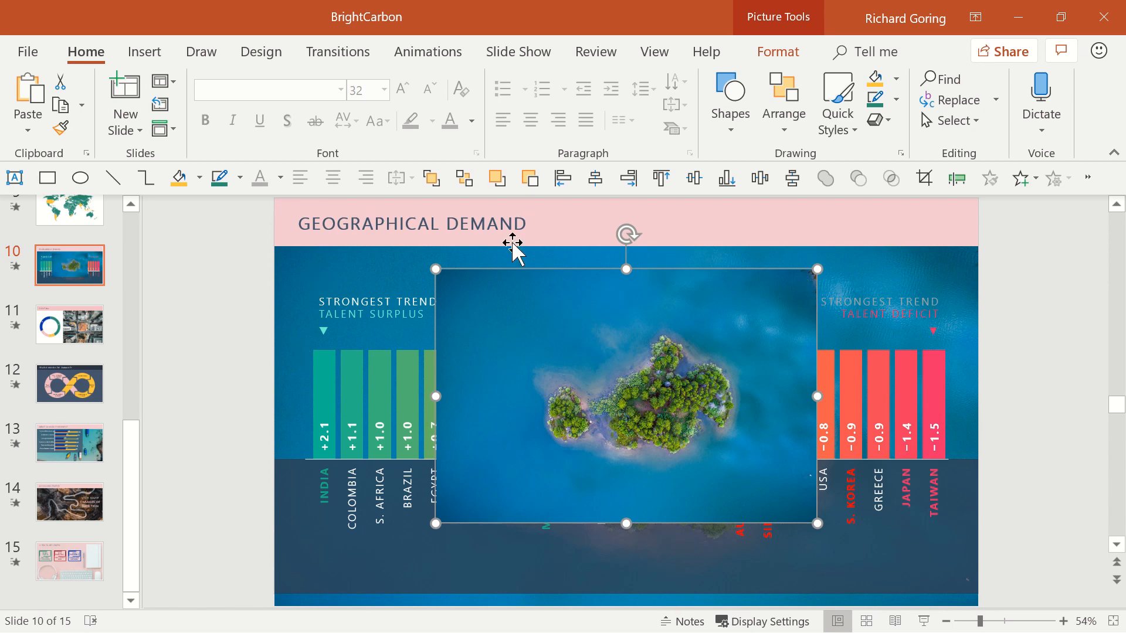
mouse_move(502, 259)
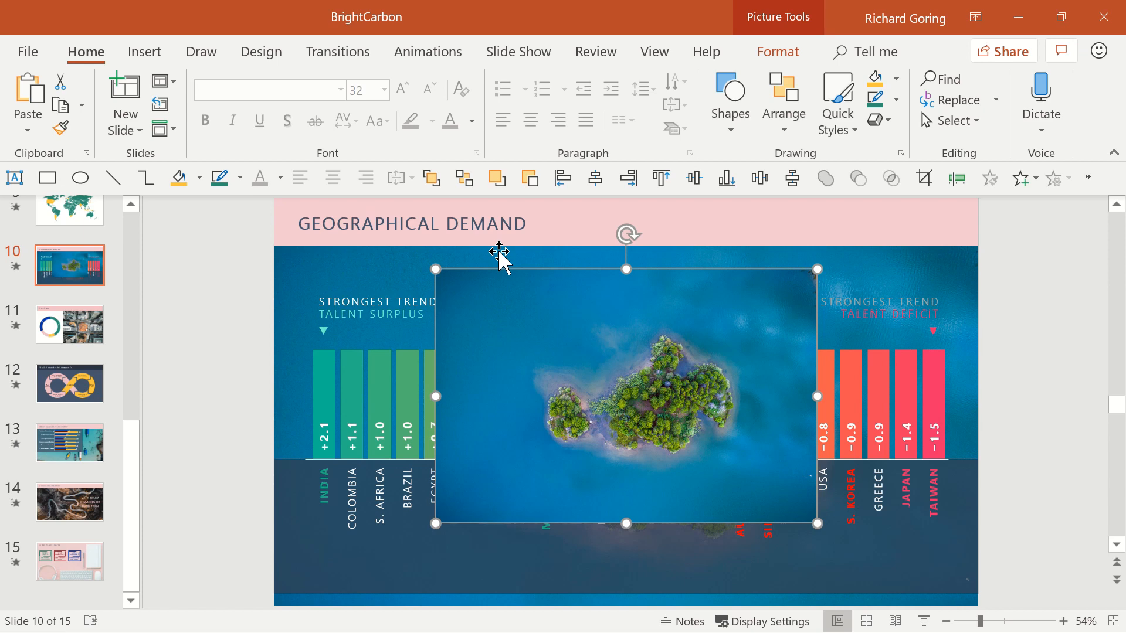
mouse_move(472, 356)
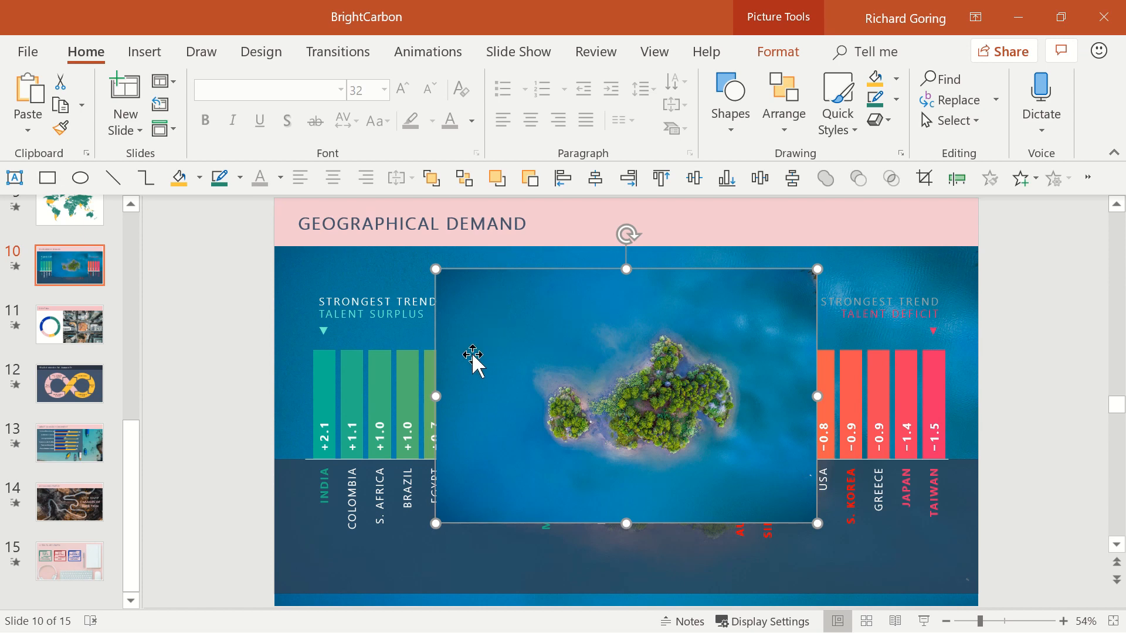
Step: Save the pasted island picture as an image file named 'Island'
right_click(473, 357)
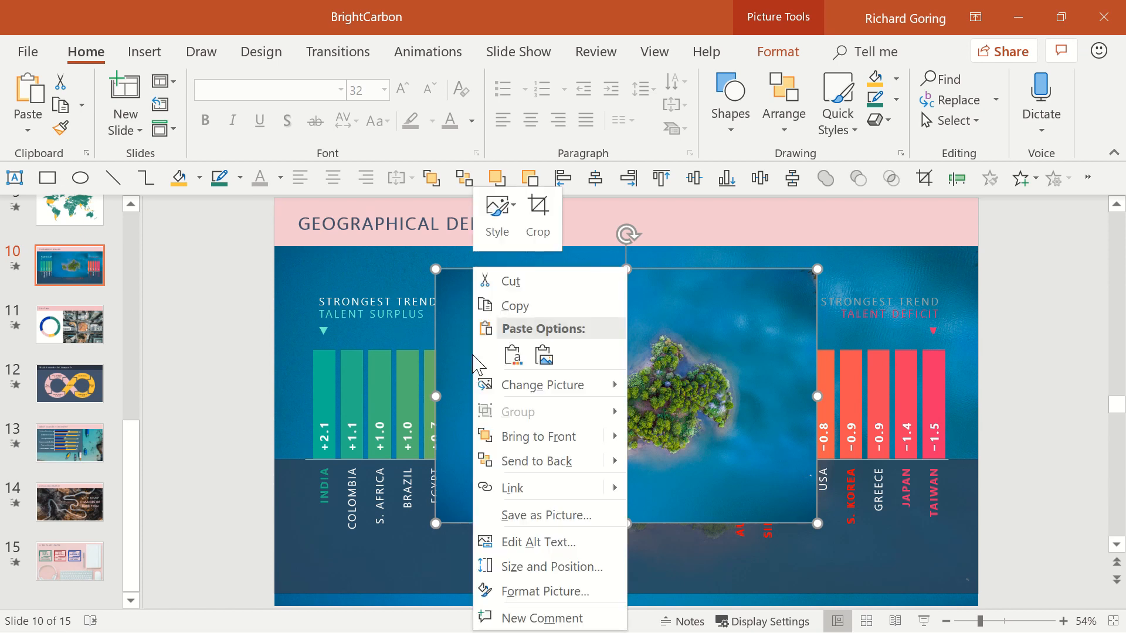
mouse_move(542, 516)
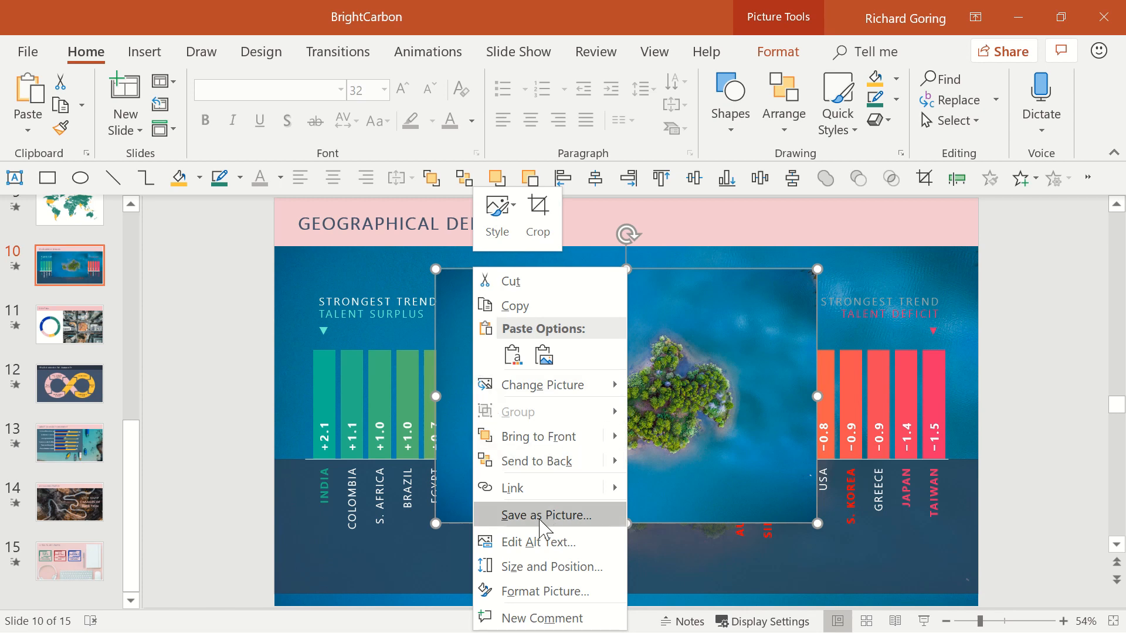
click(543, 515)
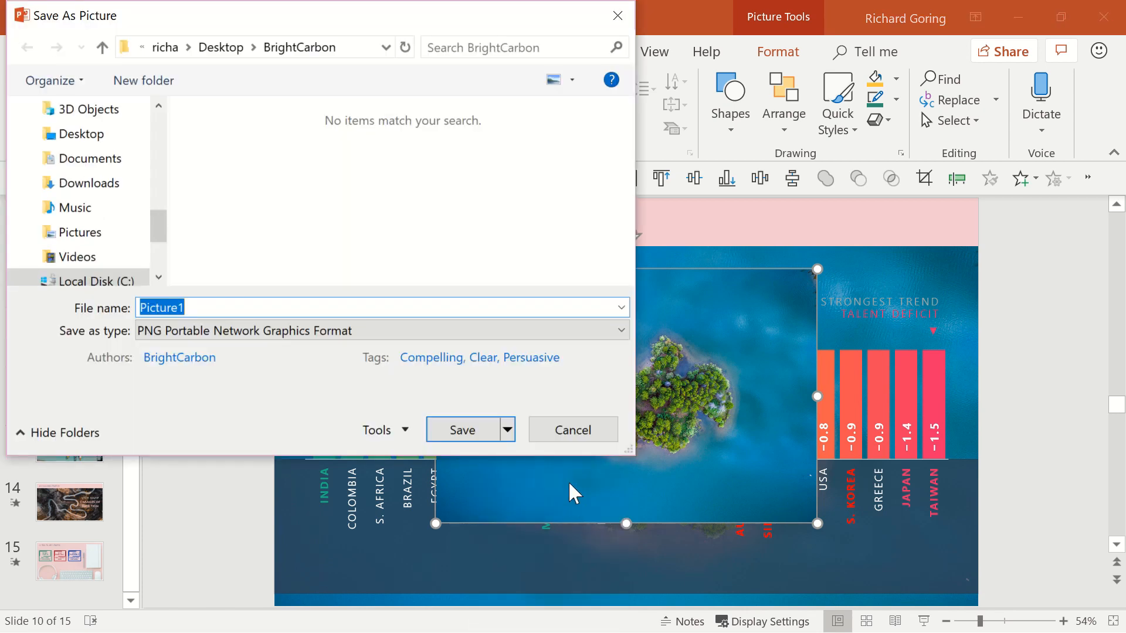
text(Island)
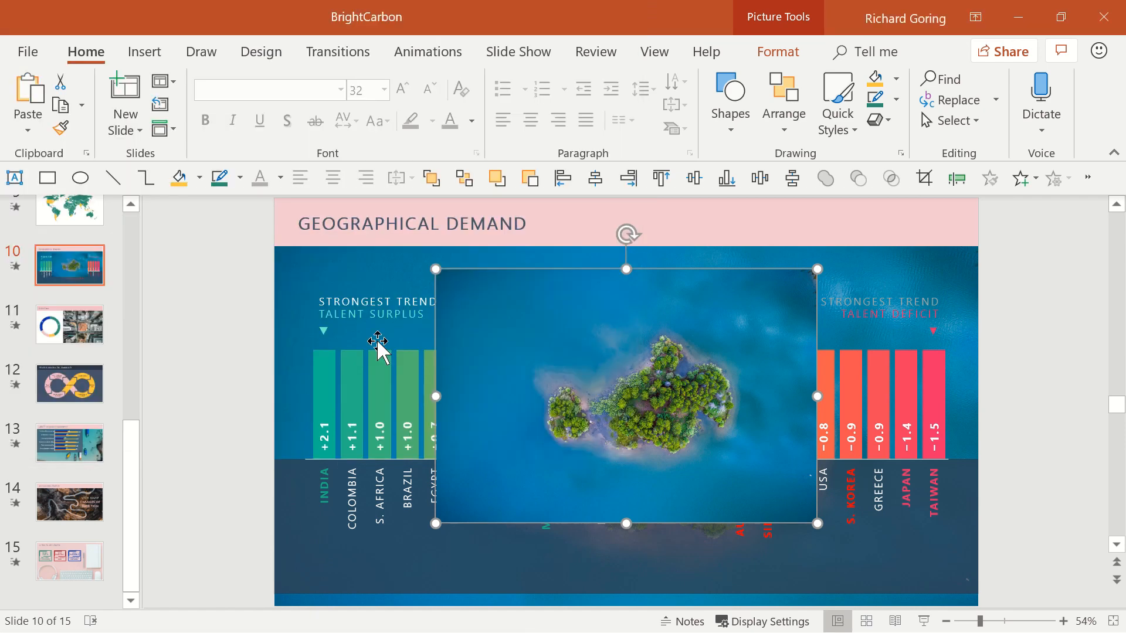
Step: Replace slide 10's picture with the saved Island image file, then view file info
right_click(377, 341)
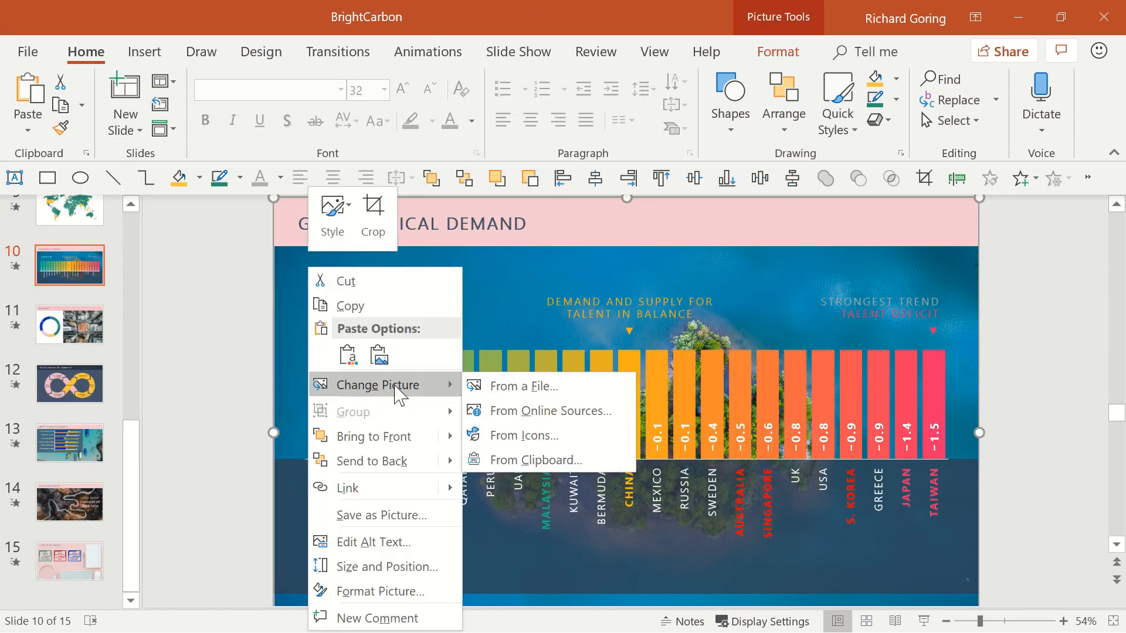
click(525, 386)
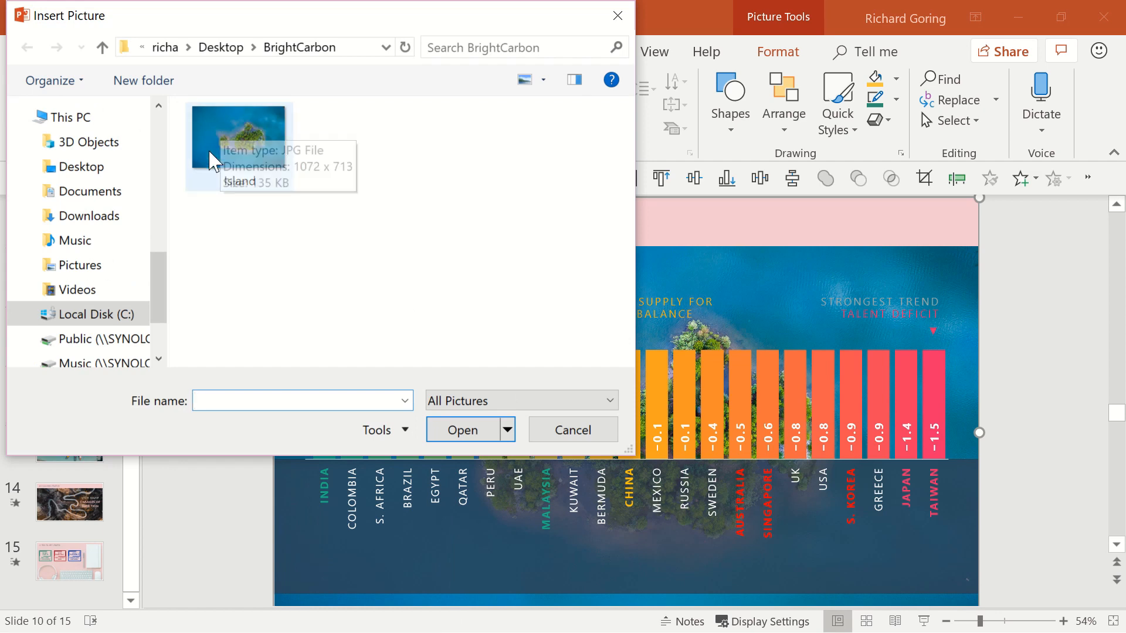
click(239, 136)
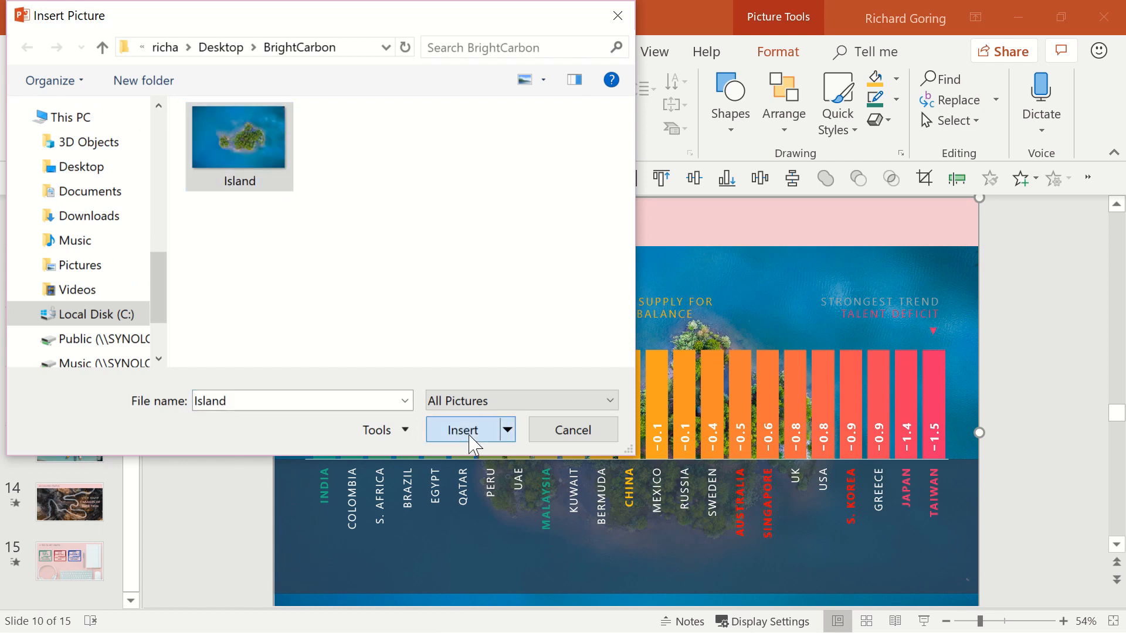
click(463, 429)
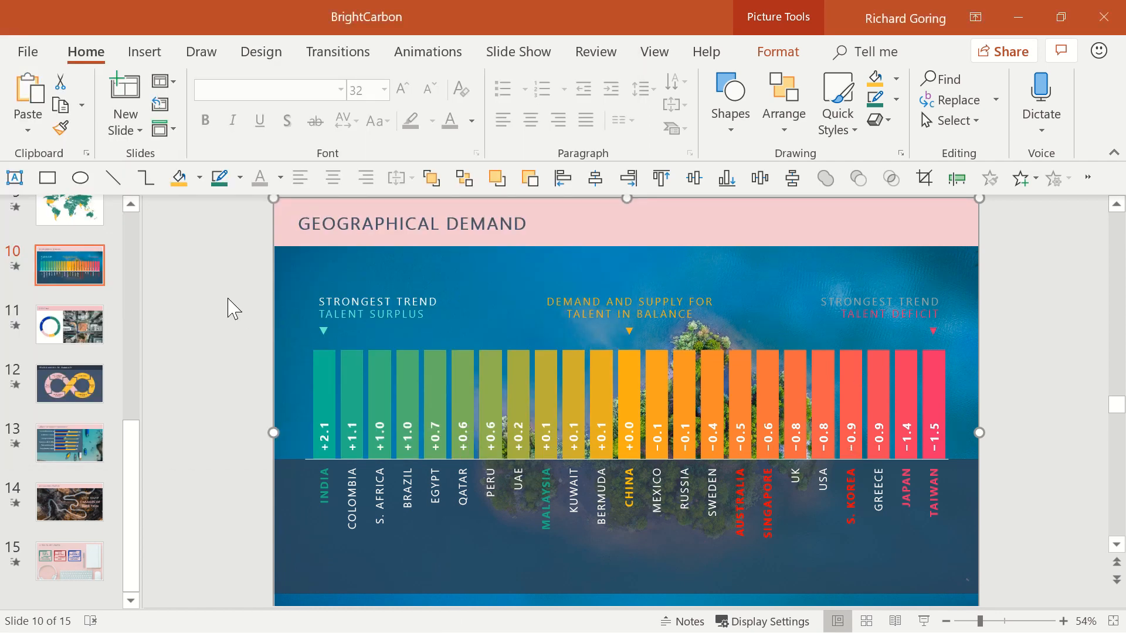
click(27, 51)
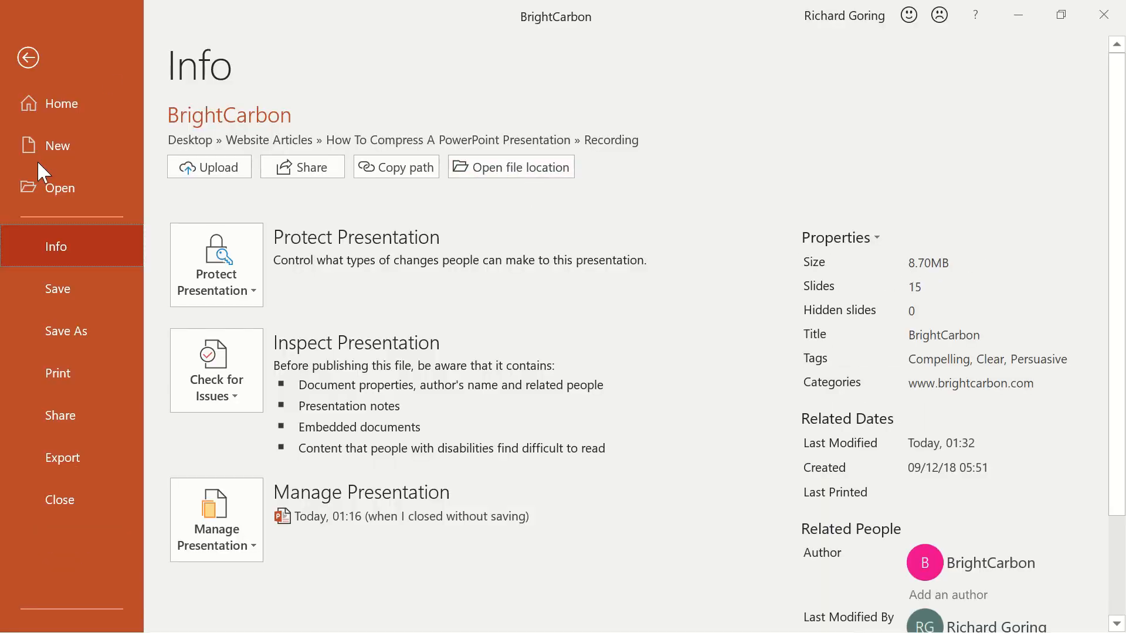
Step: Save the deck, confirming its size drops to 4.17 MB, and return to the slides
click(57, 288)
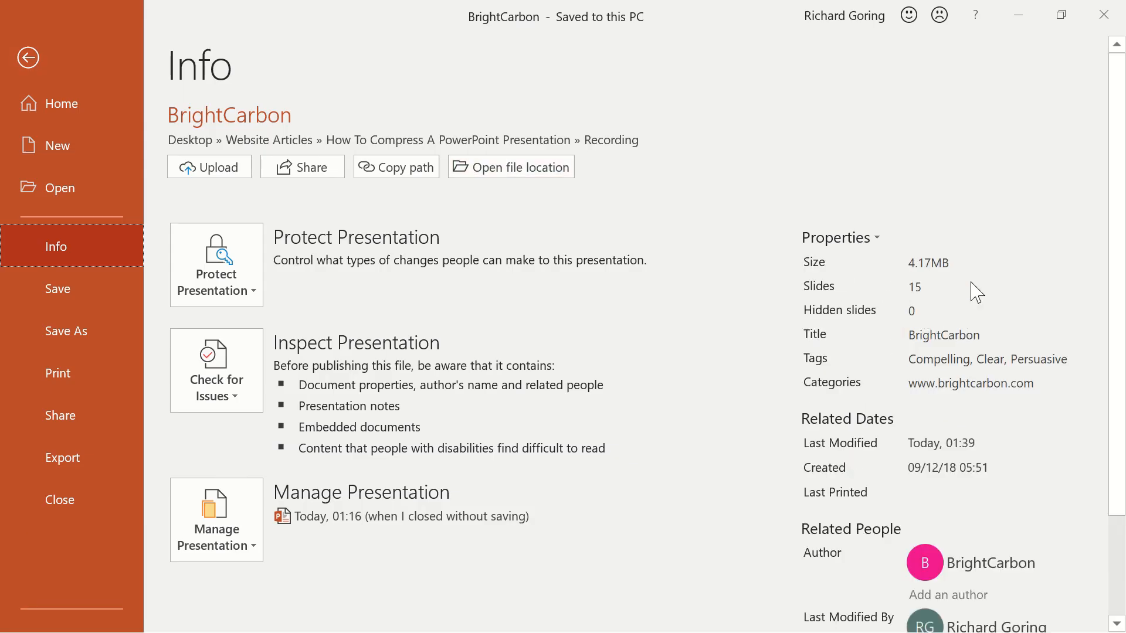
mouse_move(131, 96)
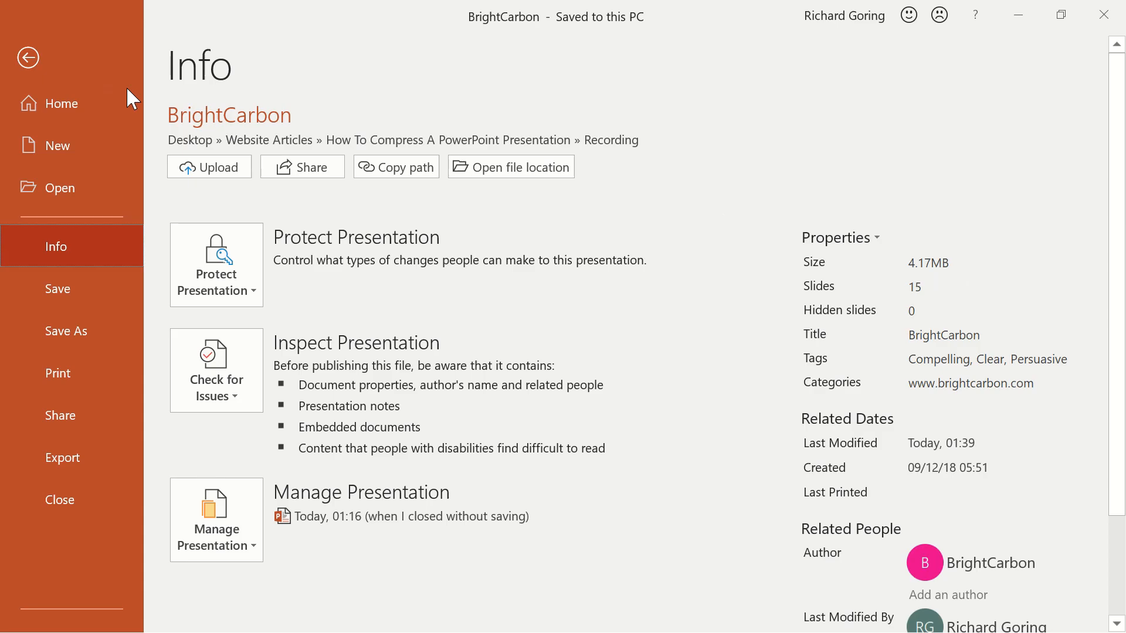
click(27, 58)
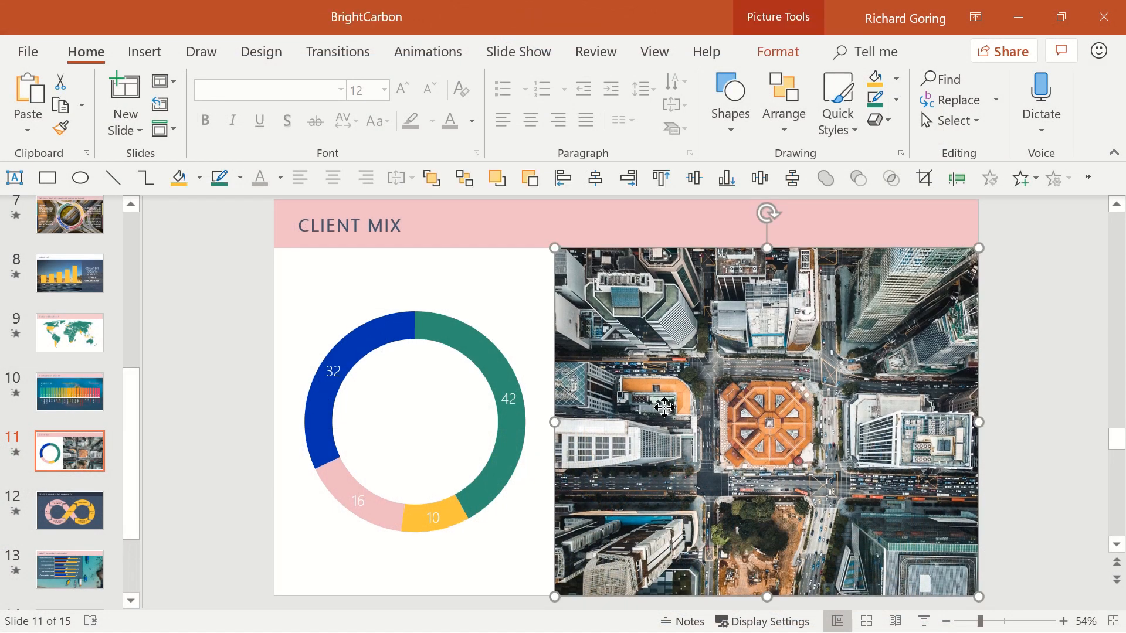
Step: Export slide 11's city photo as a JPEG image named Picture2
right_click(663, 407)
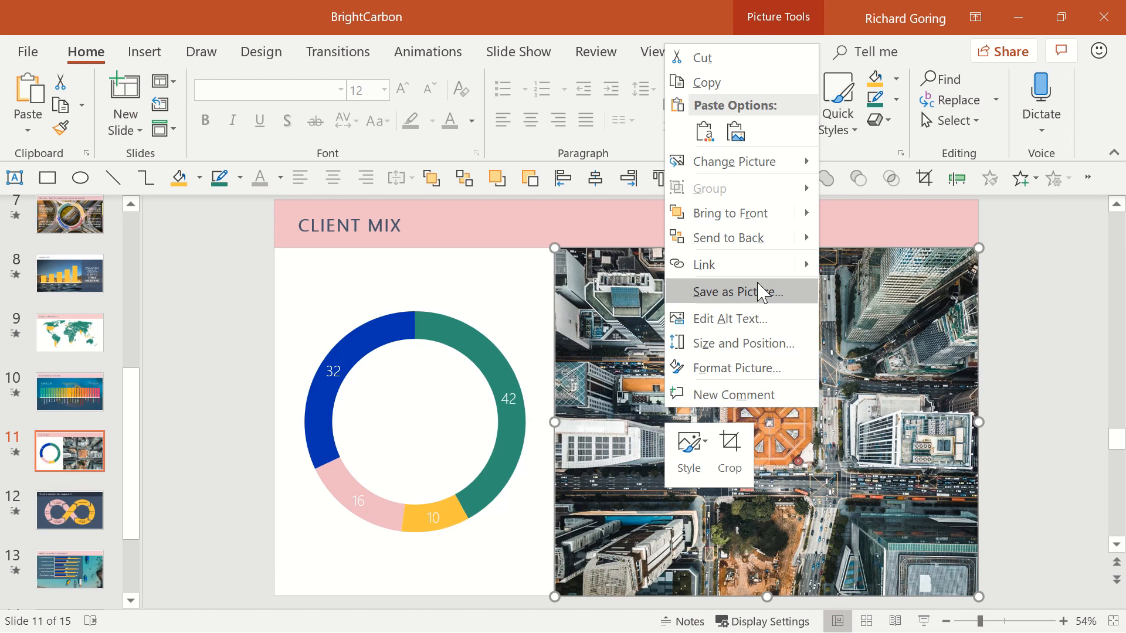
click(740, 292)
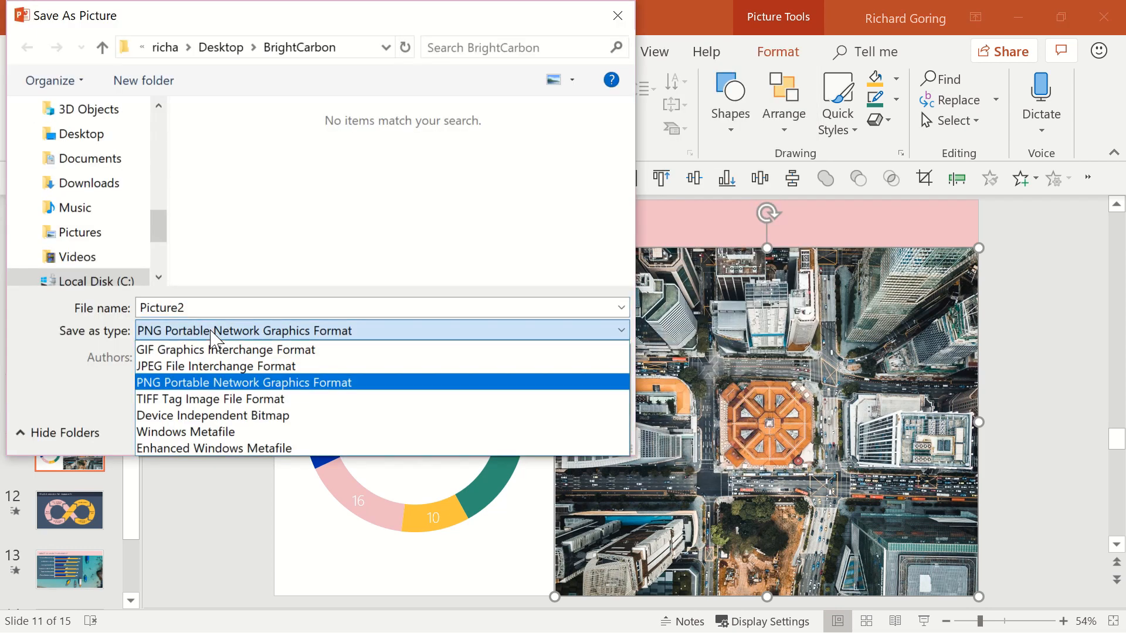
click(215, 366)
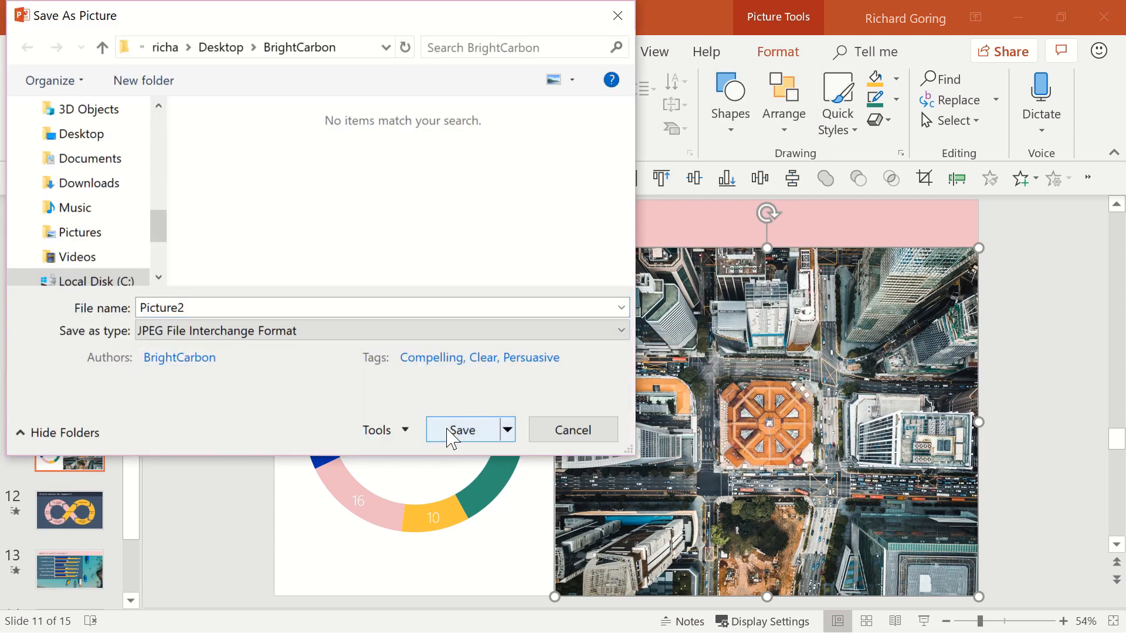
click(463, 429)
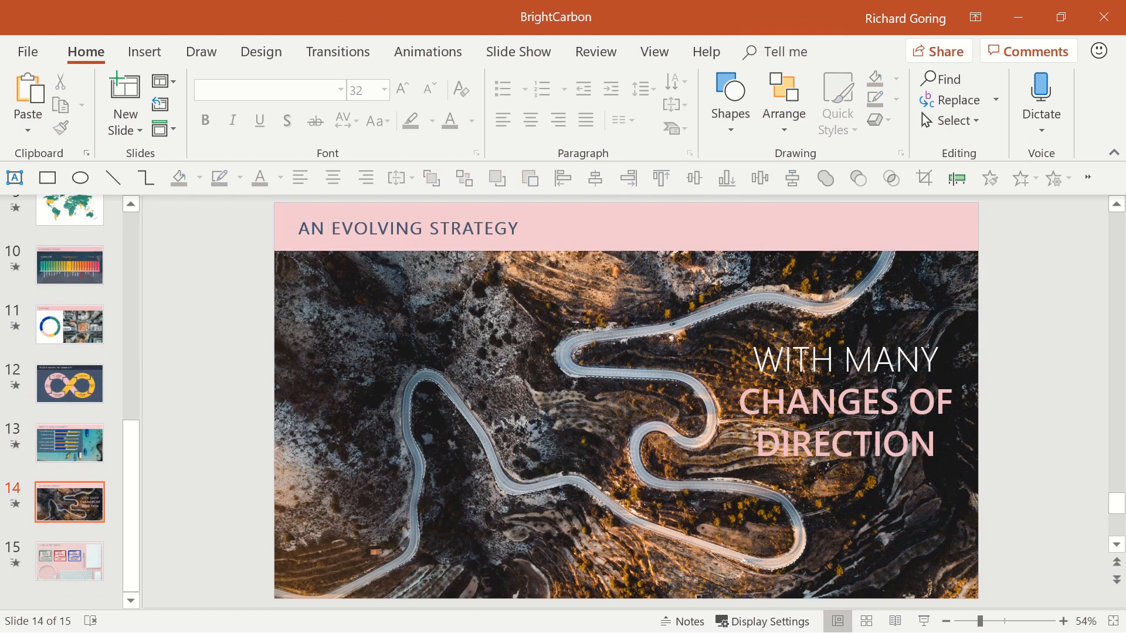
mouse_move(157, 597)
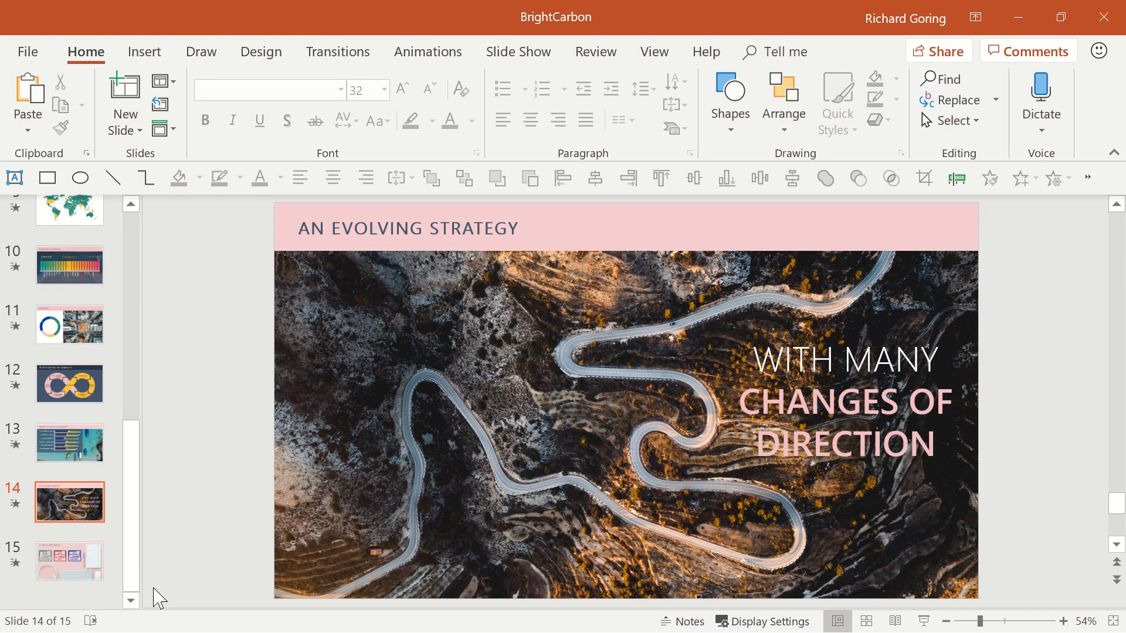
Step: Browse the slide's Layout menu to review the available layouts and themes
right_click(69, 502)
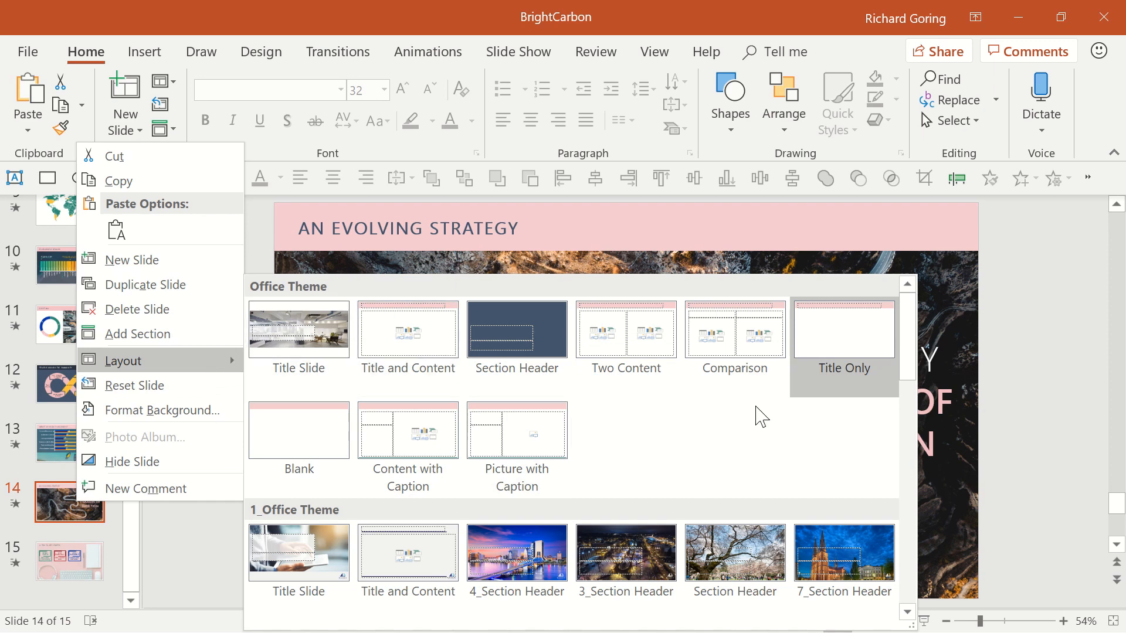
scroll(down, 3)
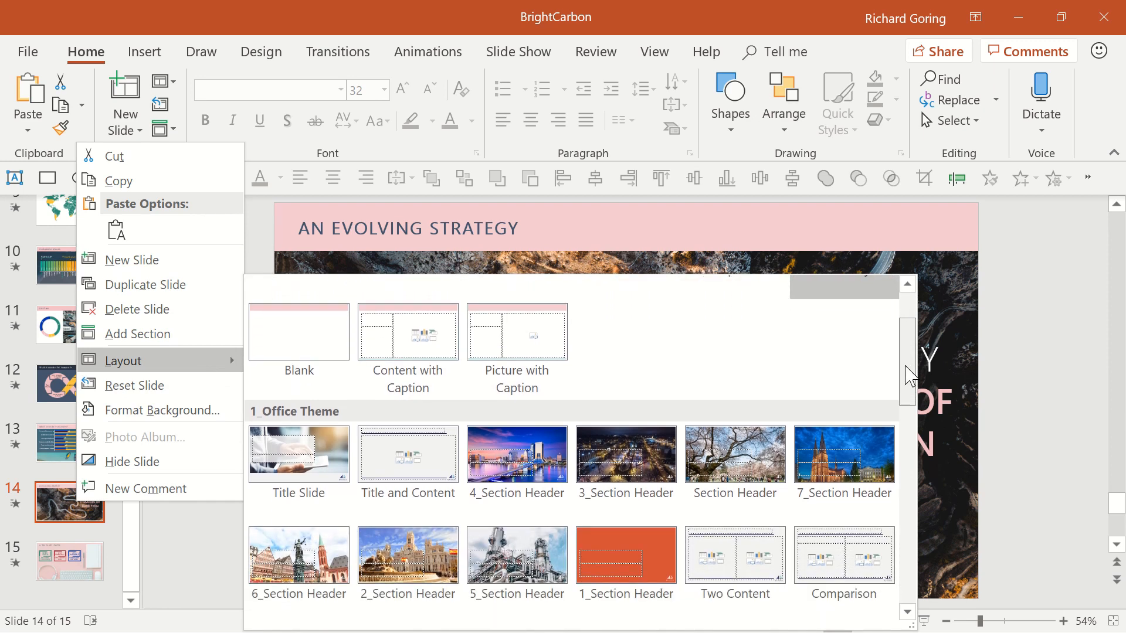
scroll(down, 3)
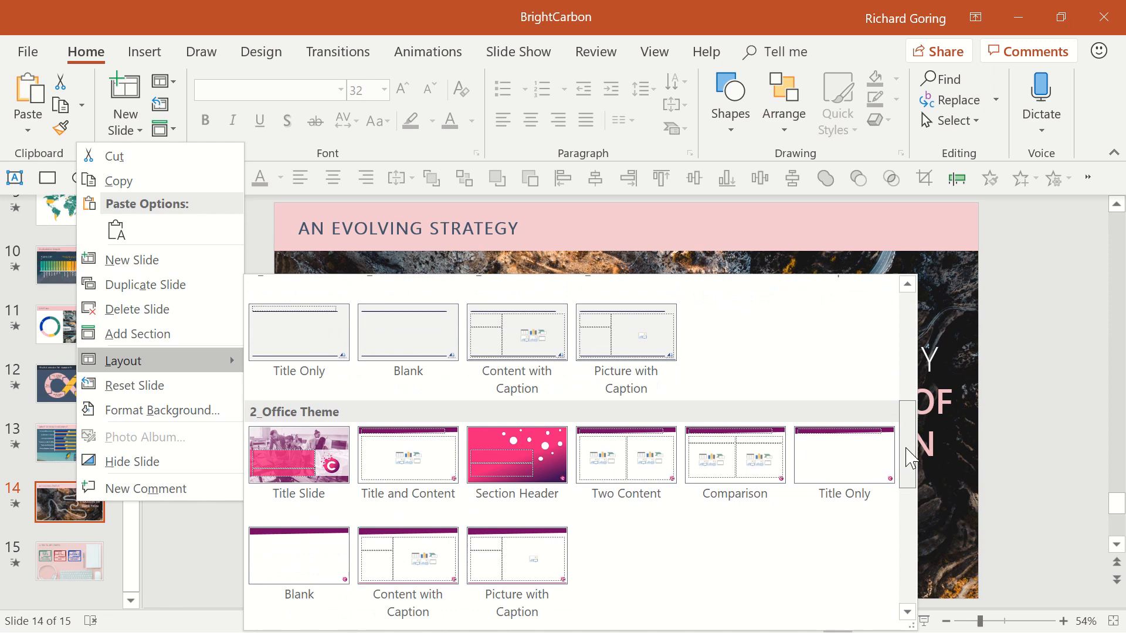
scroll(down, 3)
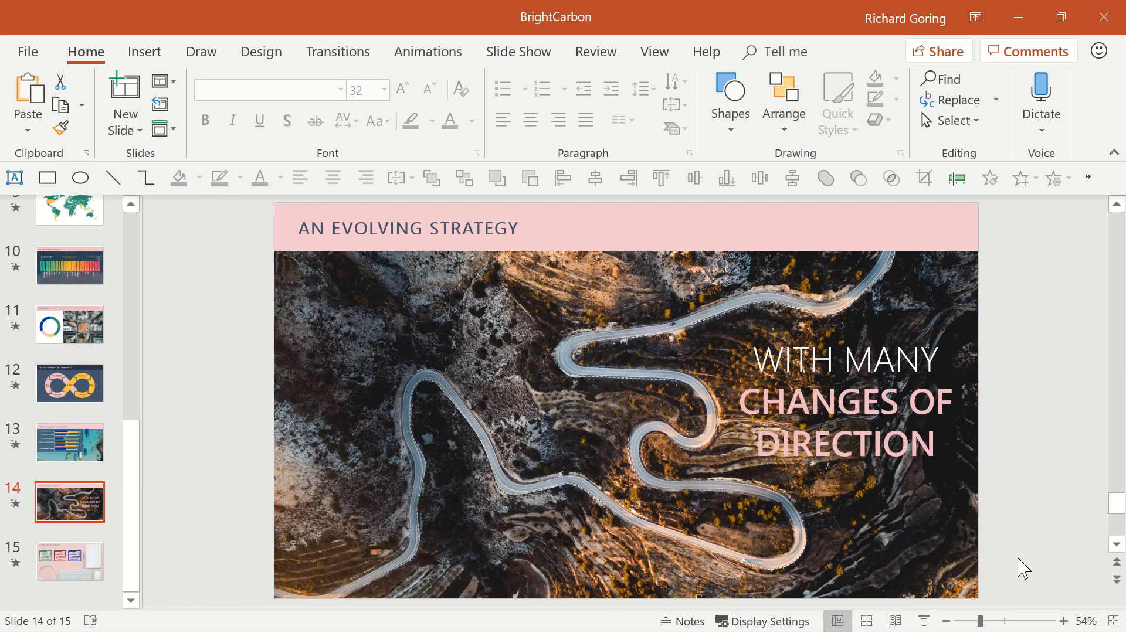
mouse_move(654, 51)
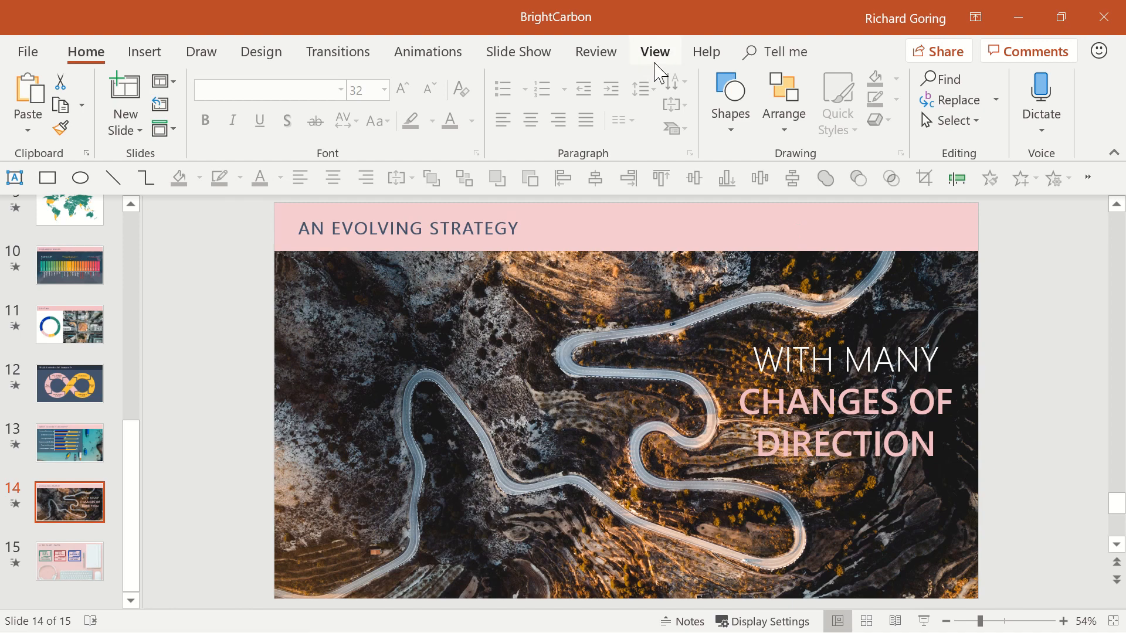
Step: Switch to Slide Master view and scroll through the master layouts
click(654, 51)
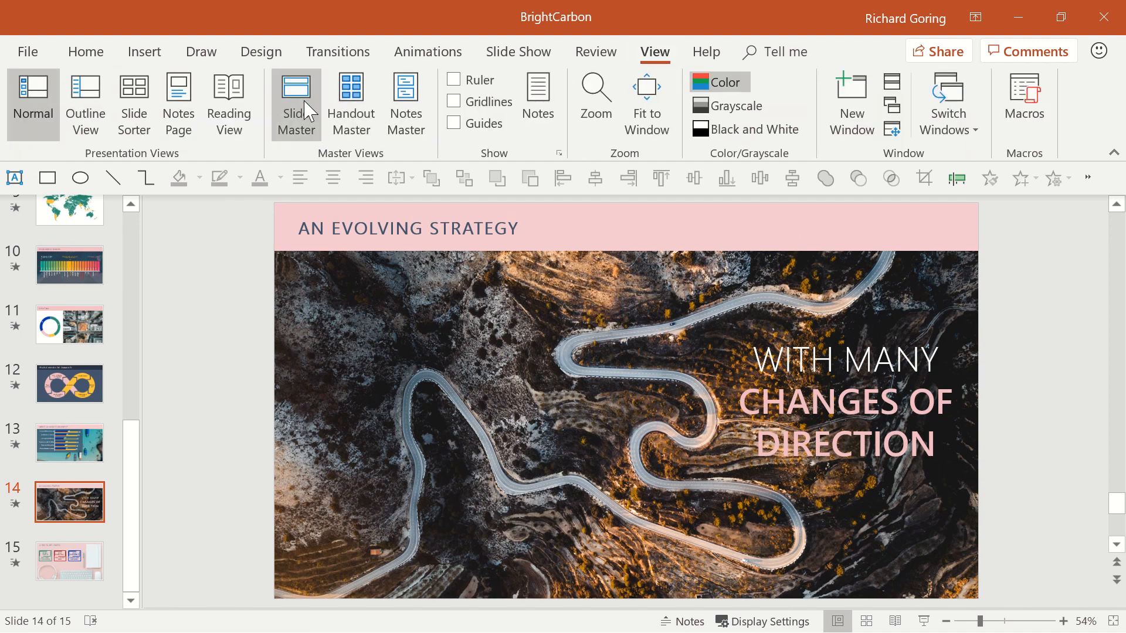
click(296, 103)
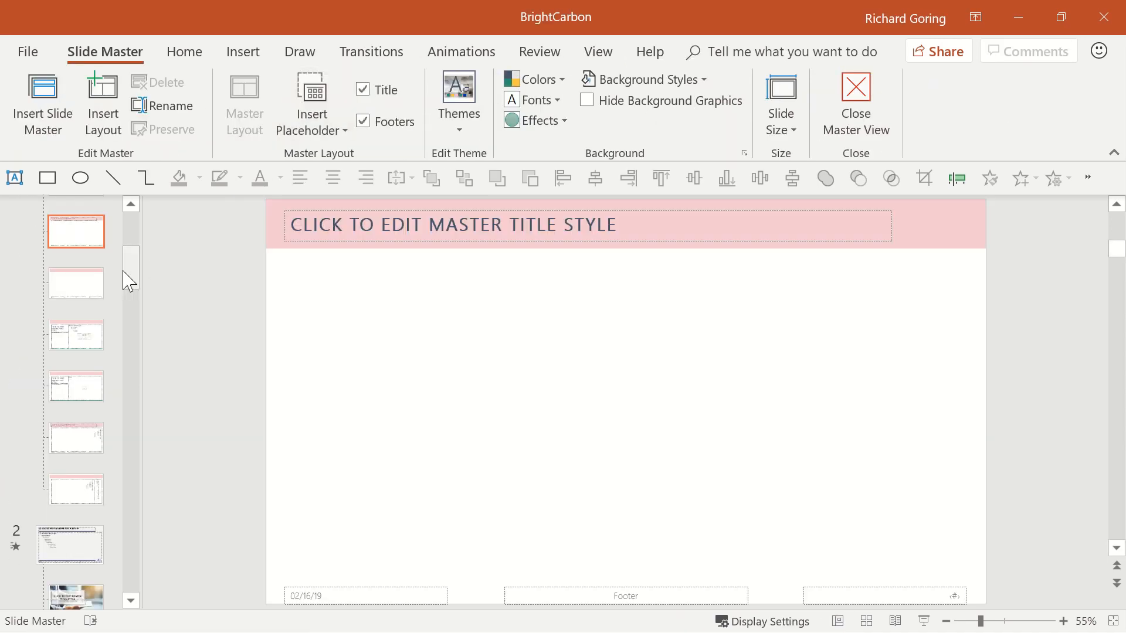
scroll(down, 3)
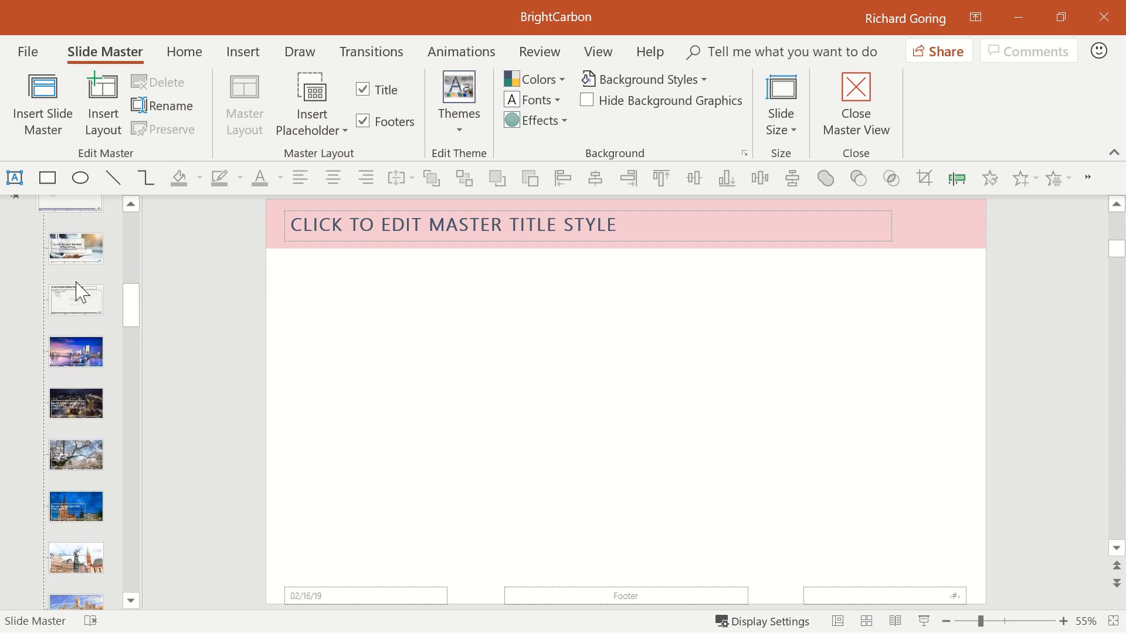
mouse_move(85, 260)
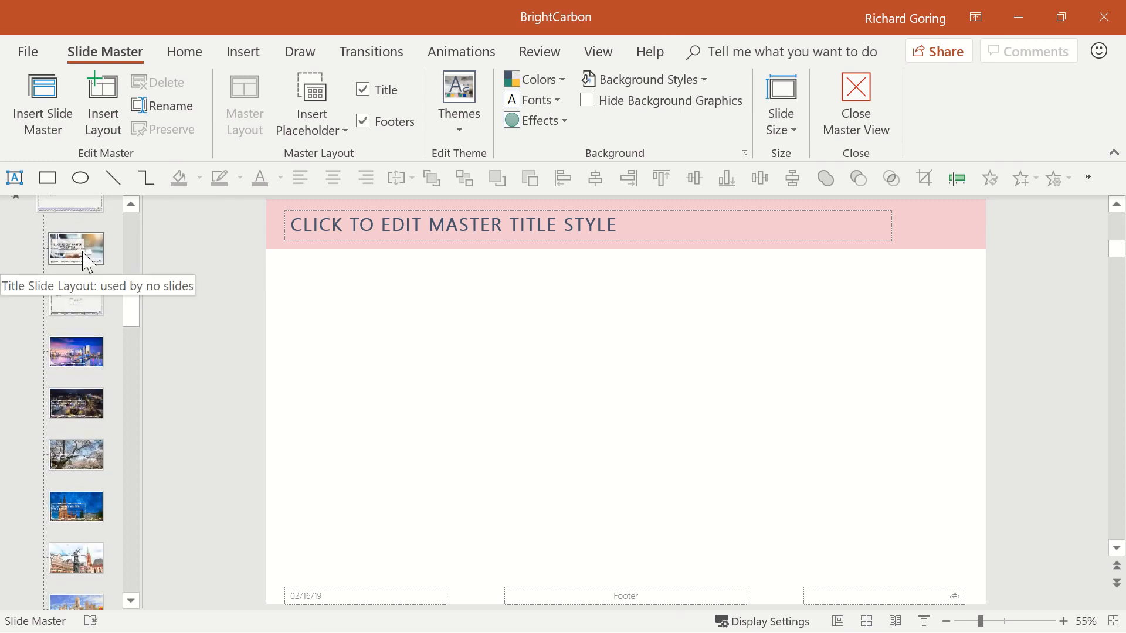